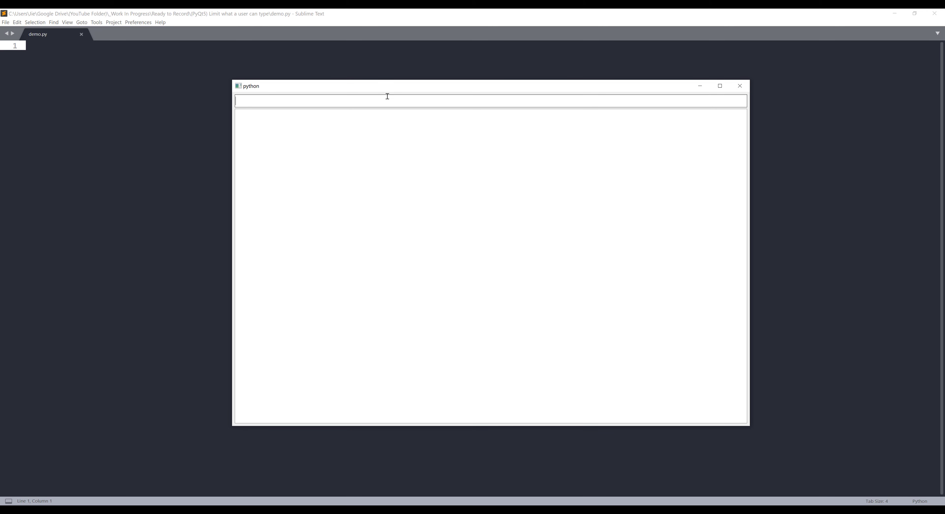
pyautogui.moveTo(239, 97)
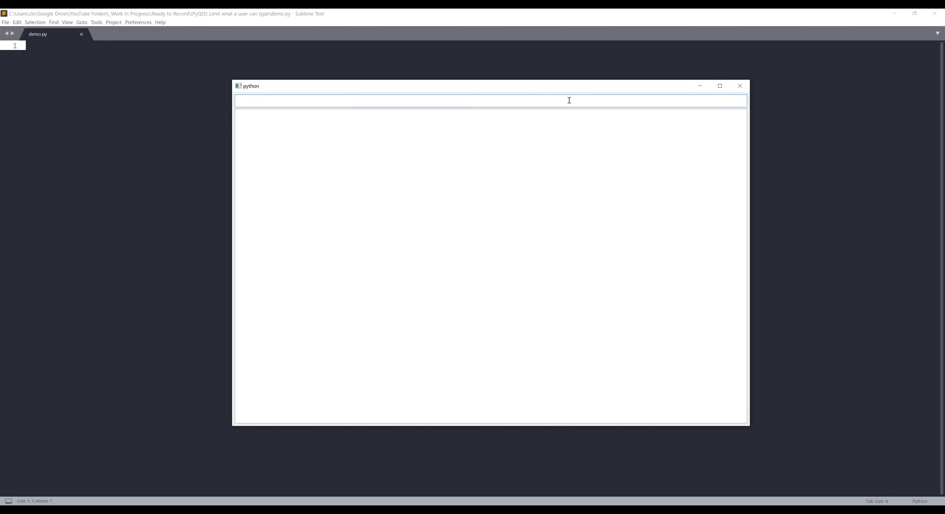
pyautogui.moveTo(358, 126)
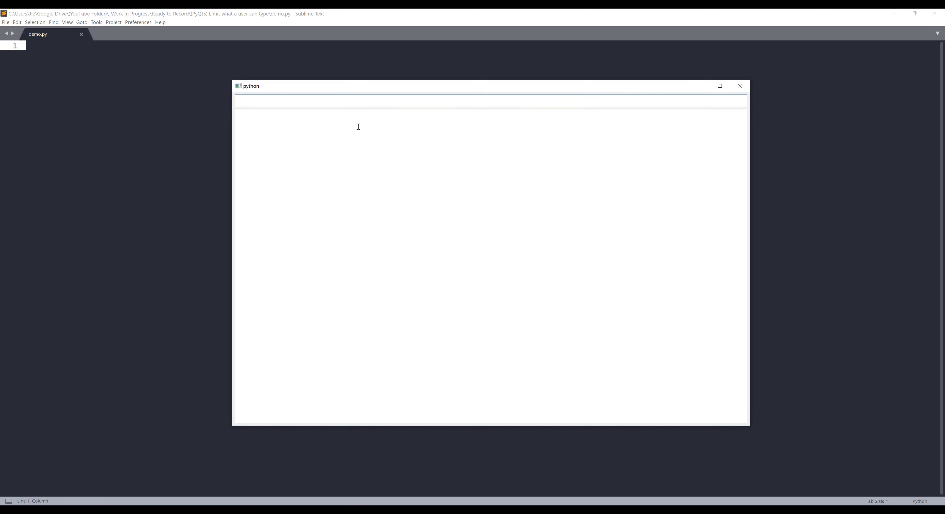
pyautogui.moveTo(267, 127)
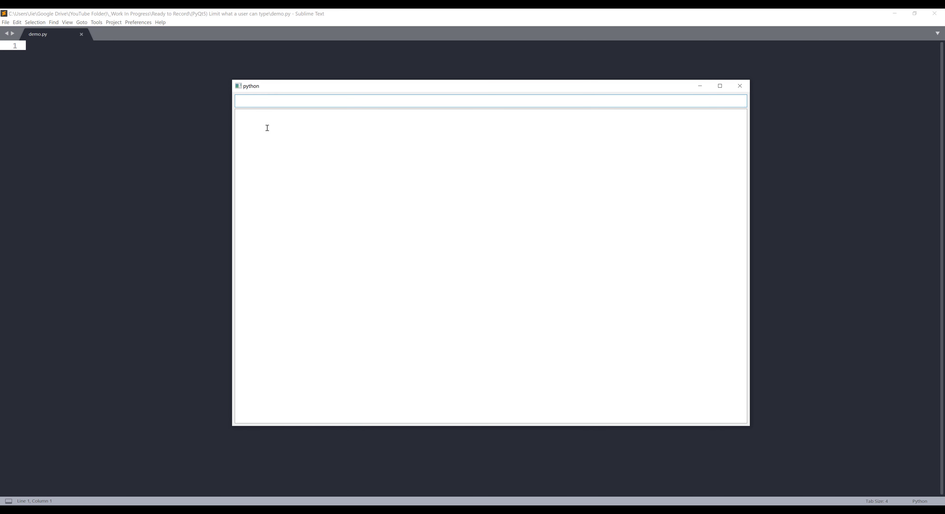
pyautogui.click(293, 100)
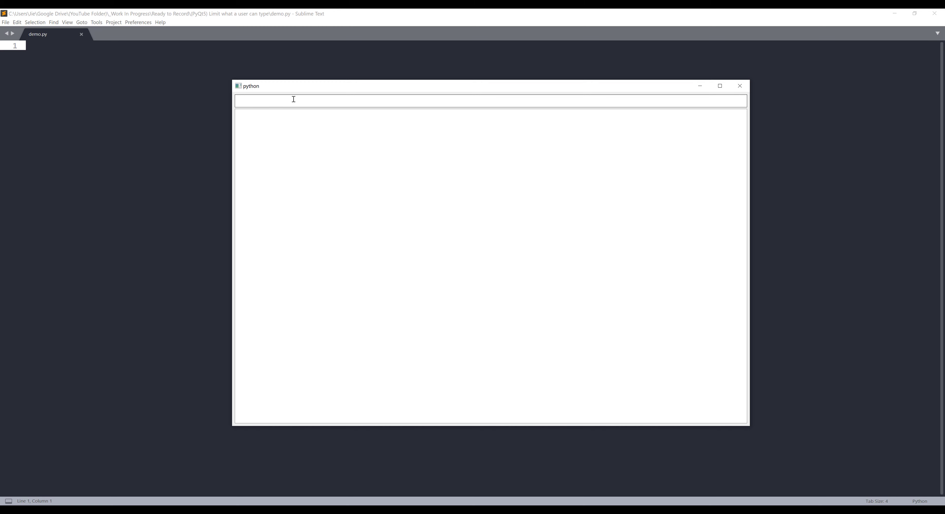
pyautogui.write('1234314151')
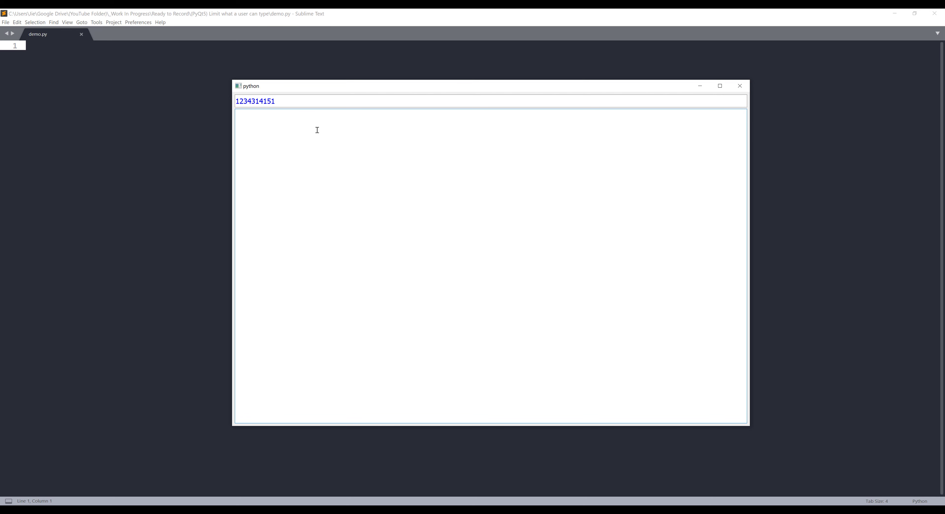
pyautogui.write('abcdefg')
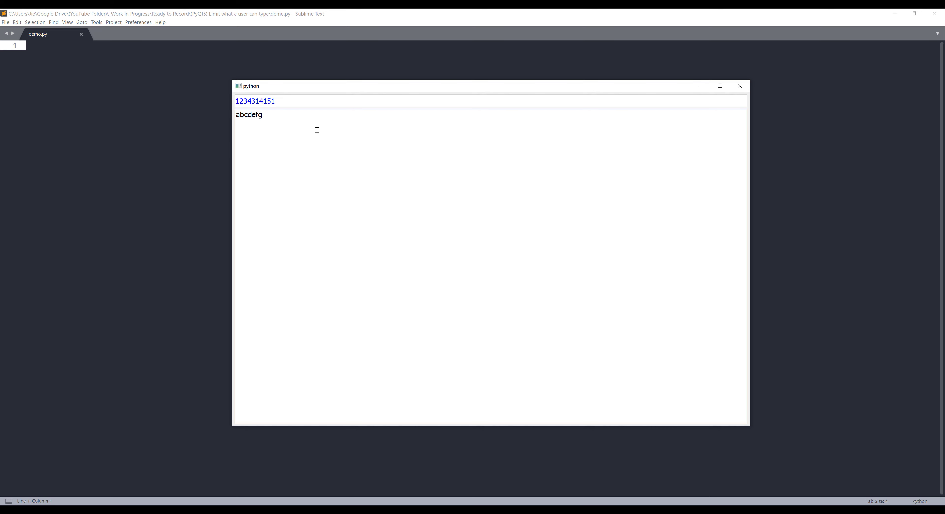
pyautogui.moveTo(739, 85)
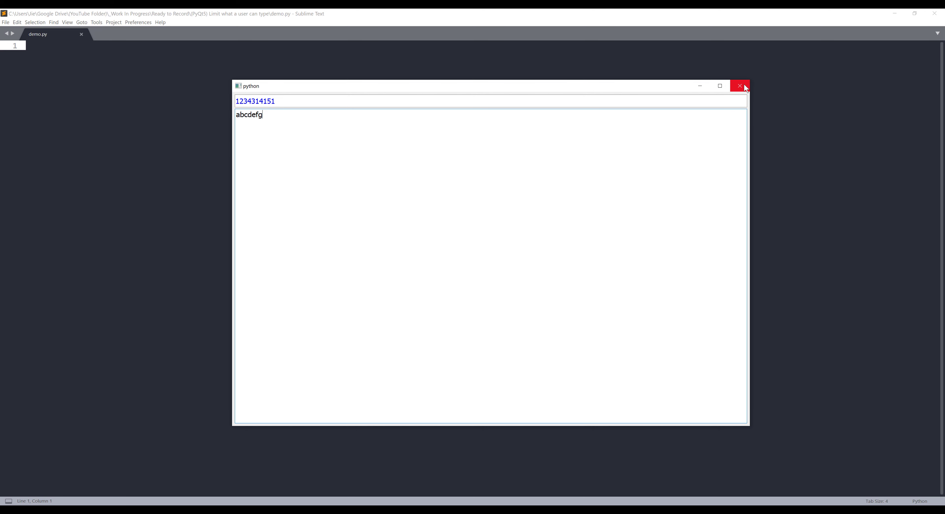
# Step: Close the demo window and write 'import sys' plus the PyQt5.QtWidgets import of QApplication, QLineEdit, QPlainTextEdit, QVBoxLayout
pyautogui.click(741, 86)
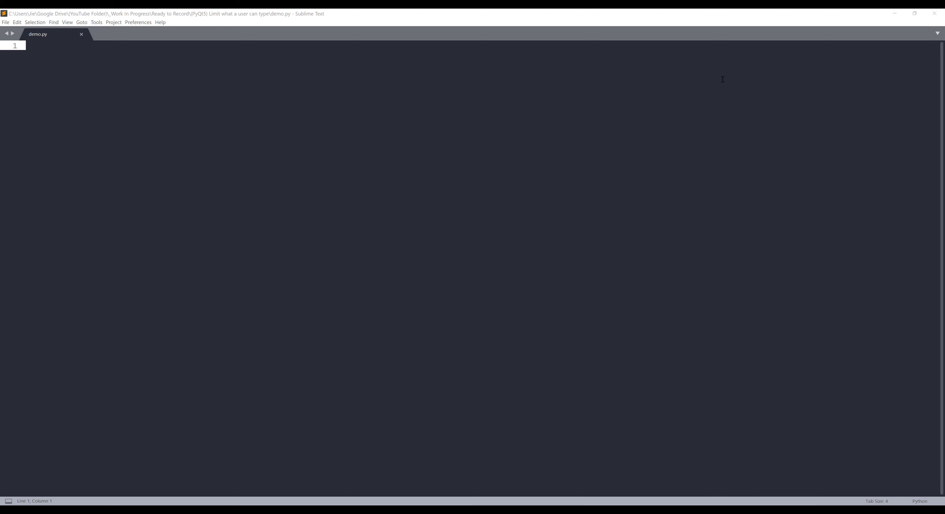
pyautogui.write('import sys')
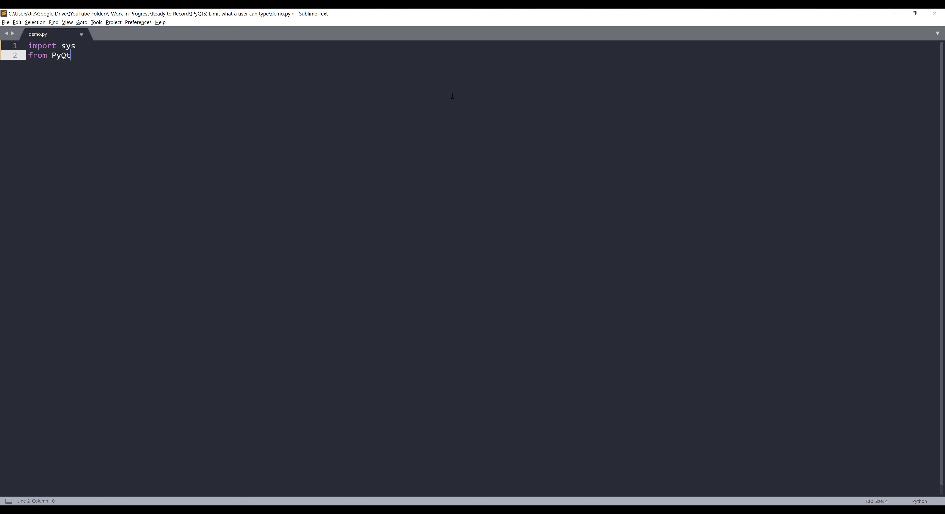
pyautogui.write('5.')
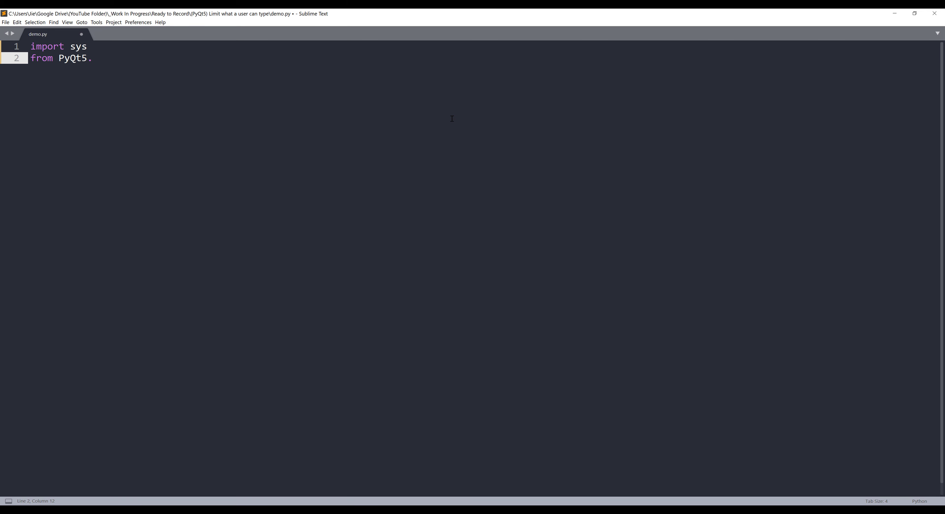
pyautogui.moveTo(337, 70)
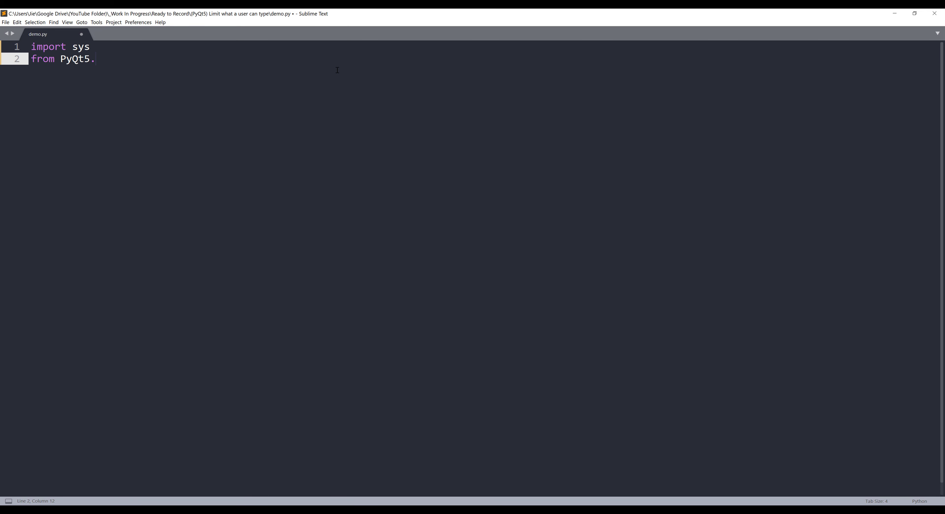
pyautogui.write('QtWidgets import QApplication, QWidget, QLine')
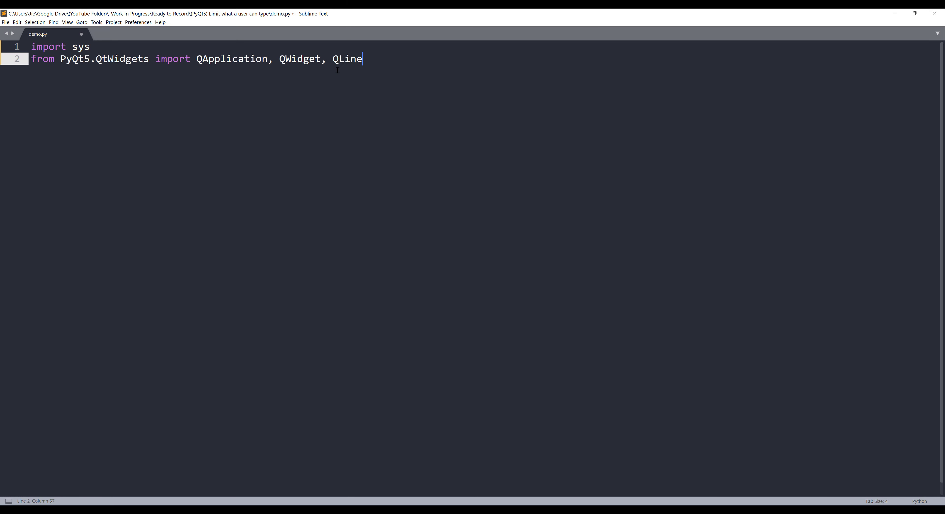
pyautogui.write('Edit, Q')
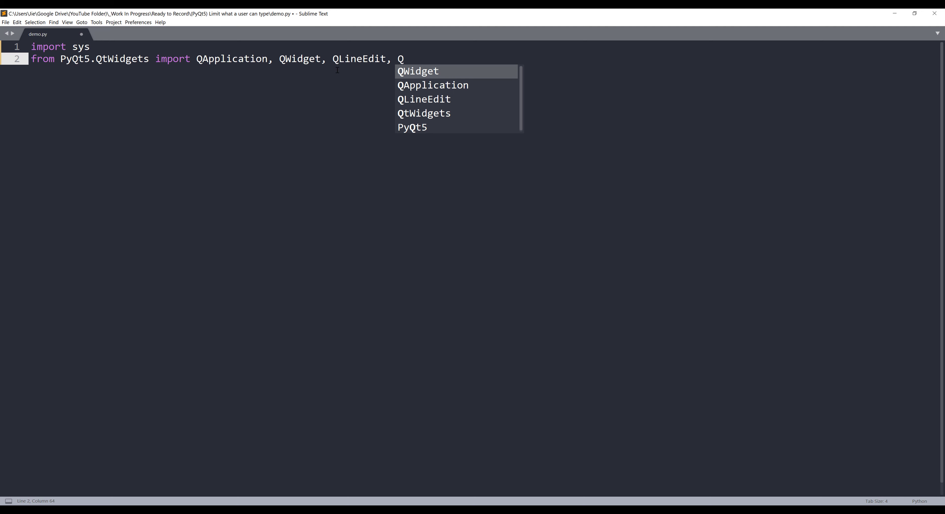
pyautogui.write('PlainTextEdit,')
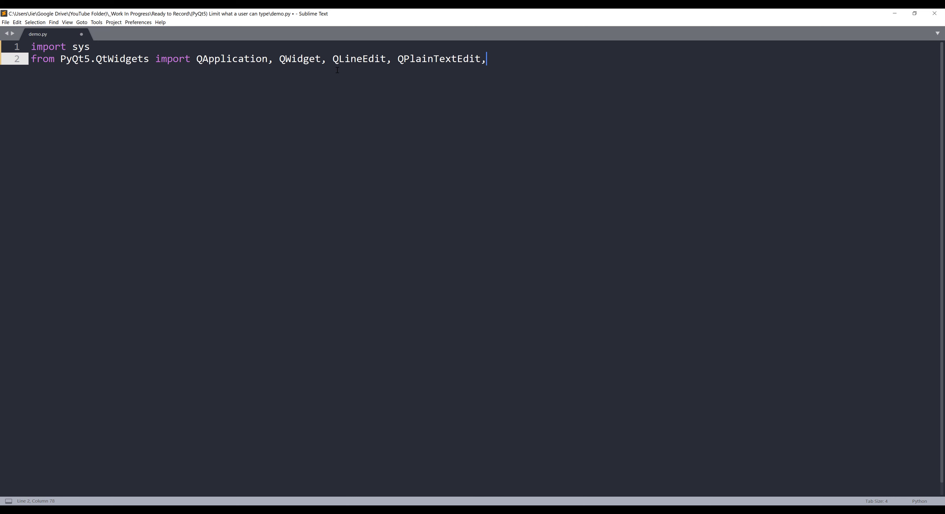
pyautogui.write('QVBoxLayout')
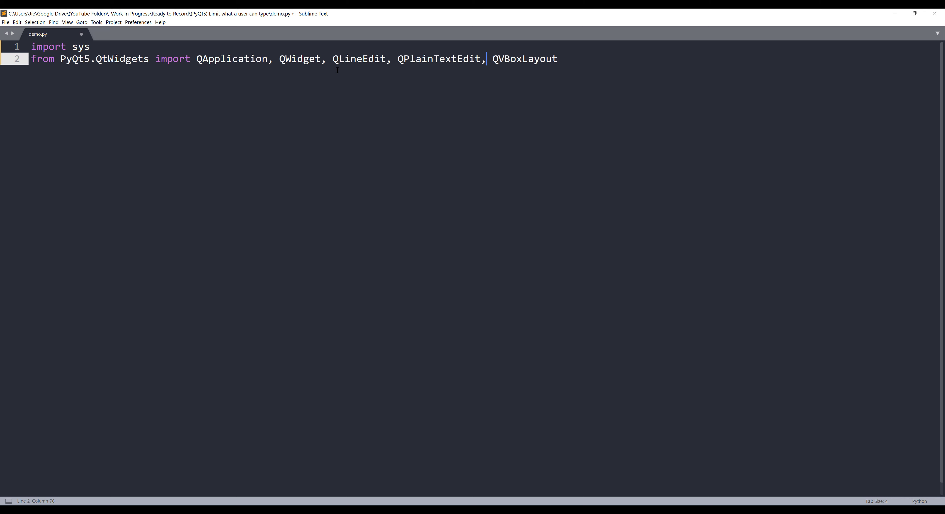
pyautogui.press('Backspace')
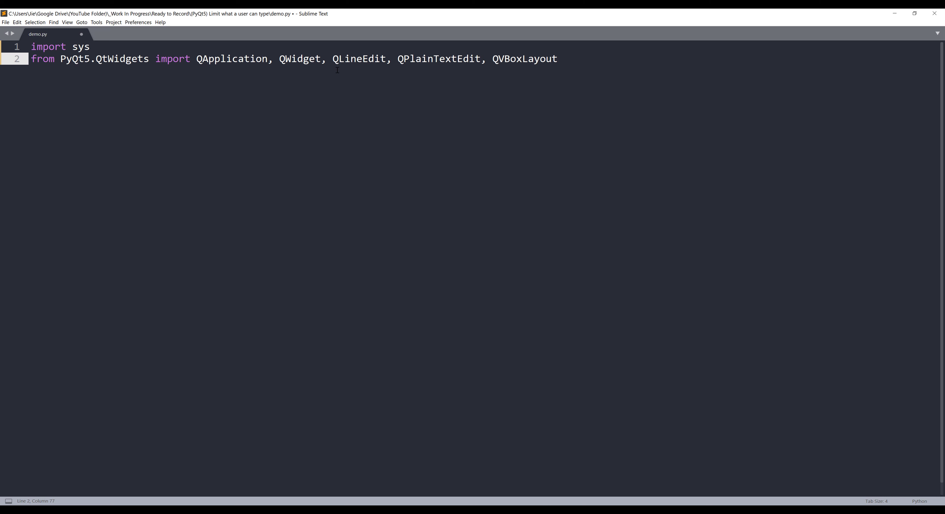
# Step: Add imports of QRegExp from PyQt5.QtCore and QRegExpValidator from PyQt5.QtGui
pyautogui.write('from')
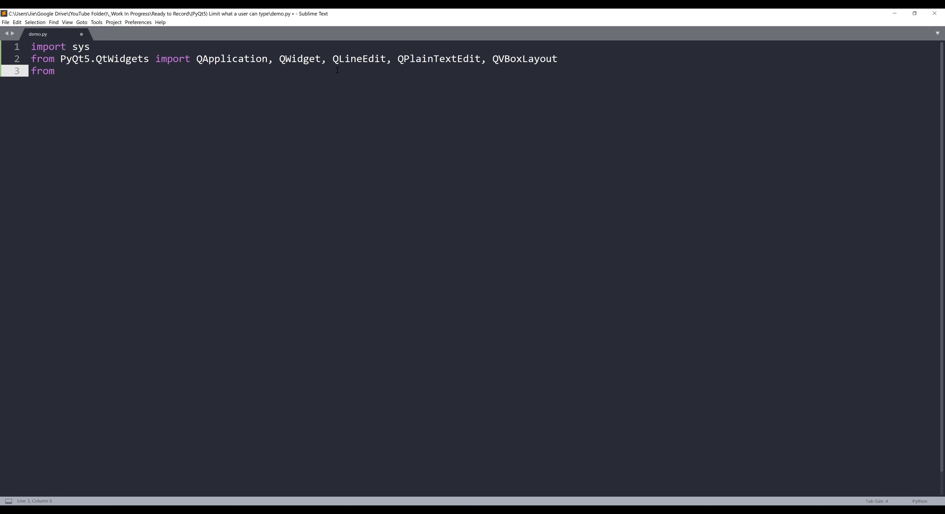
pyautogui.write('PyQt5')
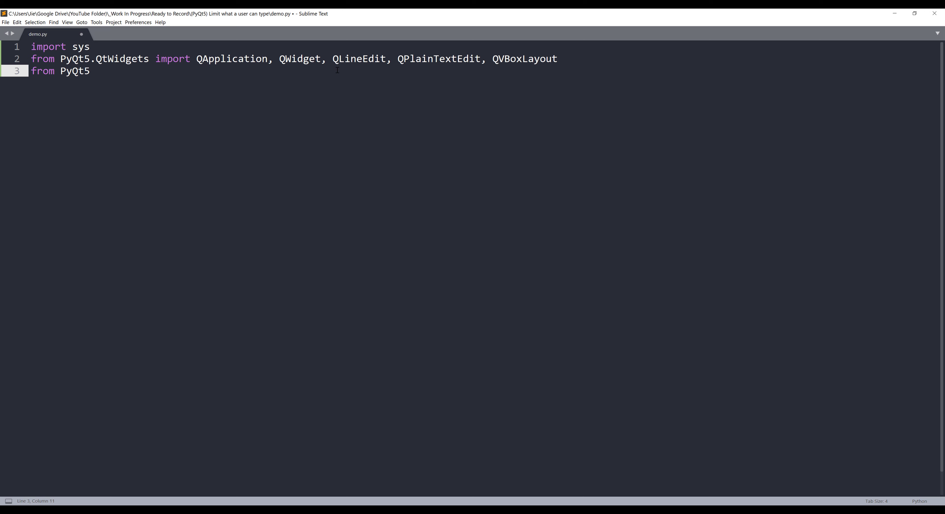
pyautogui.write('.QtCor')
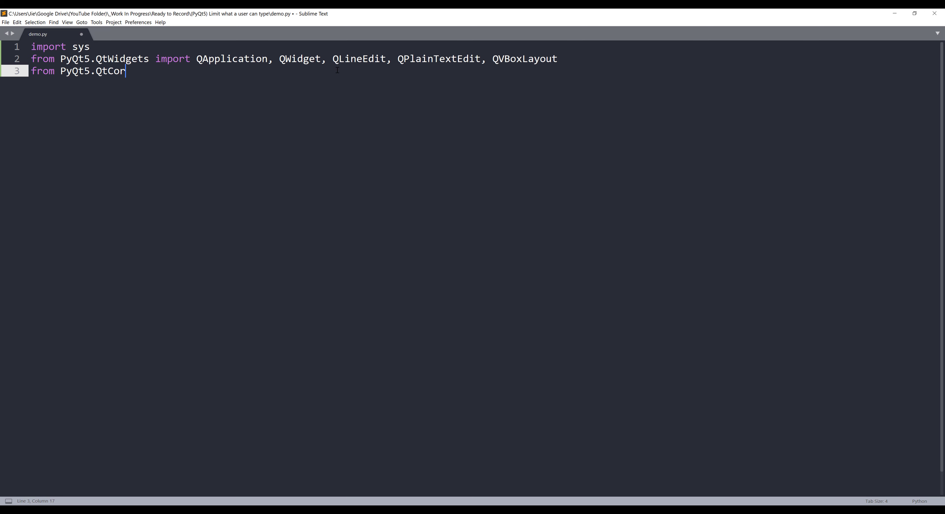
pyautogui.write('e import Q')
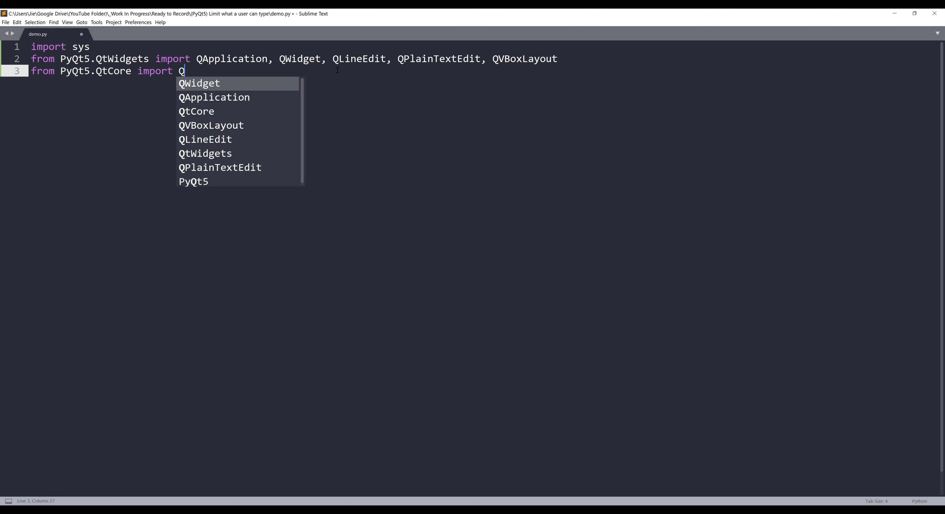
pyautogui.write('RegExp')
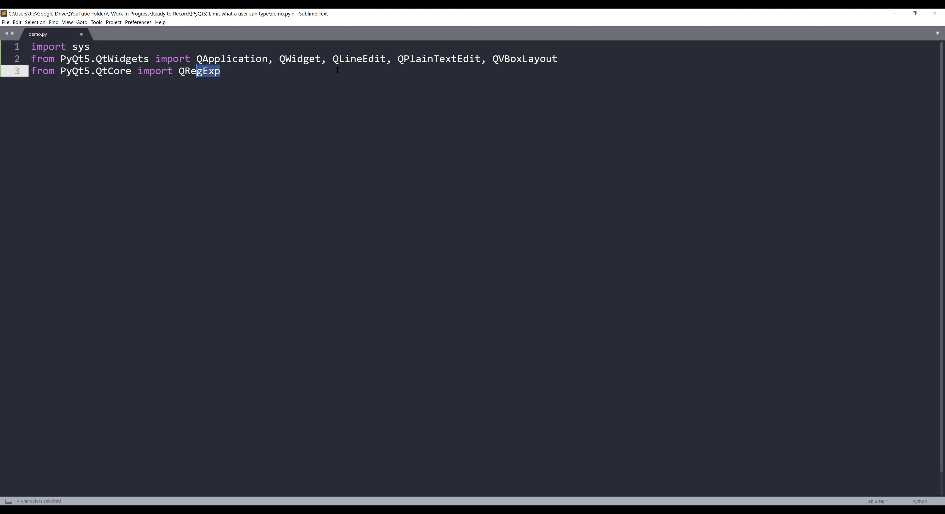
pyautogui.click(220, 70)
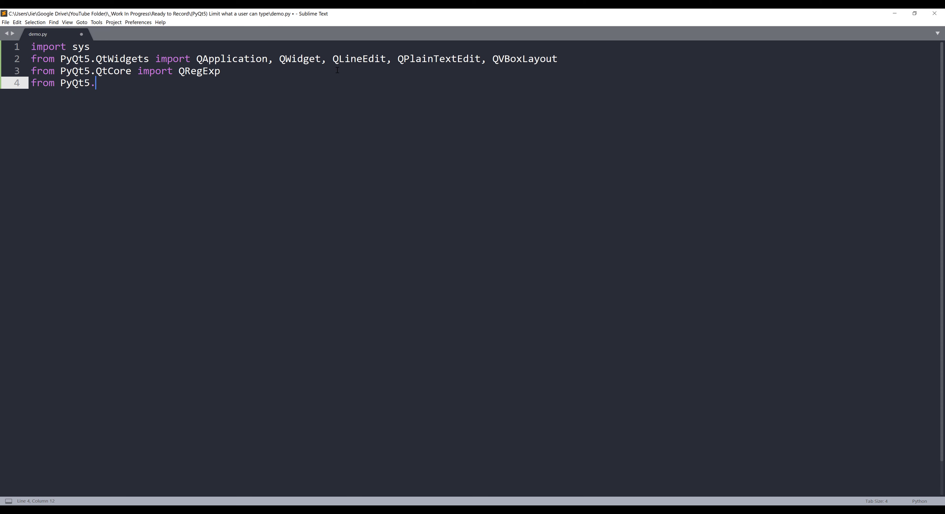
pyautogui.write('QtGui')
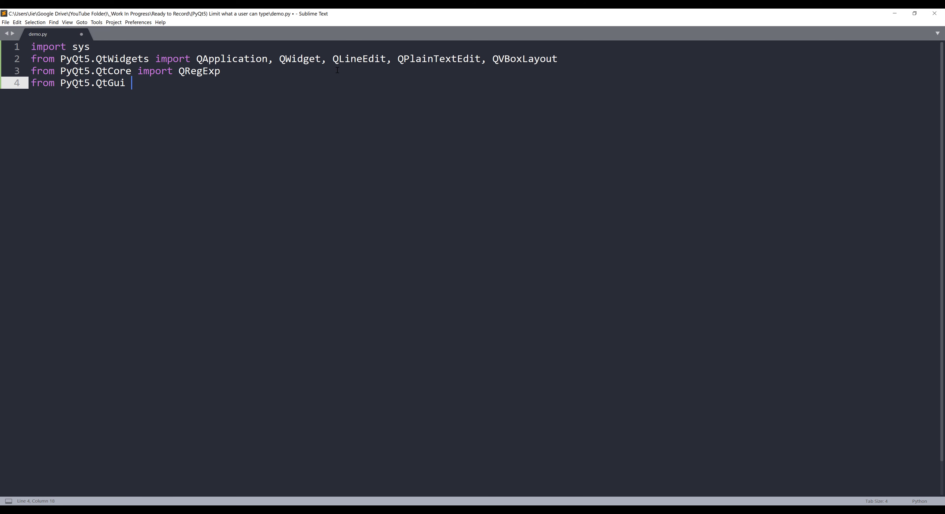
pyautogui.write('import QRegExpValidator')
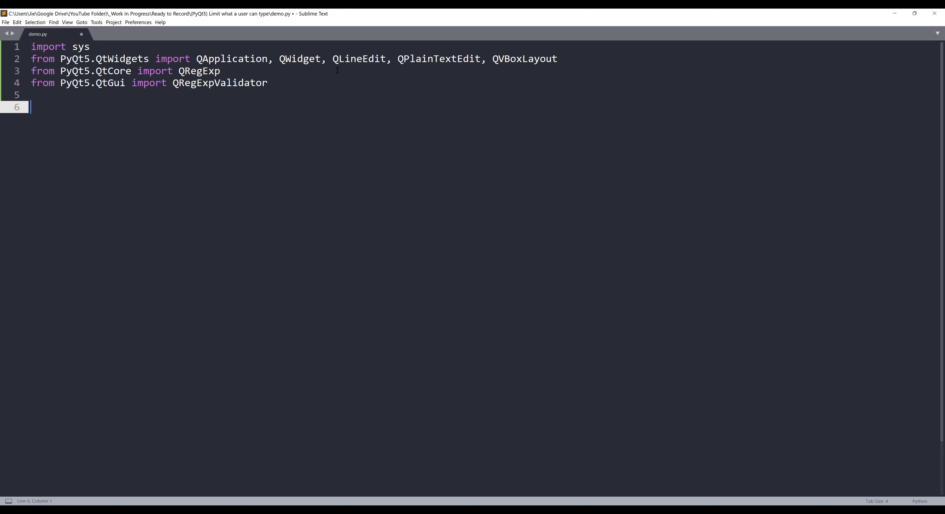
# Step: Write app = QApplication(sys.argv) and sys.exit(app.exec_()) at the bottom of the script
pyautogui.write('app')
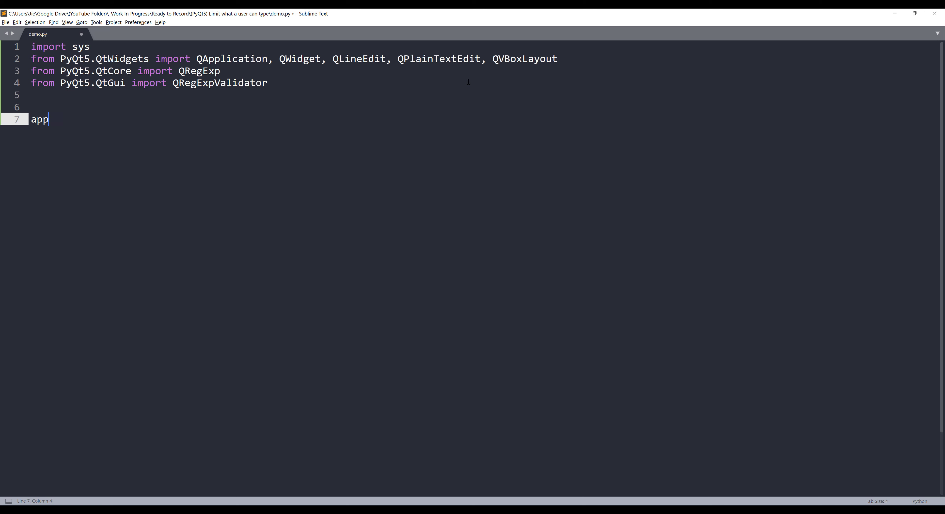
pyautogui.write('= QApplication()')
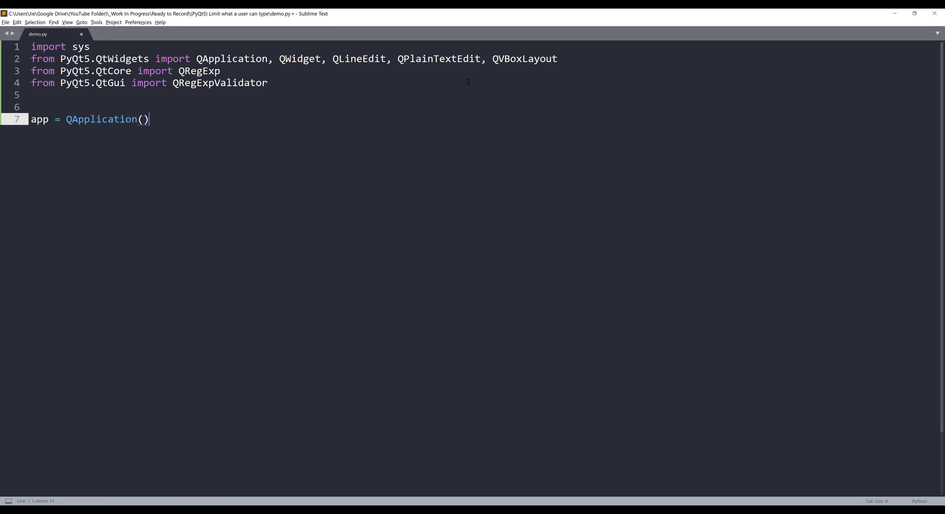
pyautogui.write('sys.')
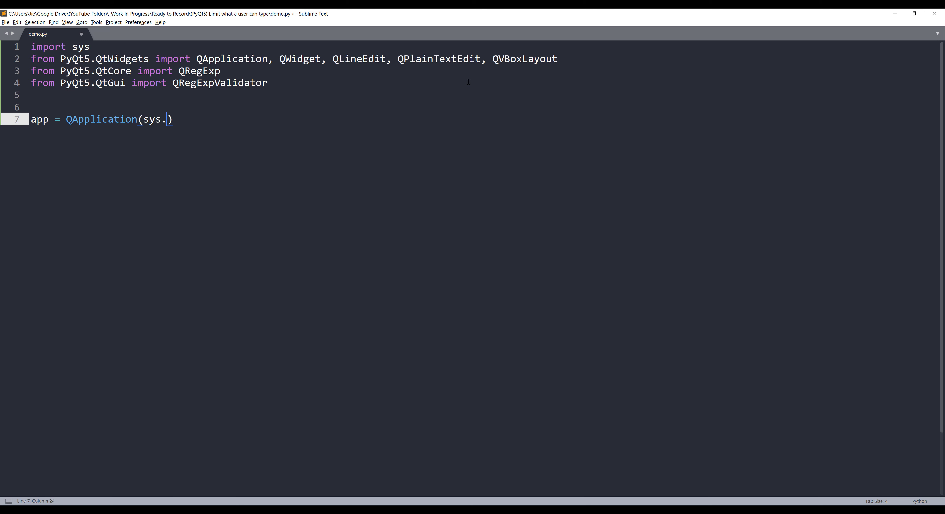
pyautogui.write('argv)')
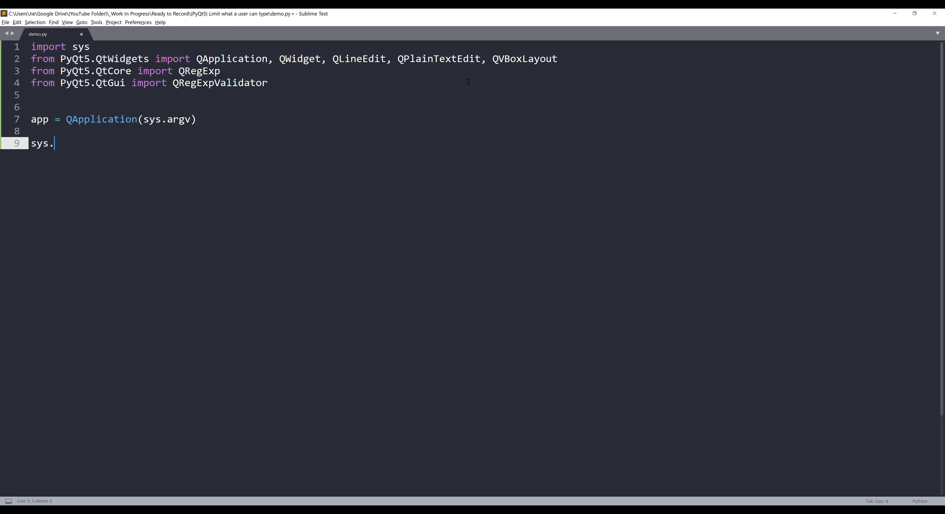
pyautogui.write('exit(app)')
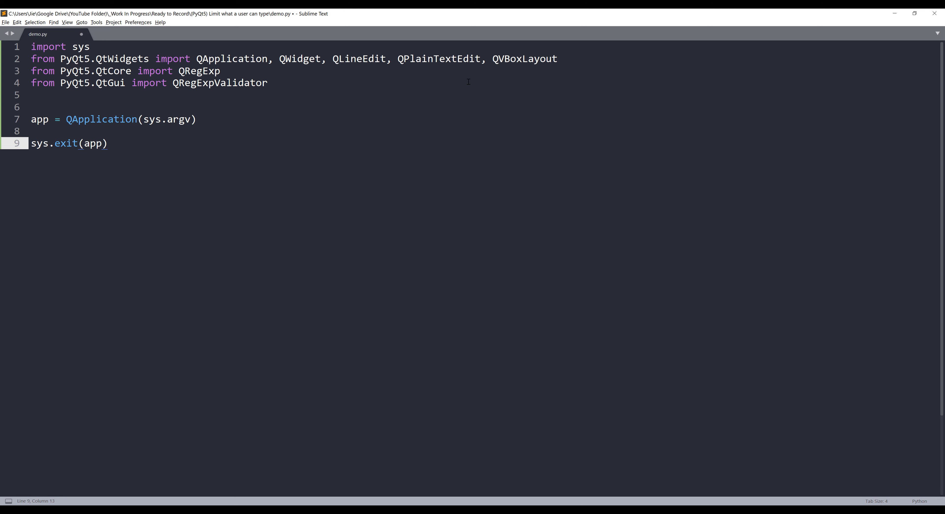
pyautogui.write('.exec_()')
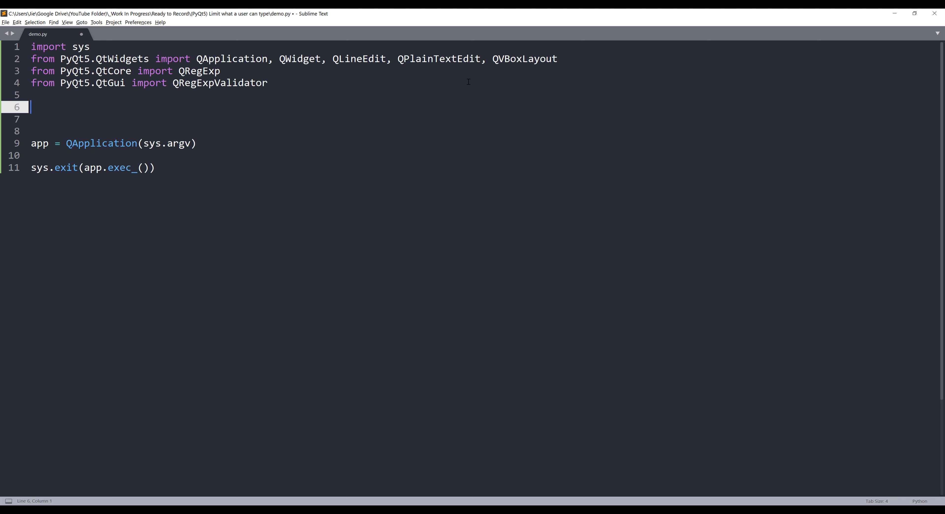
# Step: Define class AppDemo(QWidget) whose constructor resizes to 1200 by 800 and sets a QVBoxLayout as mainLayout
pyautogui.write('class AppDe')
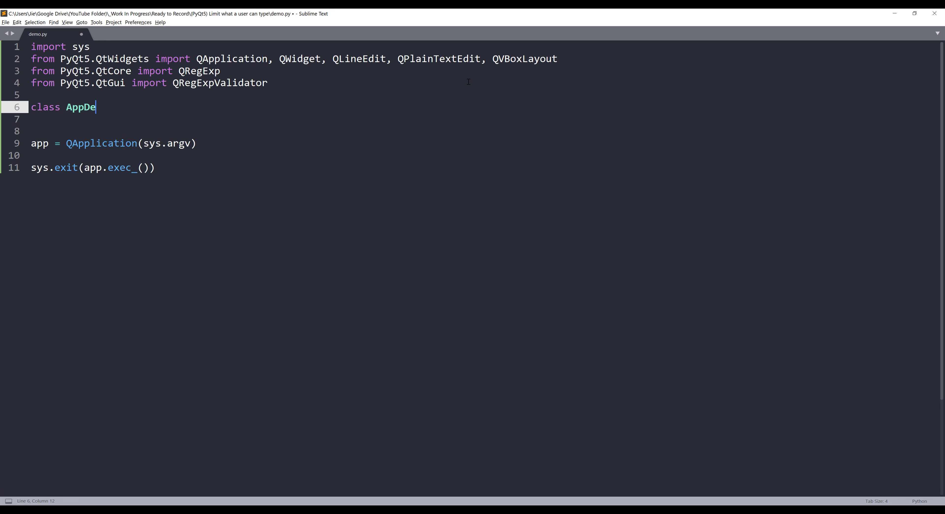
pyautogui.write('mo(QWidget):')
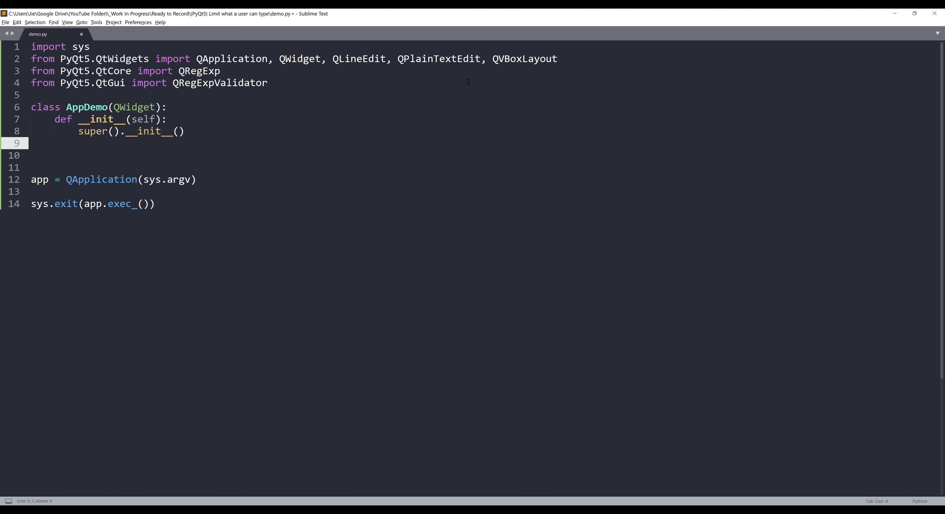
pyautogui.write('self.re')
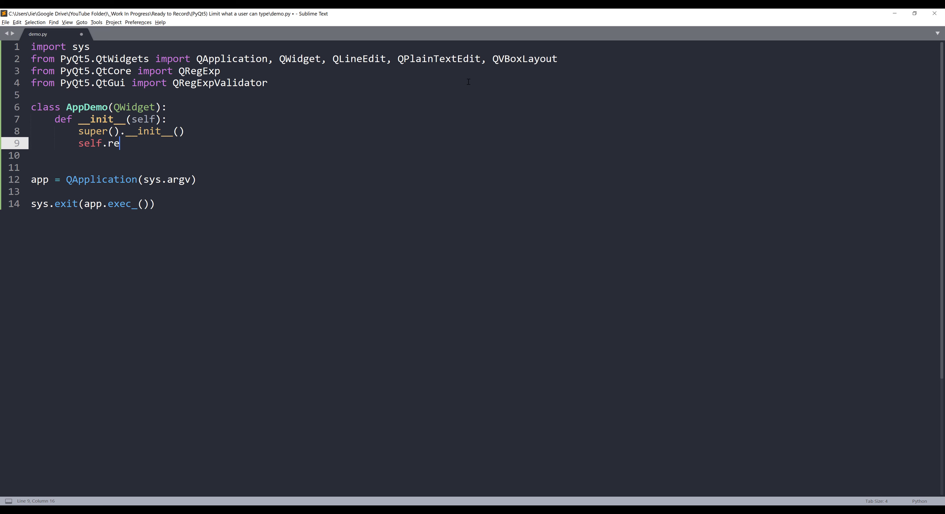
pyautogui.write('size(1')
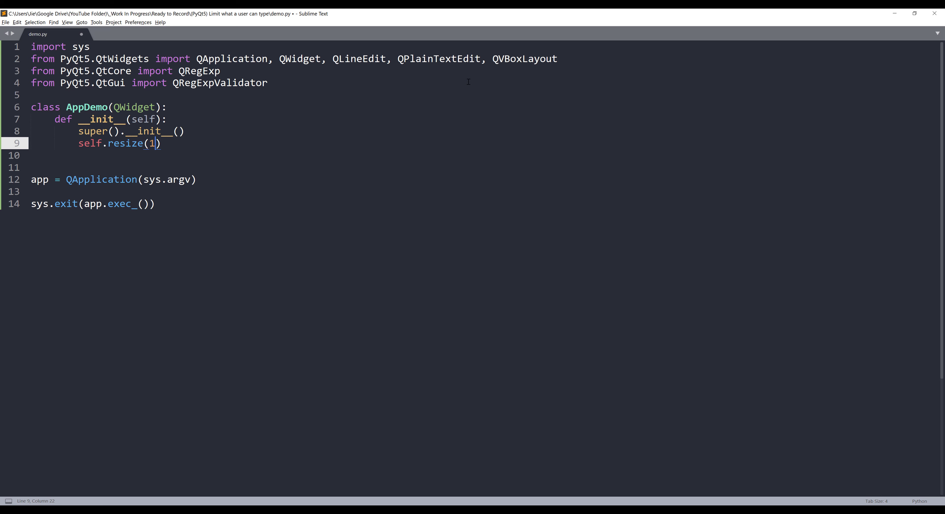
pyautogui.write('200,')
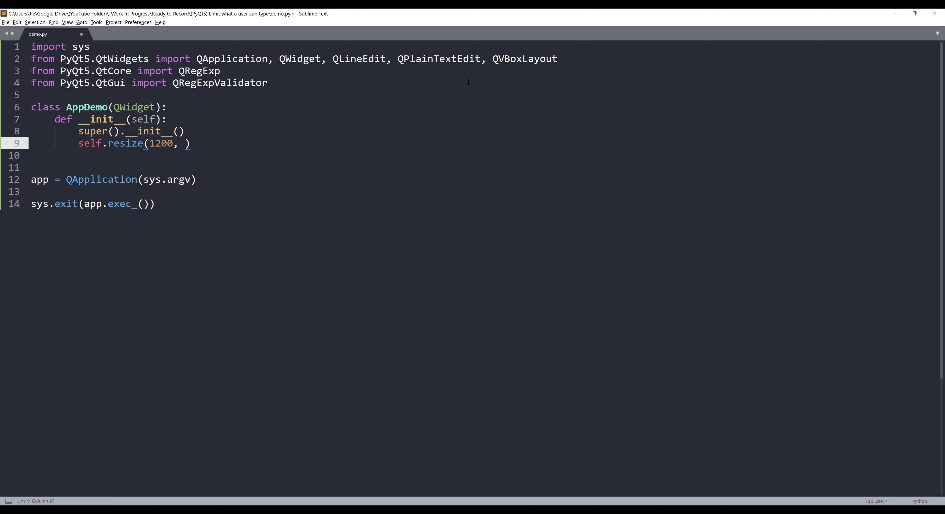
pyautogui.write('800')
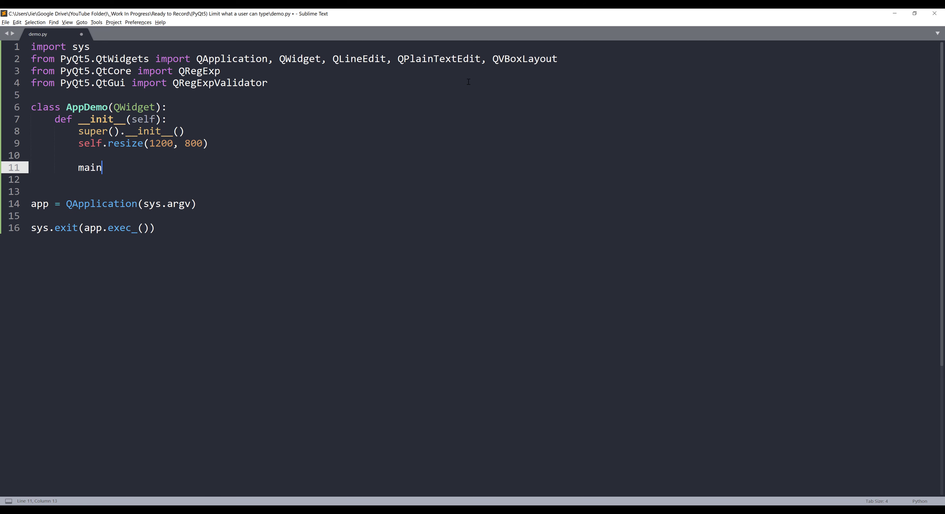
pyautogui.write('Layout =')
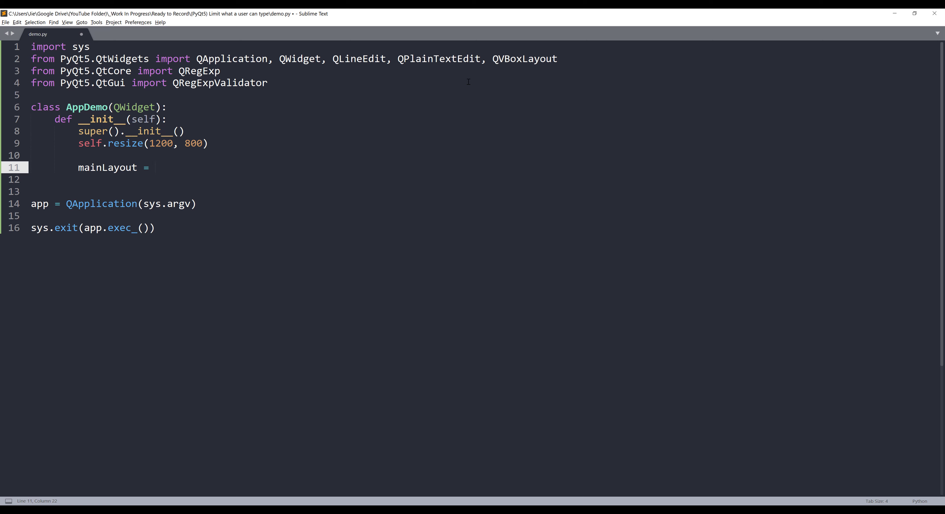
pyautogui.write('QVBoxLayout(')
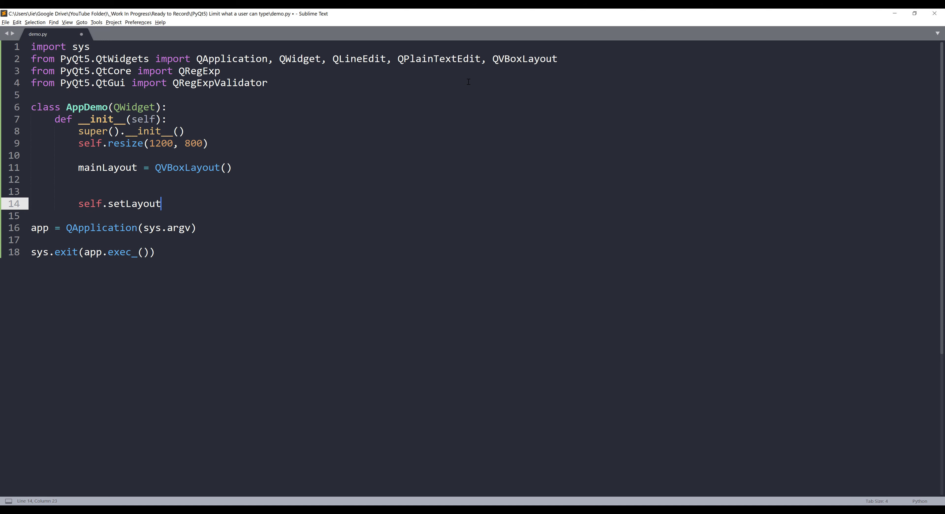
pyautogui.write('(mainLayout)')
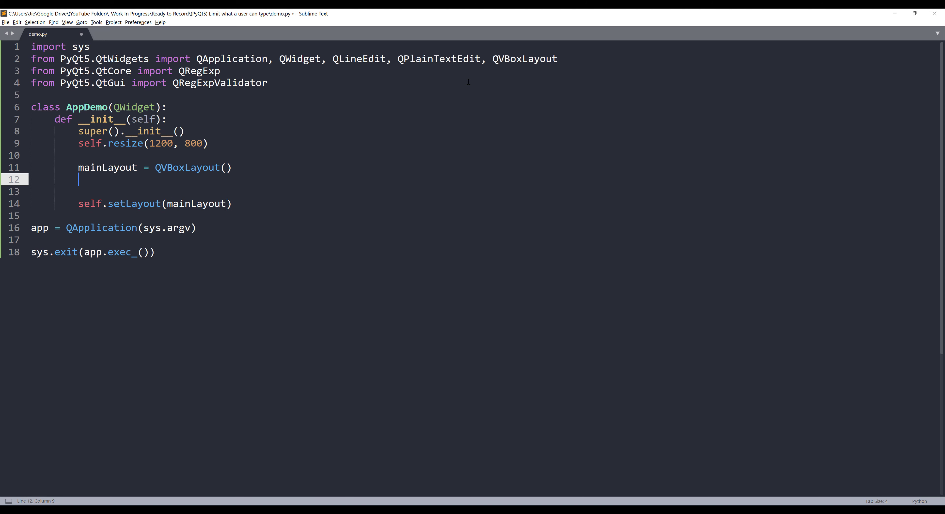
# Step: Write validator = QRegExpValidator(QRegExp(r'[0-9]+')) and begin a new self. line below
pyautogui.write('valid')
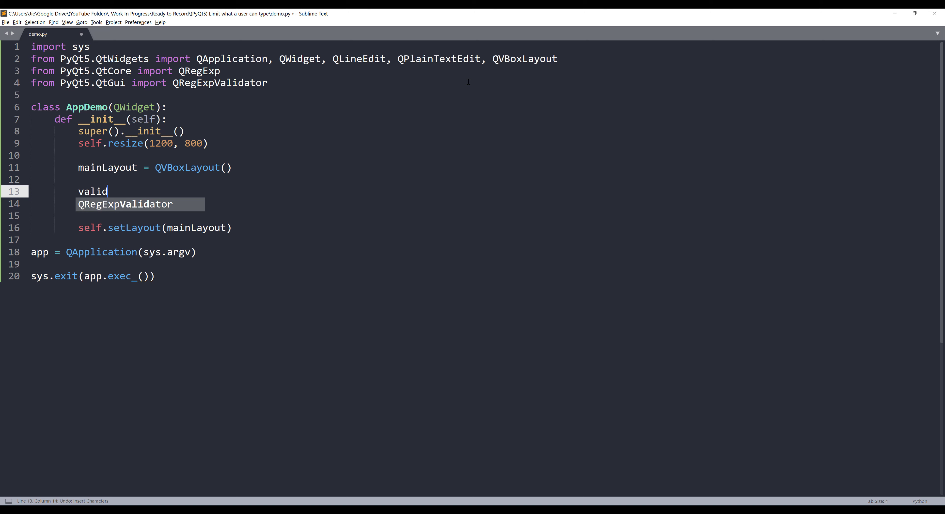
pyautogui.write('ator = QRegExpValidator(')
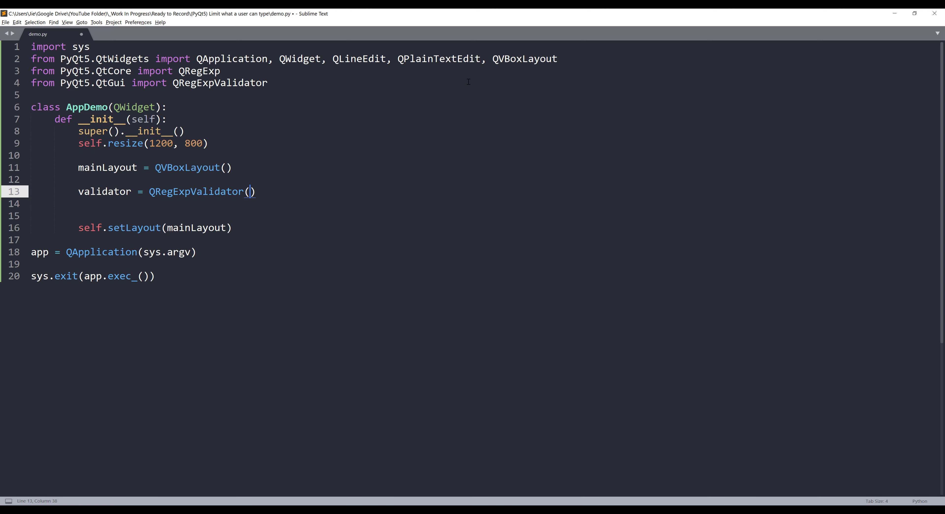
pyautogui.write('QRegExp')
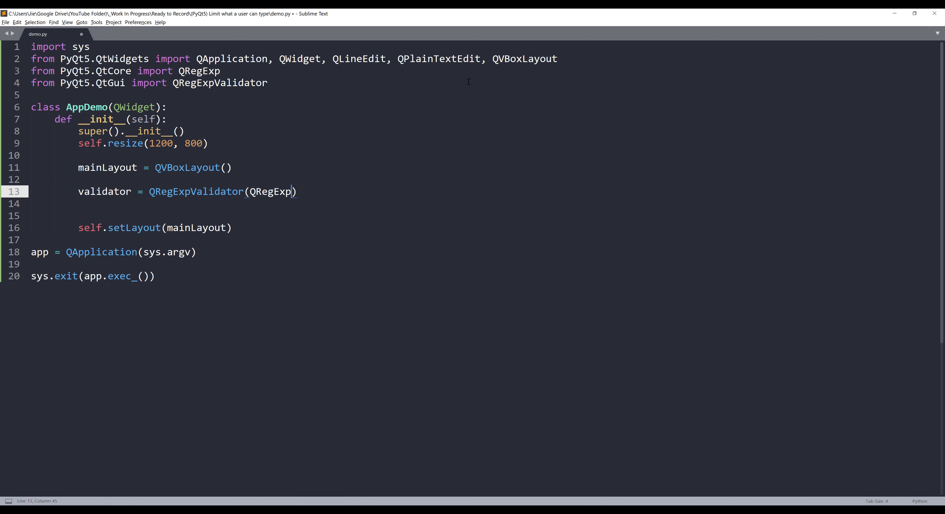
pyautogui.write('(')
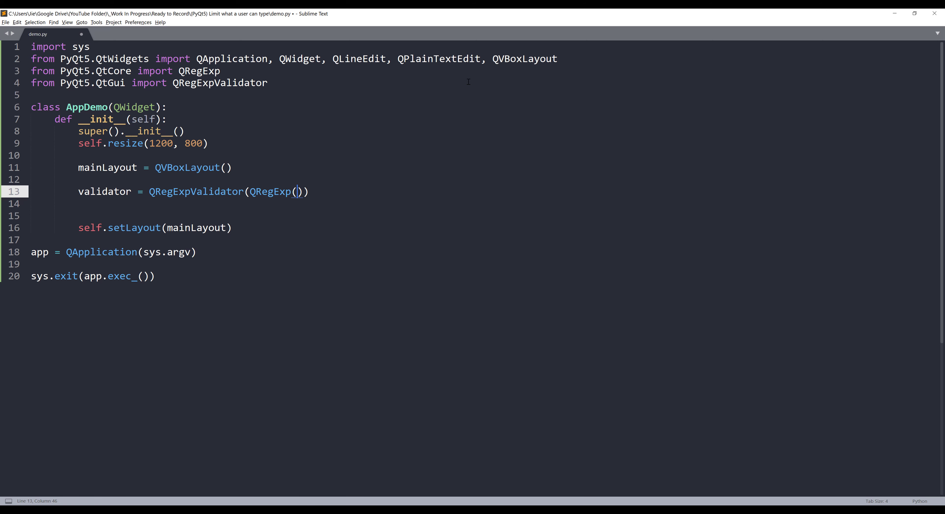
pyautogui.moveTo(386, 193)
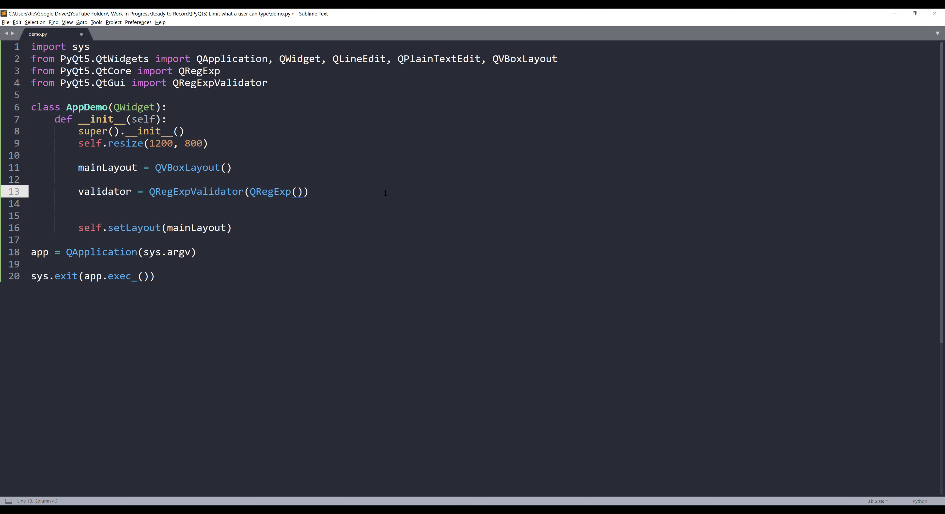
pyautogui.write("r''")
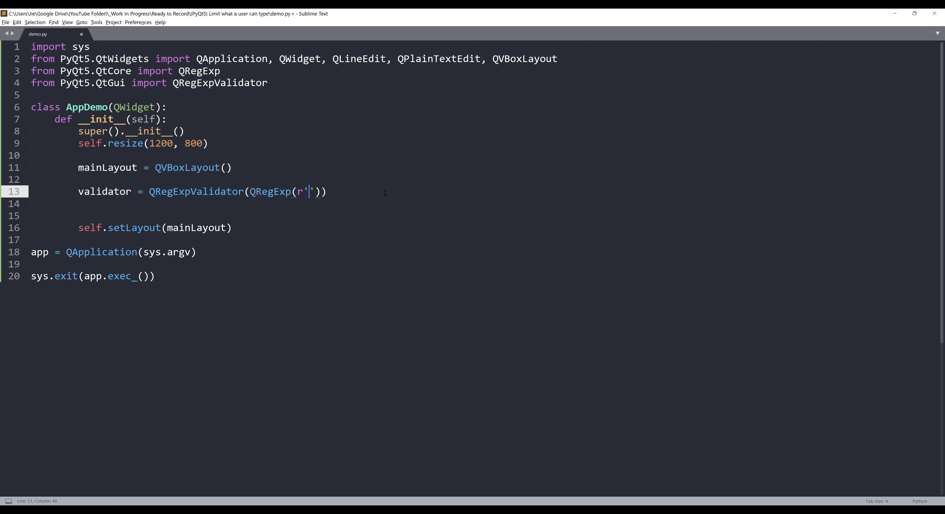
pyautogui.write('[')
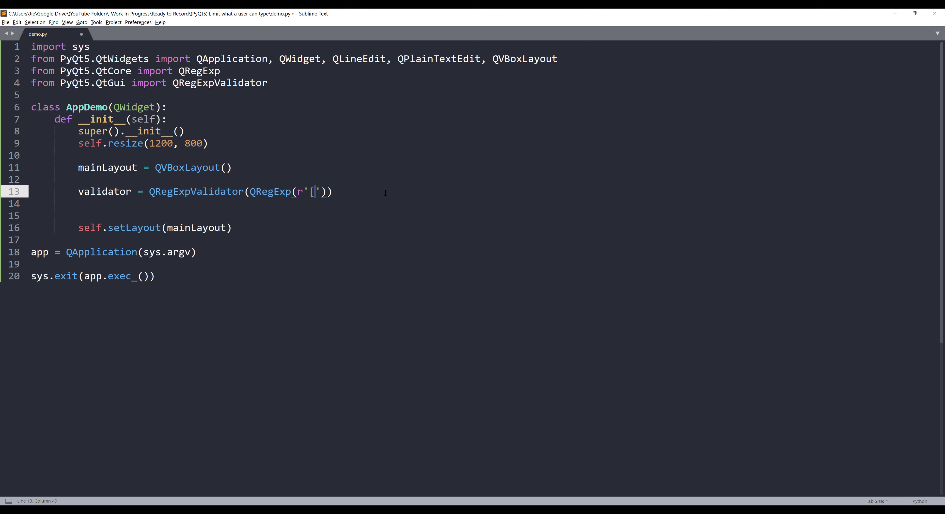
pyautogui.write('0')
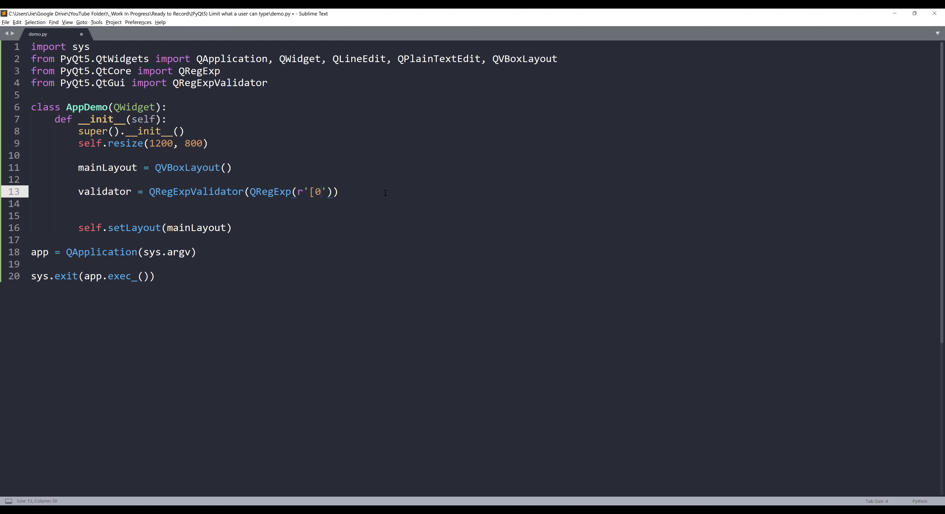
pyautogui.write('-9')
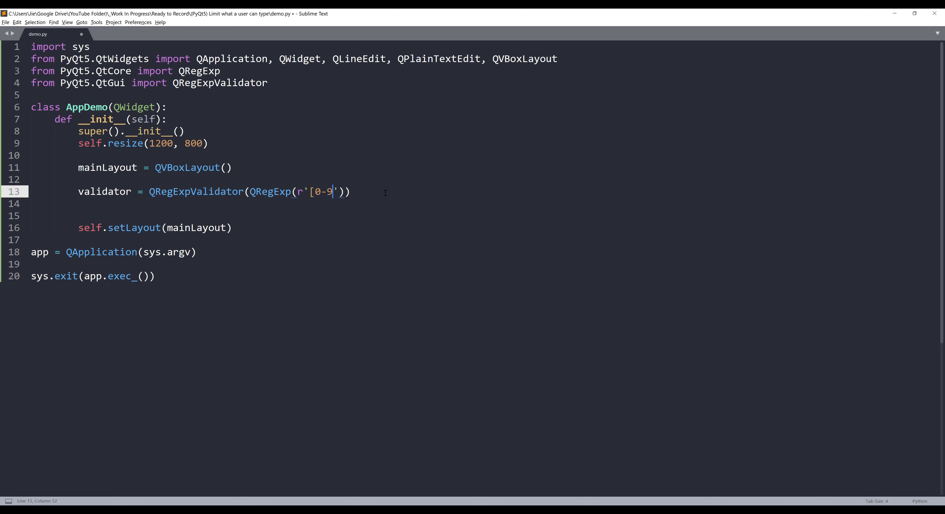
pyautogui.write(']')
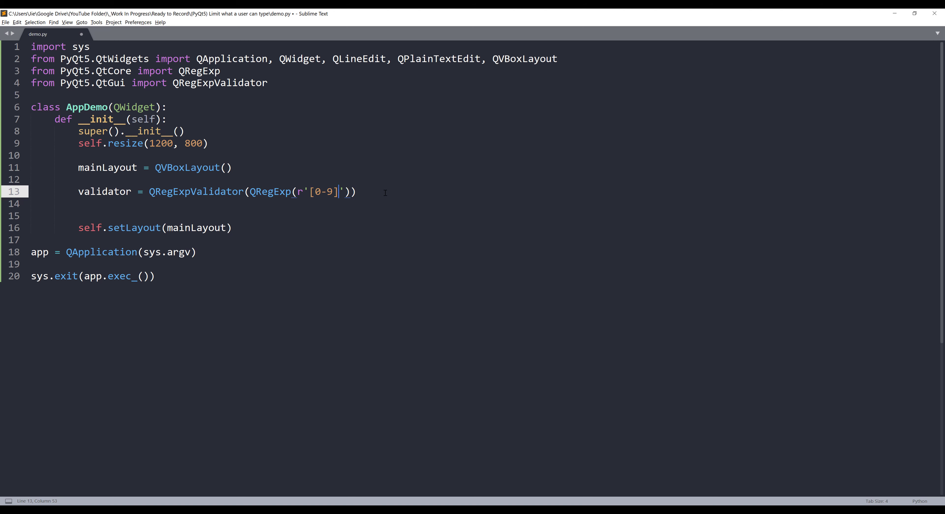
pyautogui.write('+')
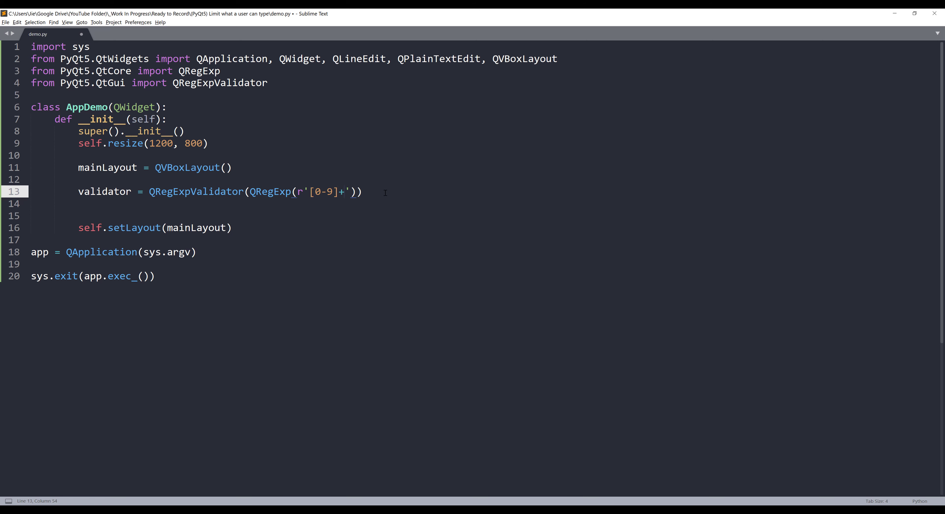
pyautogui.moveTo(310, 192); pyautogui.dragTo(339, 192)
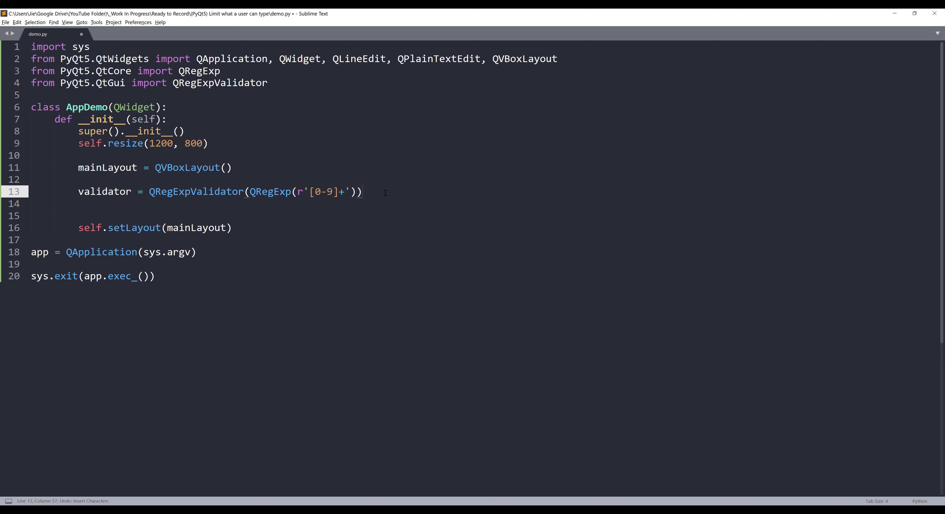
pyautogui.write('self.')
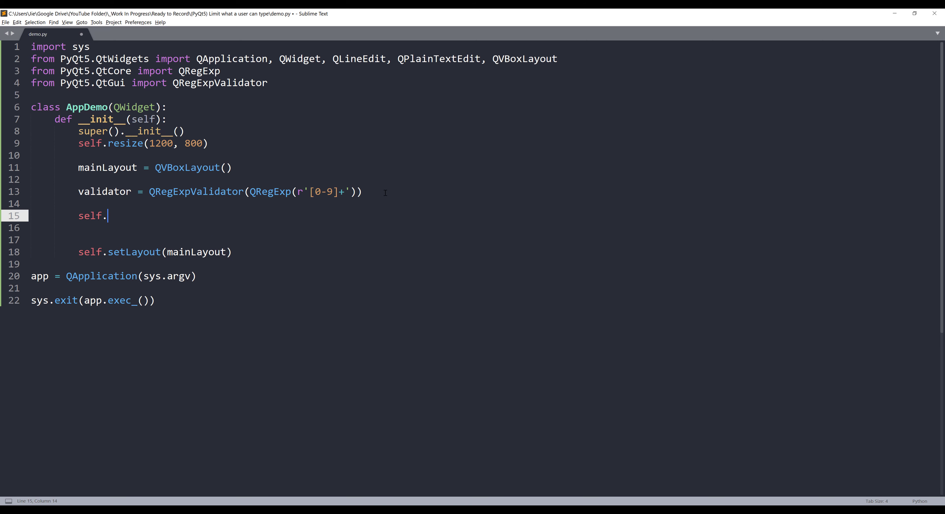
# Step: Create self.lineEdit = QLineEdit() with a stylesheet of font-size 30px, height 50px and color blue
pyautogui.write('line')
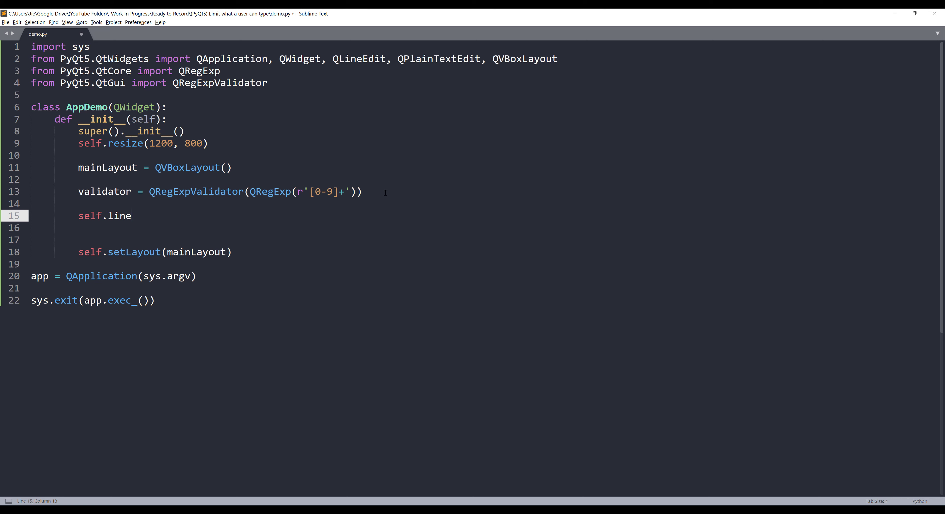
pyautogui.write('Edit = Q')
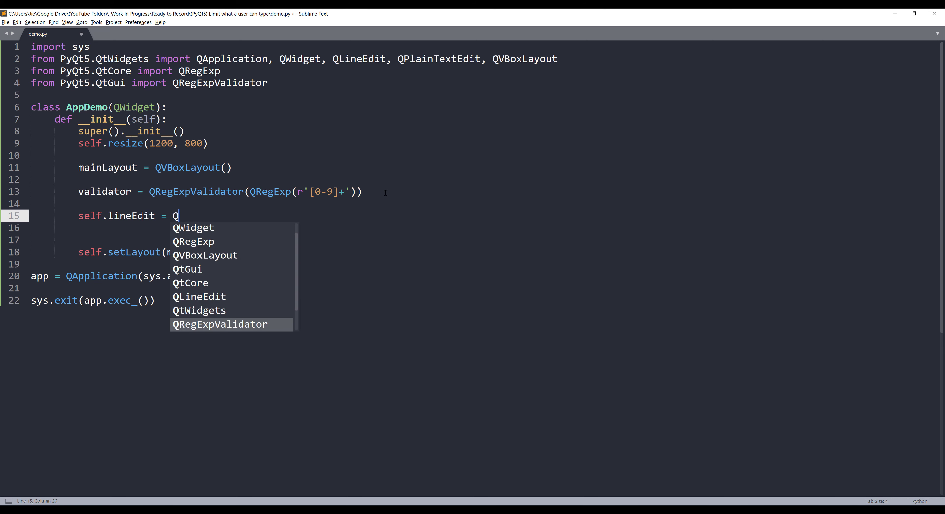
pyautogui.write('LineEdit(')
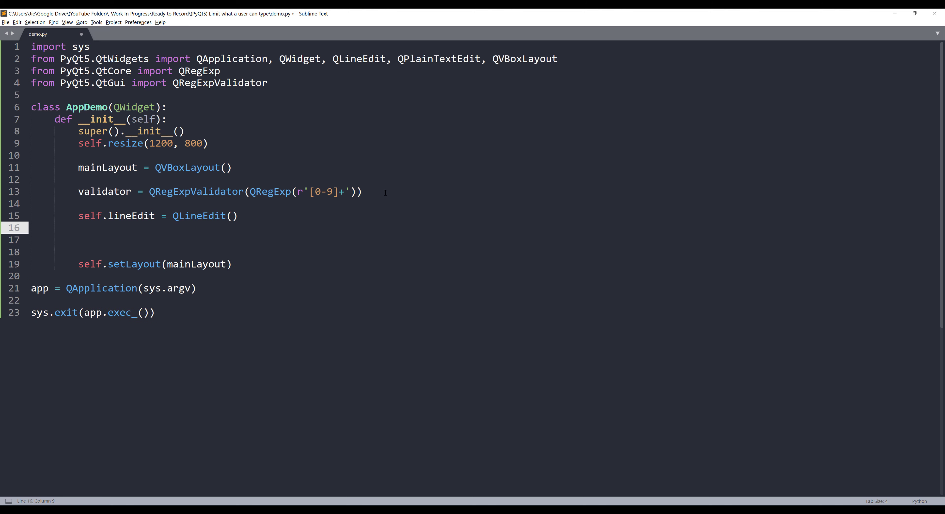
pyautogui.write('self.lineEdit')
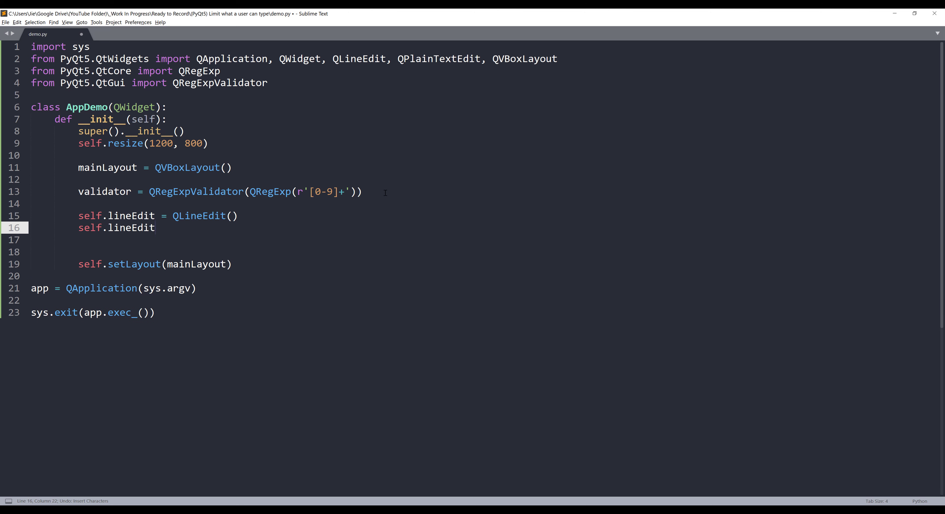
pyautogui.write(".setStyleSheet('''font-size")
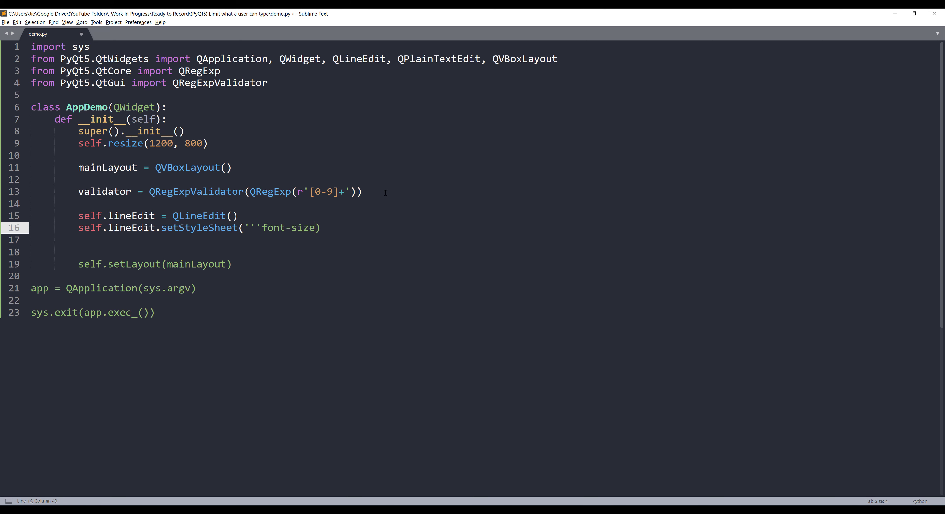
pyautogui.write(': 30p')
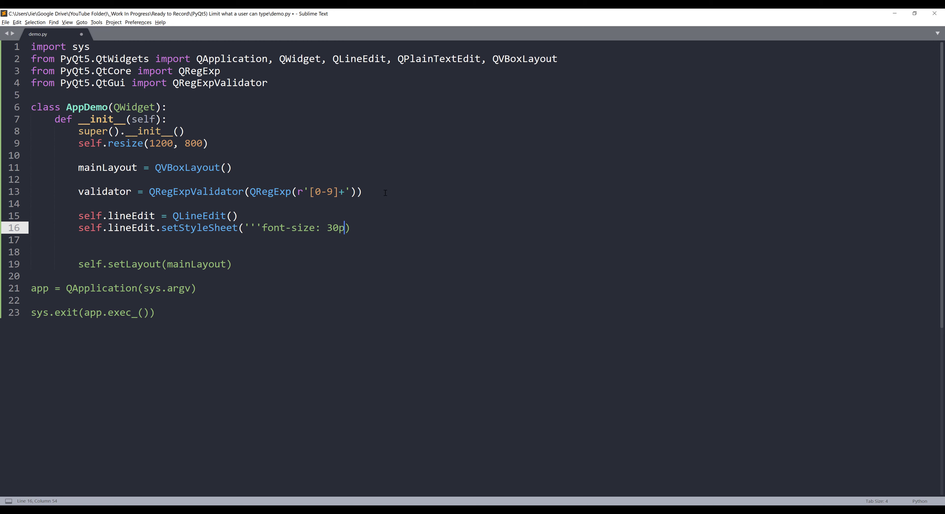
pyautogui.write('x; height')
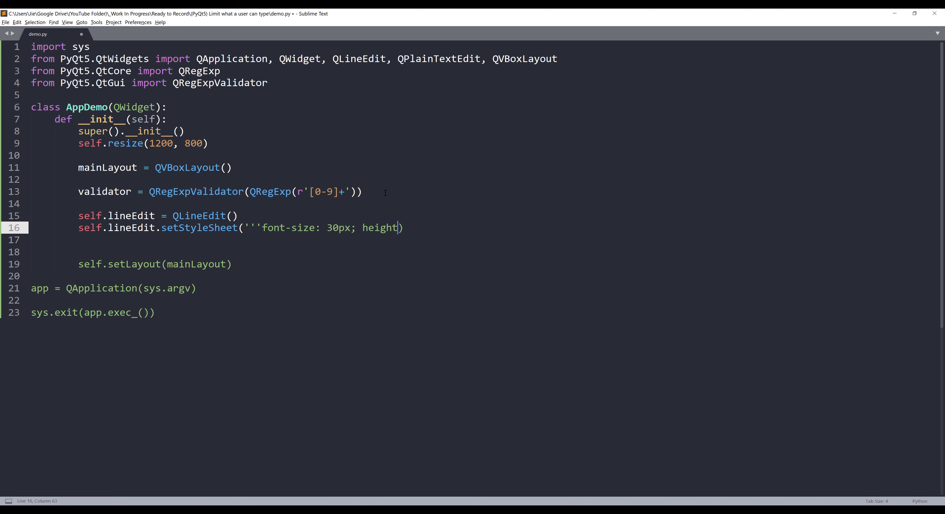
pyautogui.write(':50p')
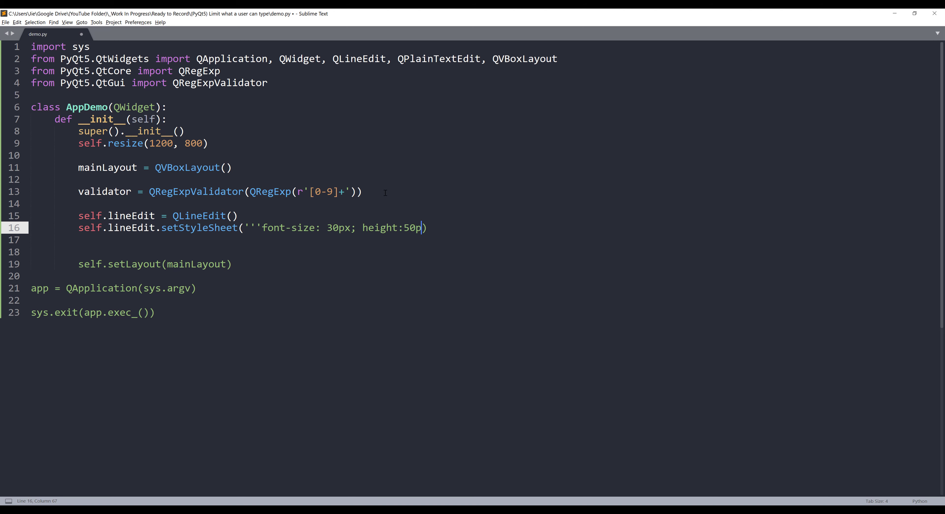
pyautogui.write('x; color-colo')
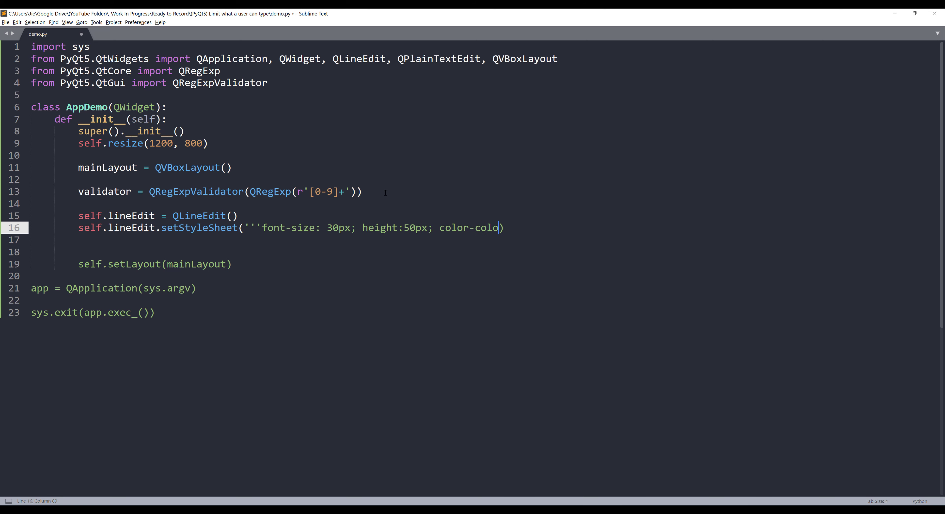
pyautogui.write('r: b')
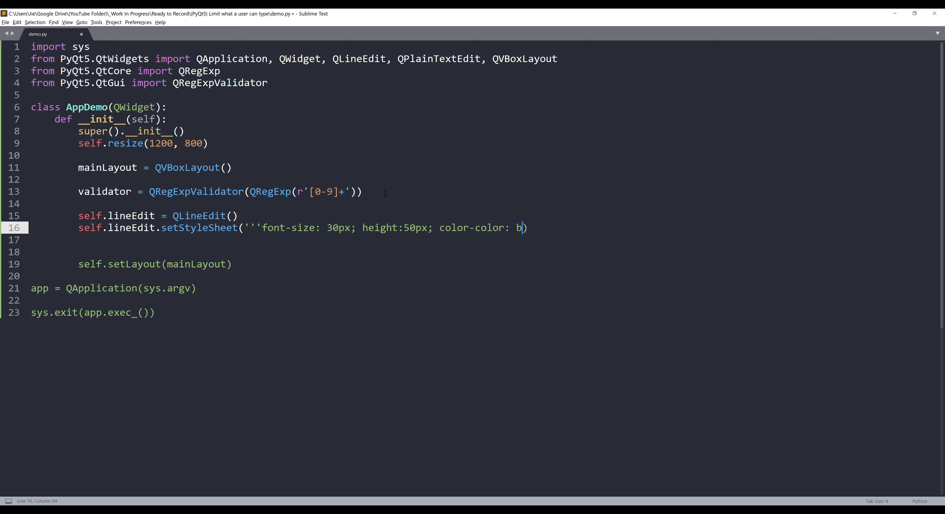
pyautogui.write("lue;'''")
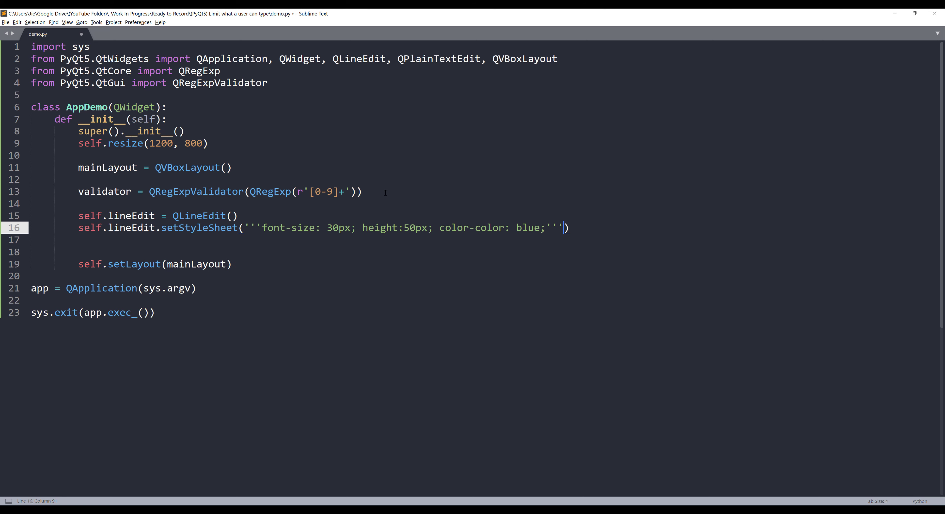
# Step: Apply setValidator(validator) to the line edit and add it with mainLayout.addWidget(self.lineEdit)
pyautogui.write('self.lineEdit.')
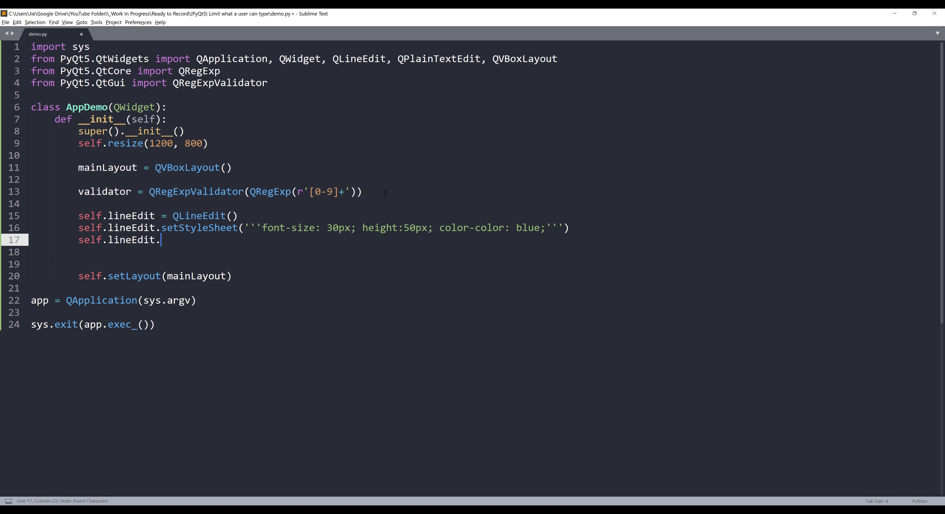
pyautogui.write('setValidator(')
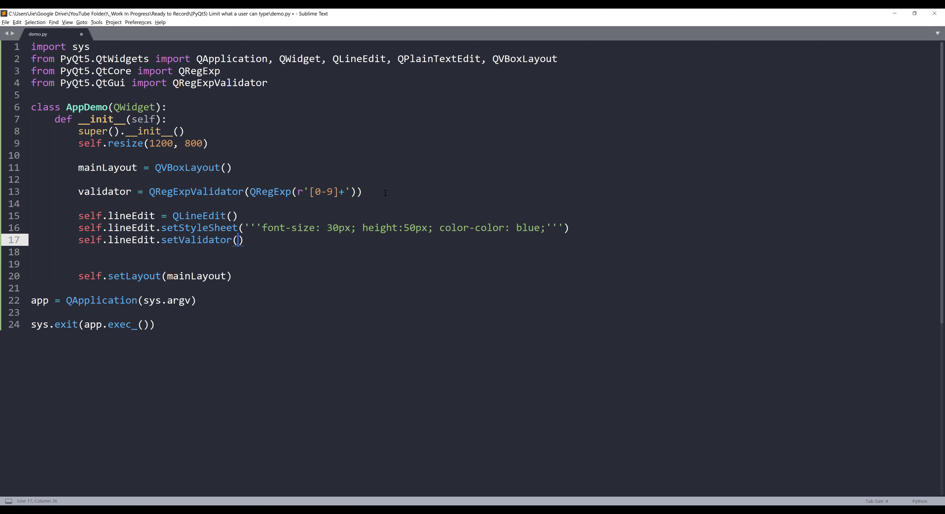
pyautogui.write('validator')
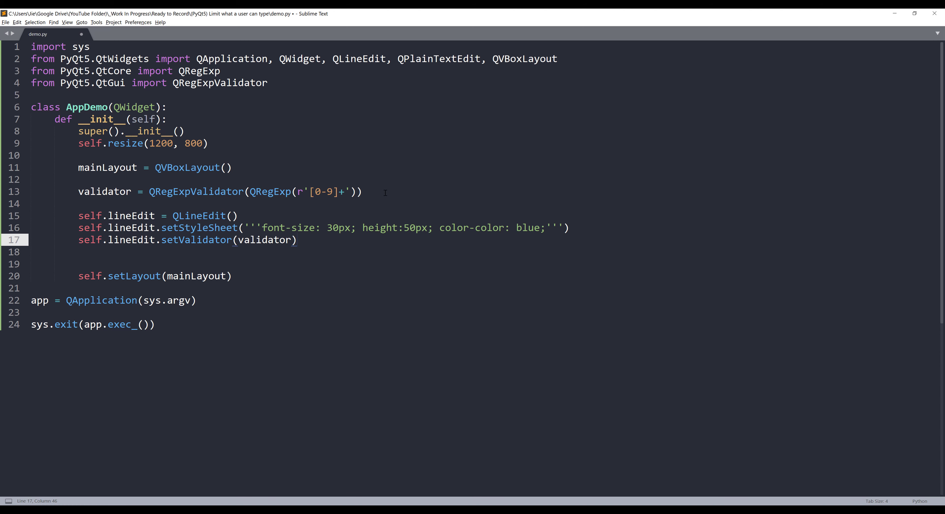
pyautogui.write('mainLayout')
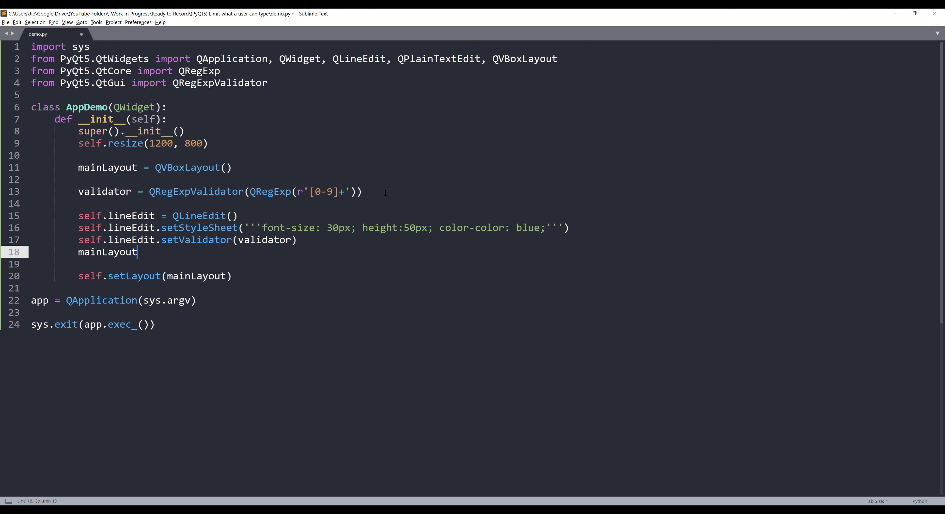
pyautogui.write('.addWi')
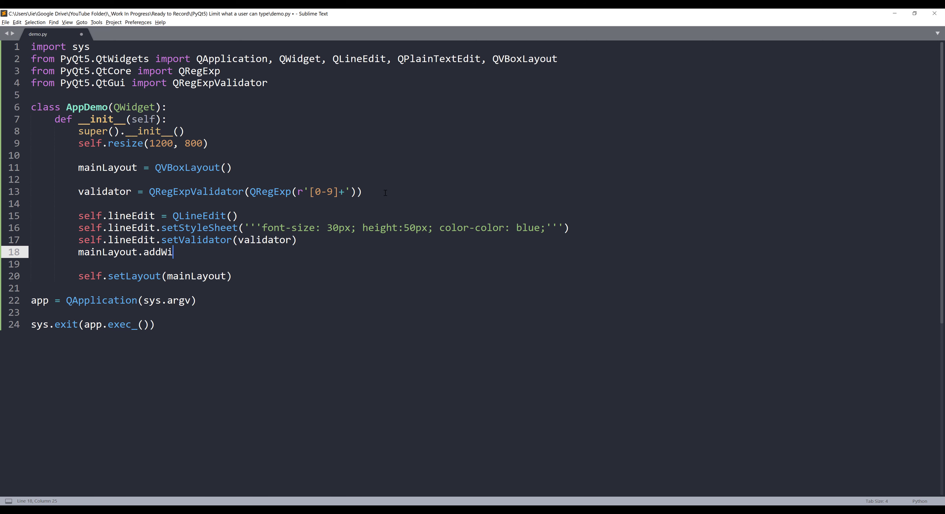
pyautogui.write('dget()')
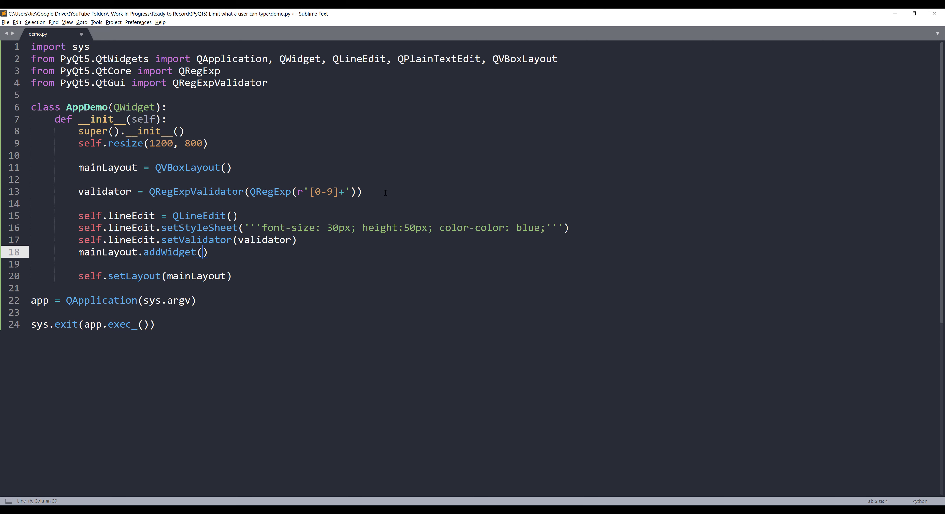
pyautogui.write('self.lineEdit')
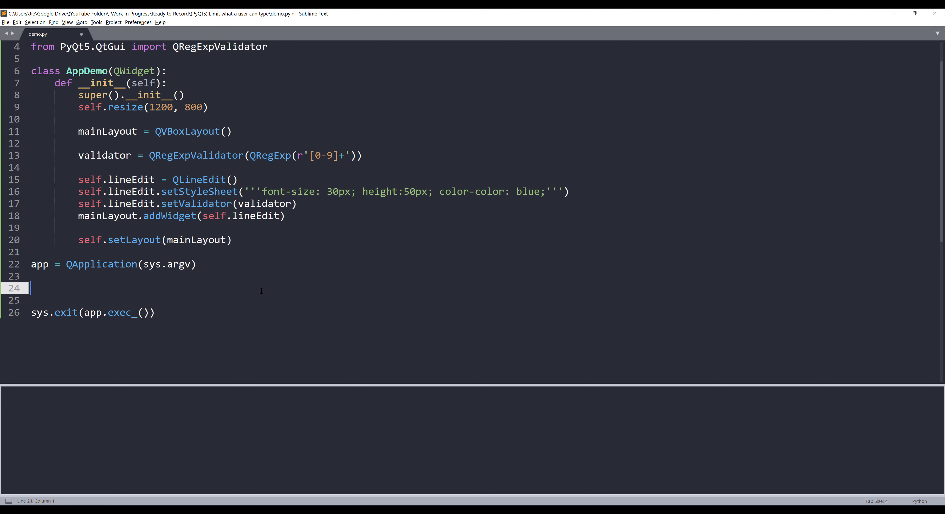
# Step: Add demo = AppDemo() and demo.show(), run with Ctrl+B and fix the undefined Demo name
pyautogui.write('demo =')
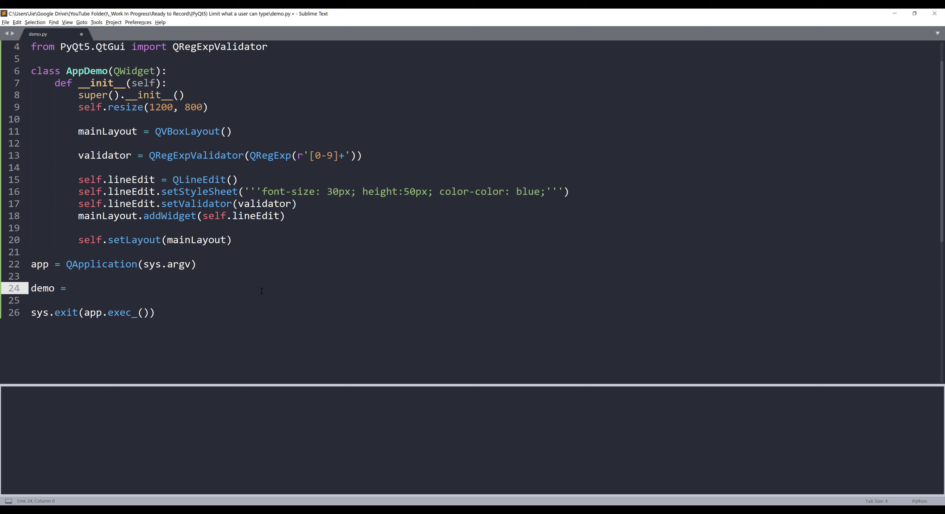
pyautogui.write('Demo()')
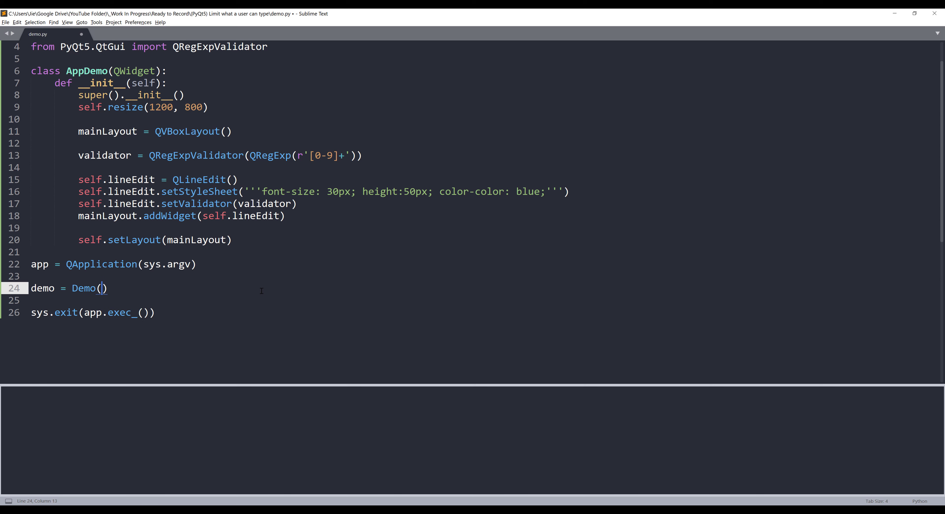
pyautogui.write('demo')
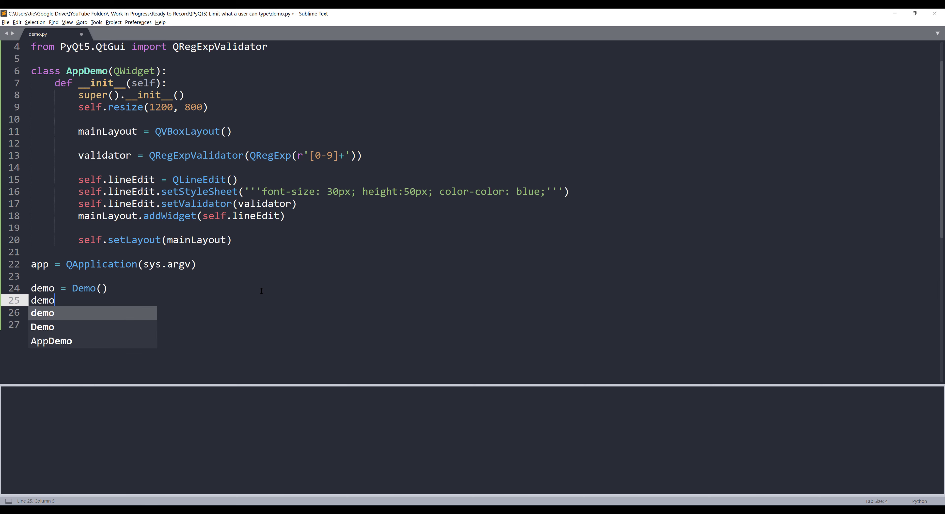
pyautogui.press('ctrl+b')
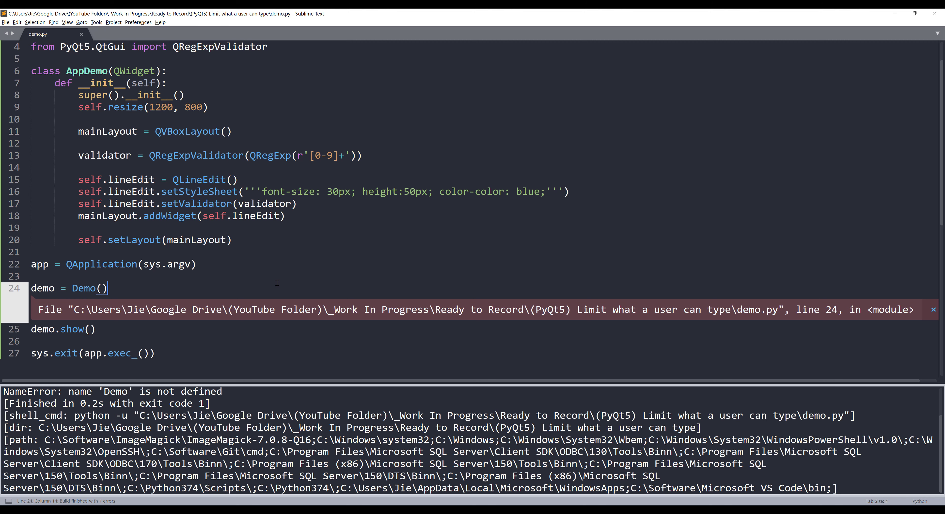
pyautogui.doubleClick(87, 71)
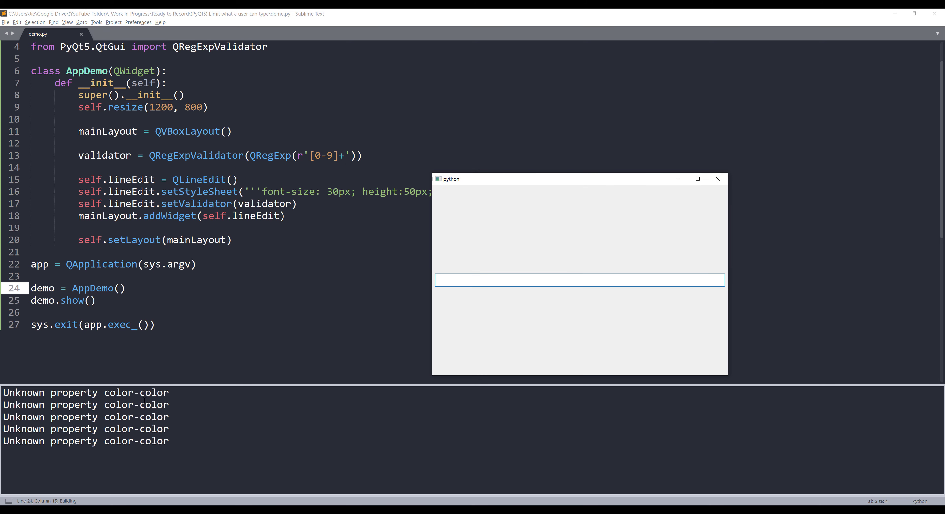
pyautogui.moveTo(434, 265)
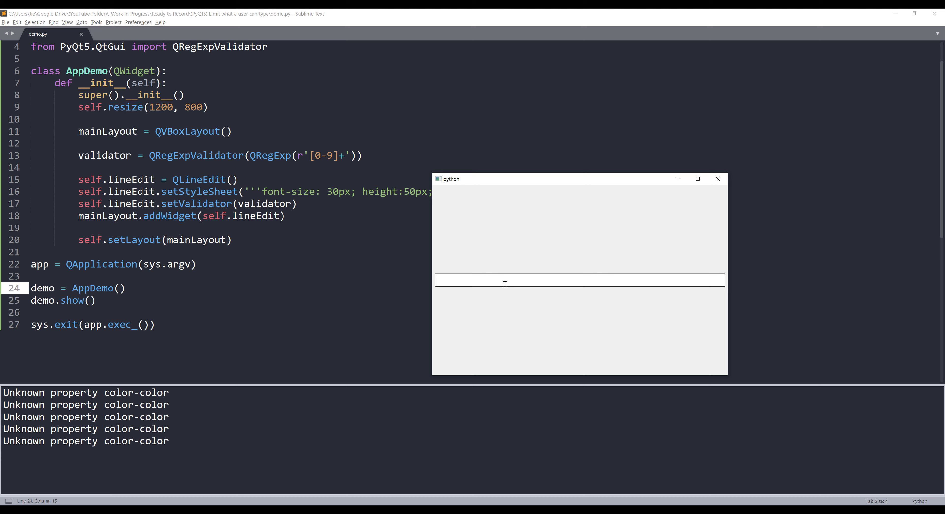
# Step: Verify the field accepts the digits 121134141, then close the test window
pyautogui.write('12113414')
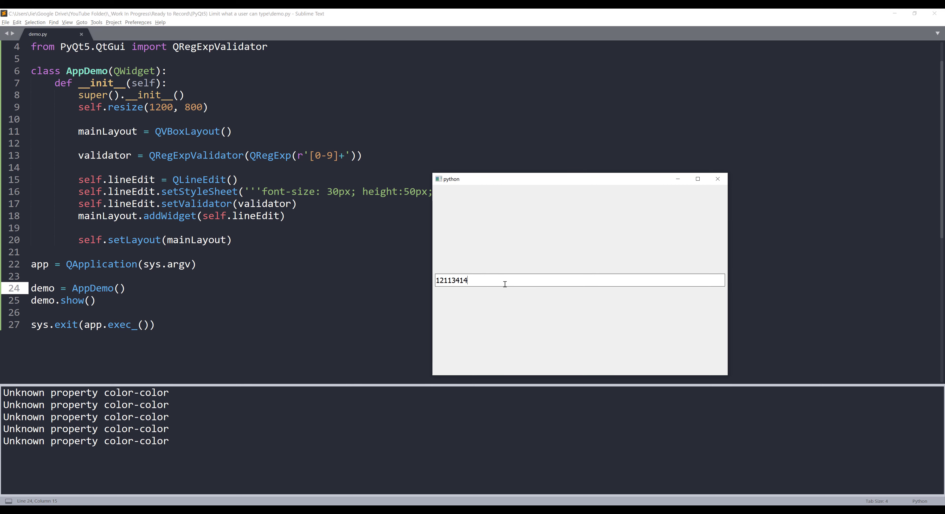
pyautogui.write('1')
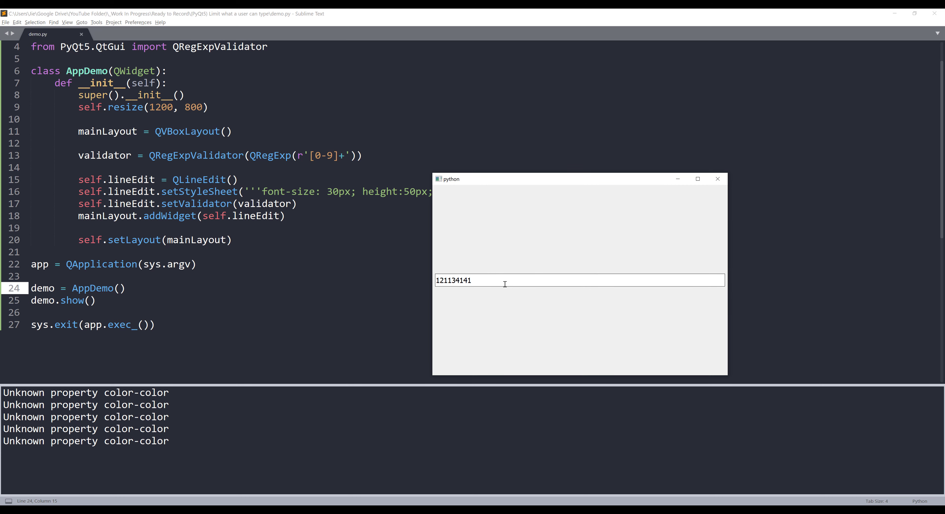
pyautogui.moveTo(489, 282)
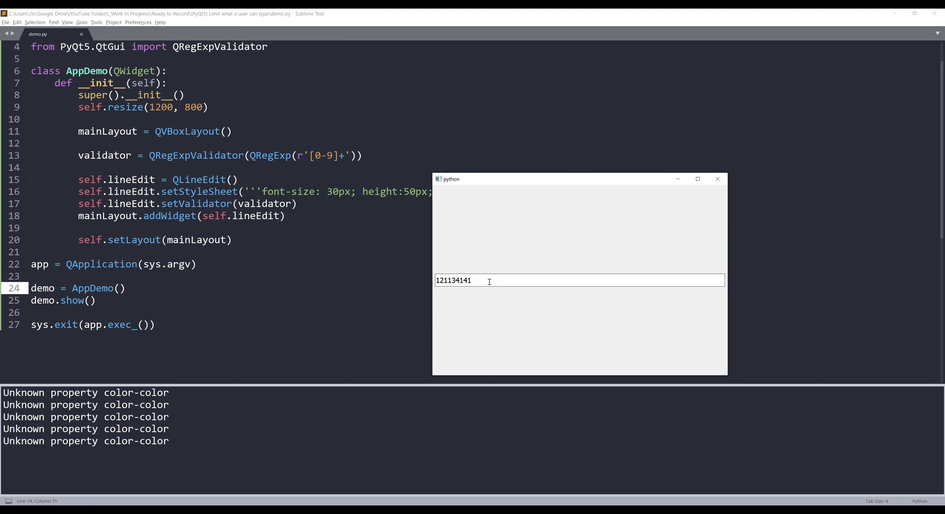
pyautogui.moveTo(717, 179)
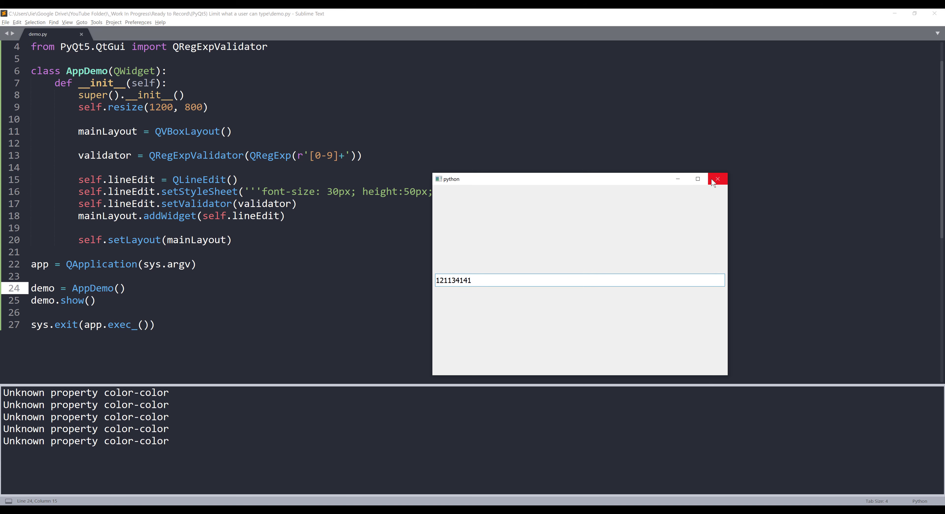
pyautogui.click(717, 178)
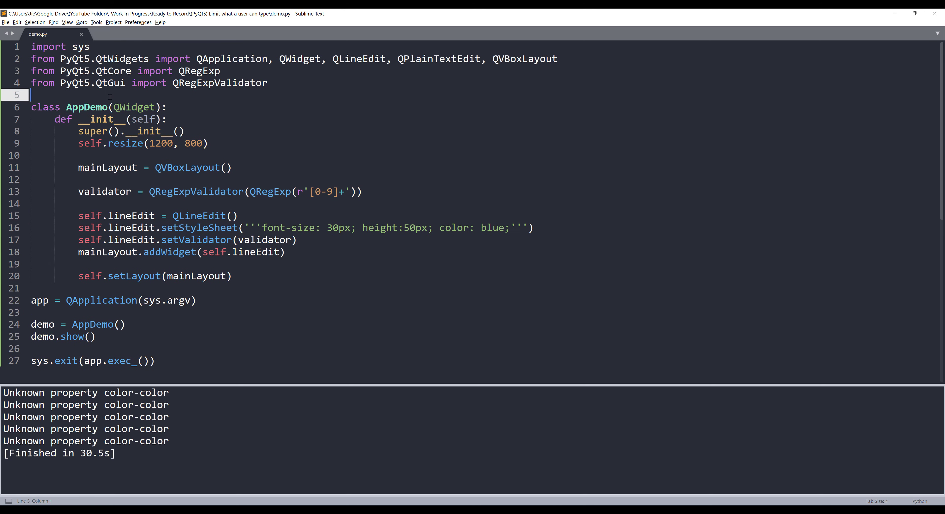
# Step: Define class TextEdit(QPlainTextEdit) with an __init__ that starts regexp = QRegExp(r'')
pyautogui.press('enter')
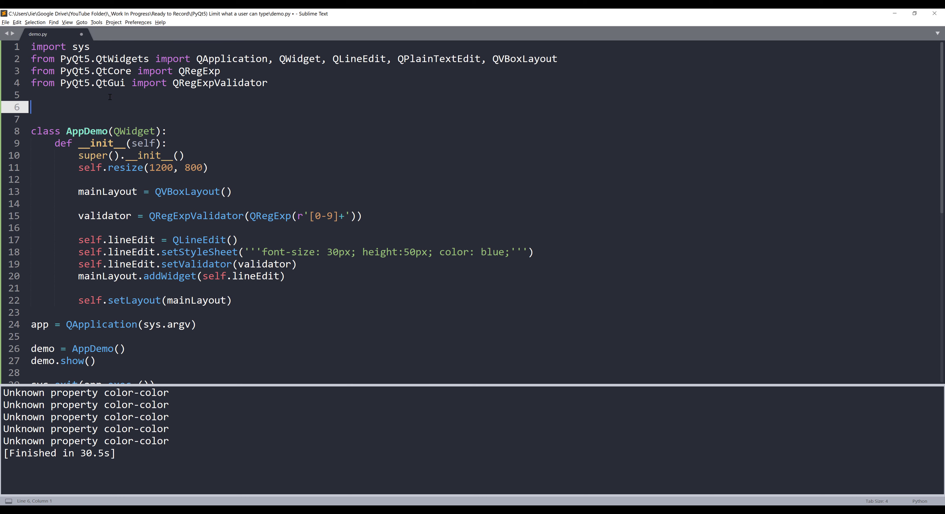
pyautogui.write('class')
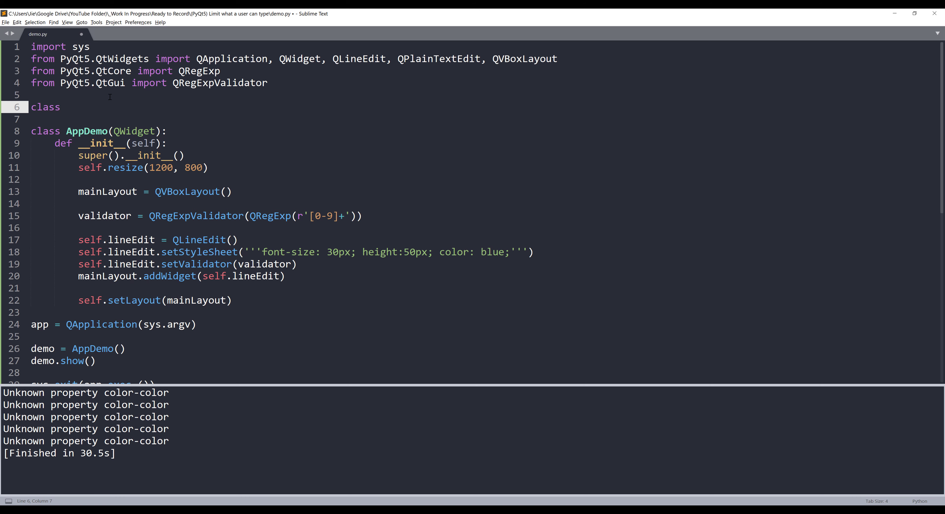
pyautogui.write('textEdit9')
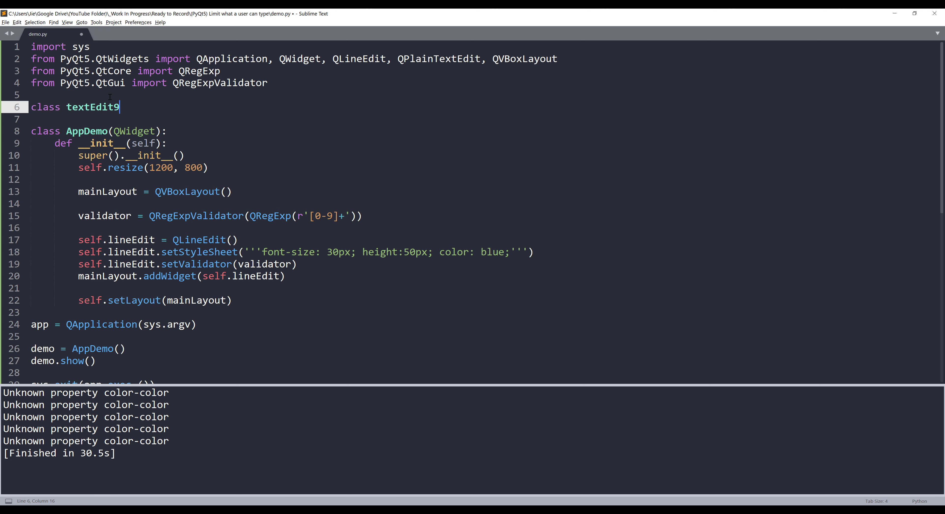
pyautogui.press('BackSpace')
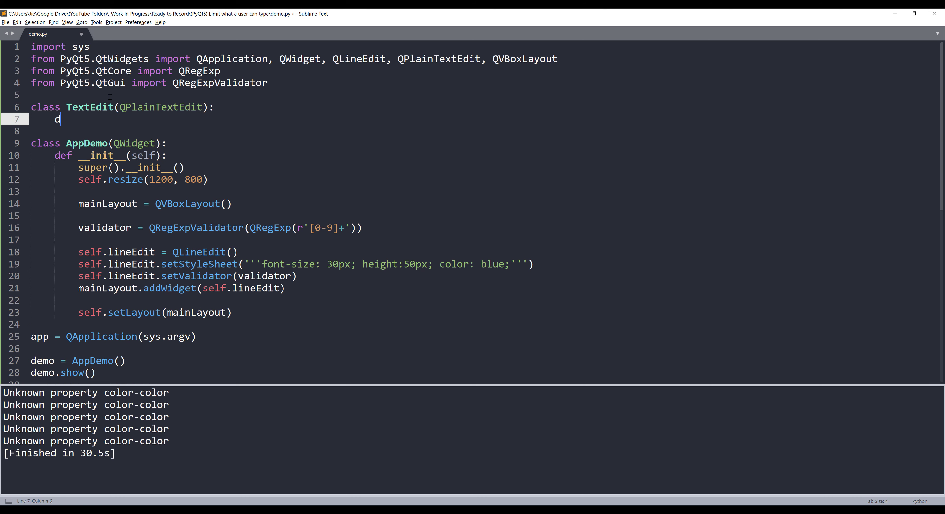
pyautogui.write('ef_')
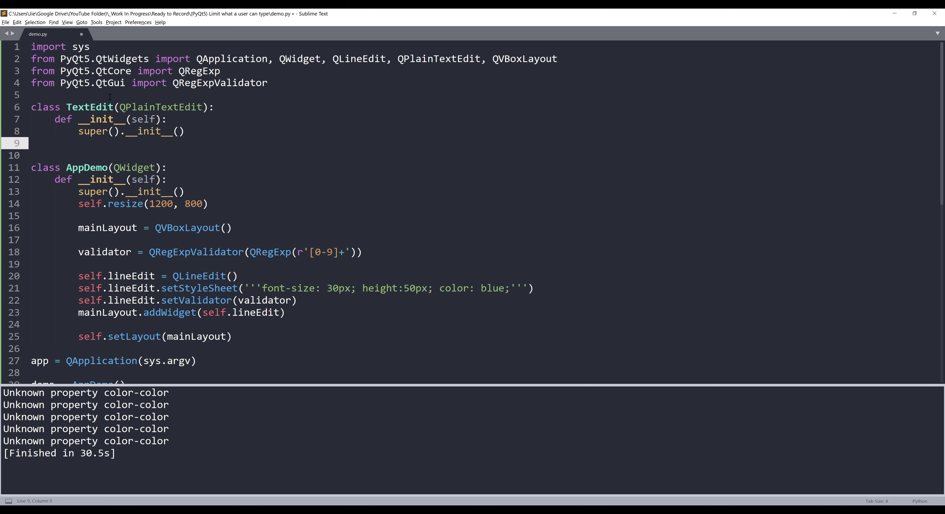
pyautogui.write('r')
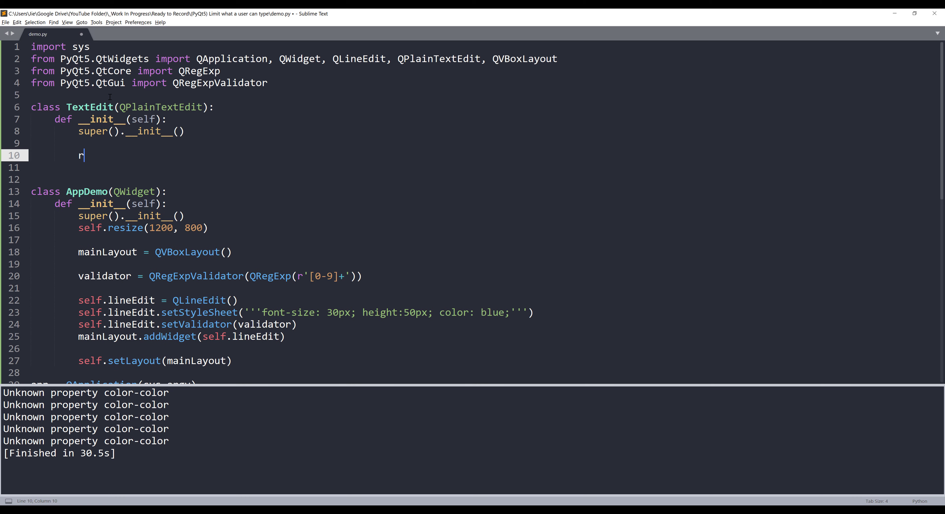
pyautogui.write('eg')
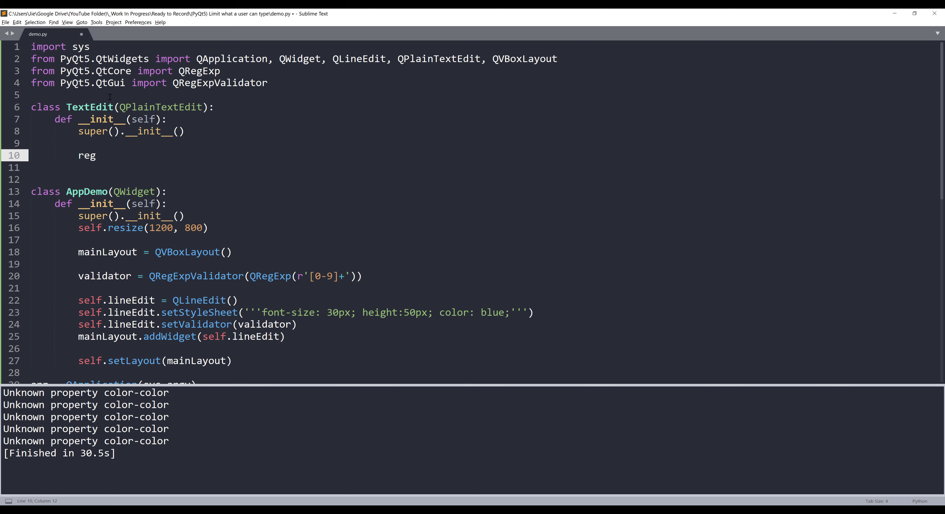
pyautogui.write('exp')
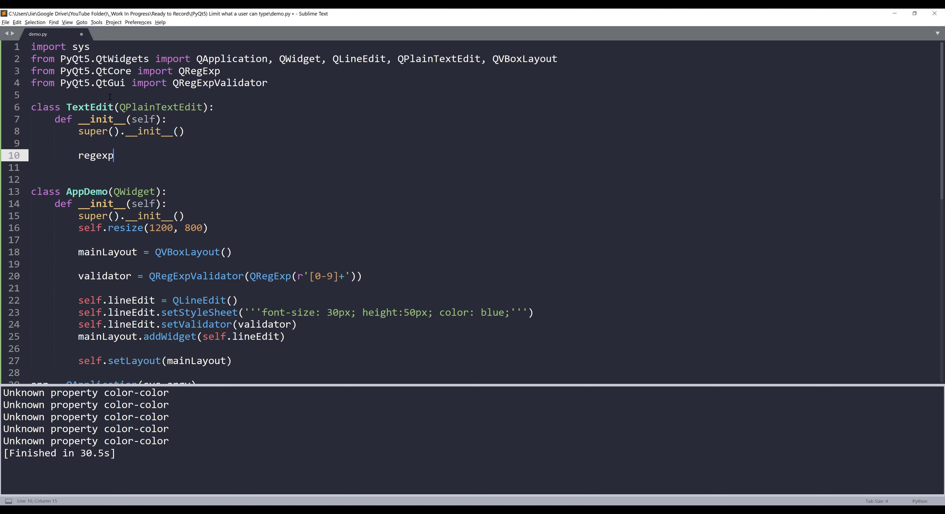
pyautogui.write('=')
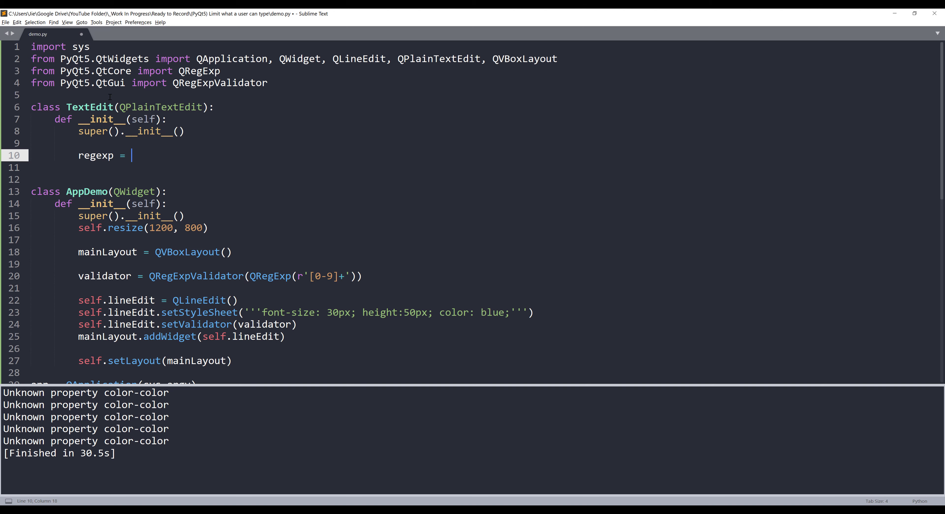
pyautogui.write('QRegExp')
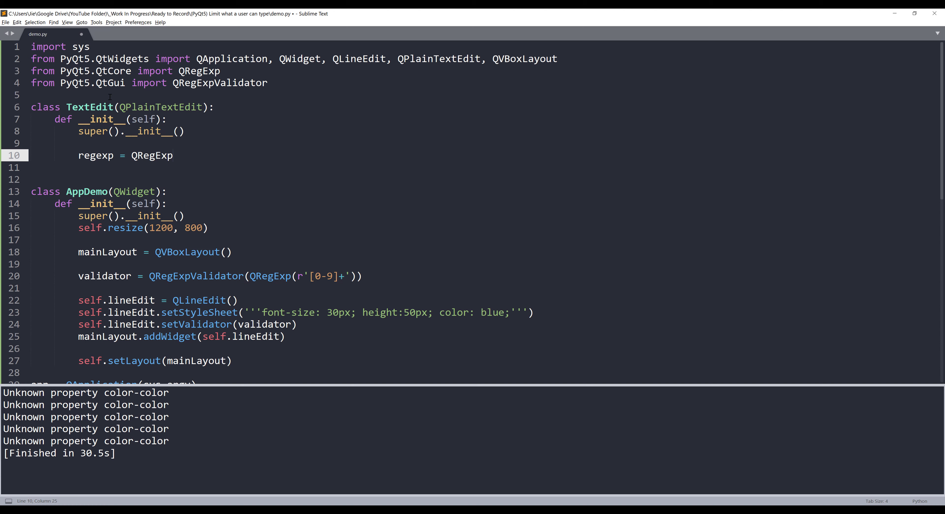
pyautogui.write("(r''")
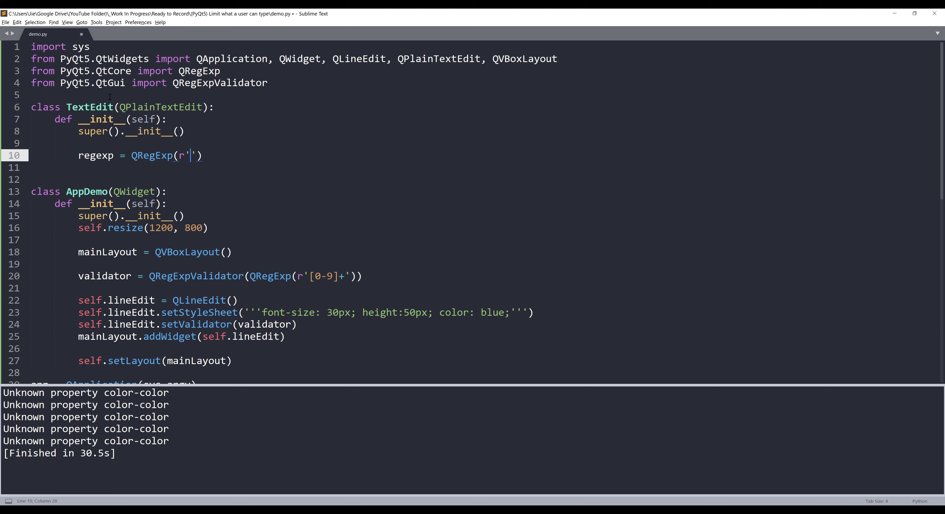
# Step: Fill the pattern as ^[a-zA-Z]*$ so it matches letters only, ending at the line's end
pyautogui.write('[')
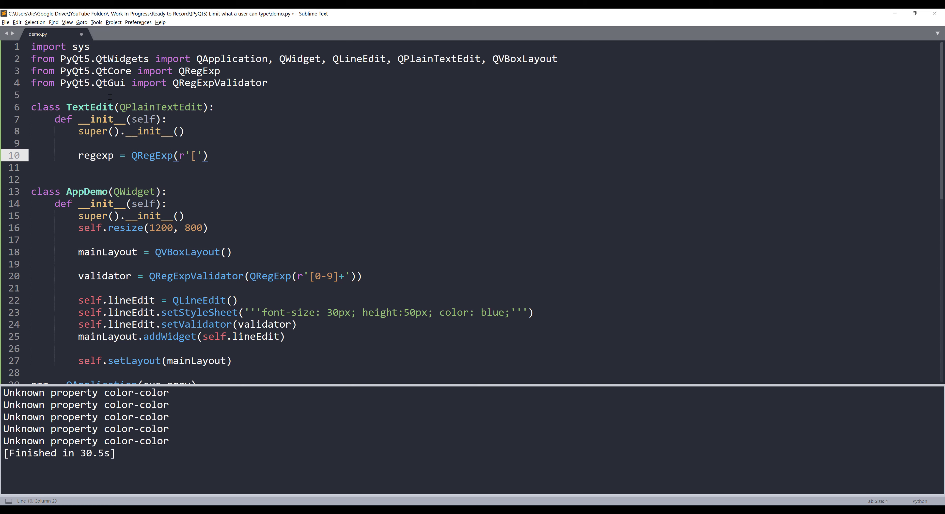
pyautogui.write(']')
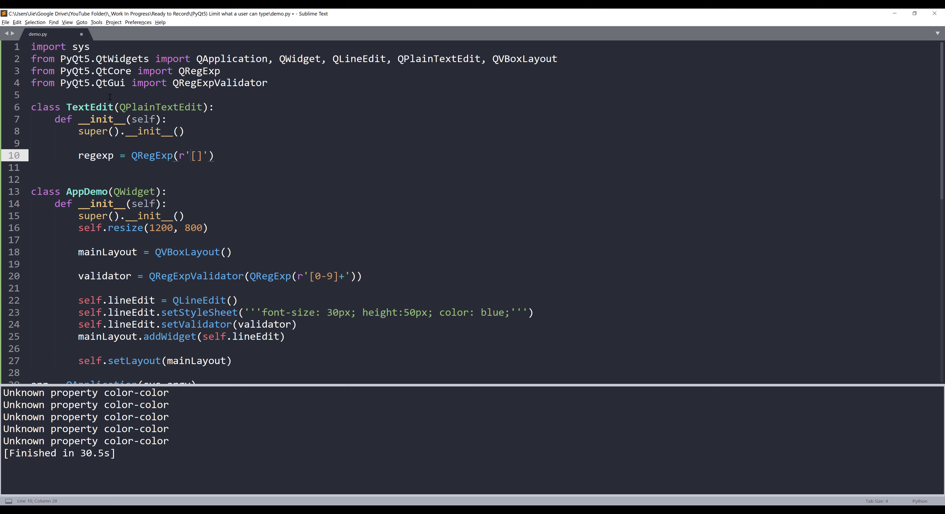
pyautogui.write('^')
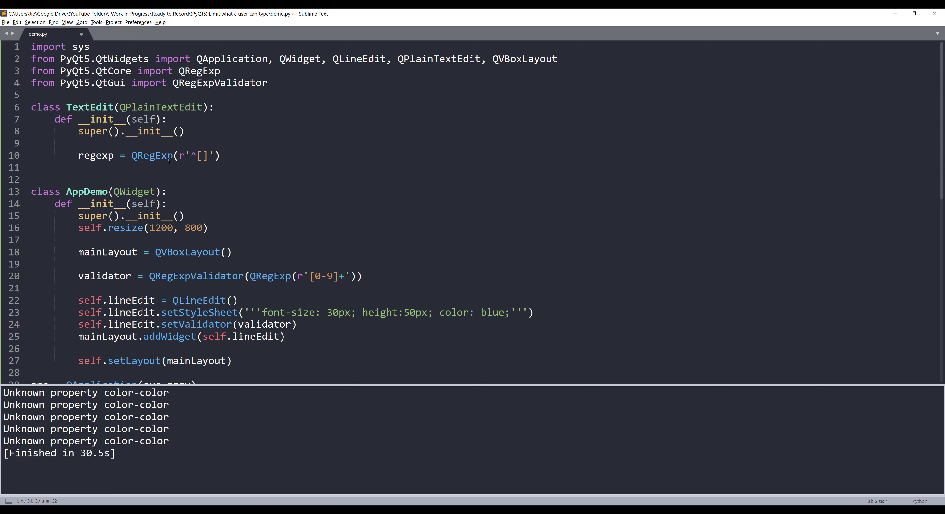
pyautogui.click(390, 155)
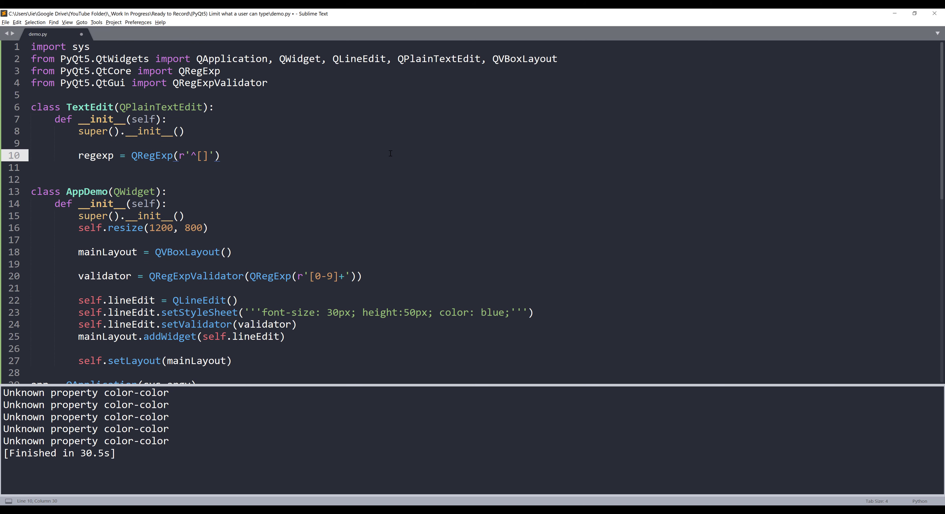
pyautogui.write('a-z')
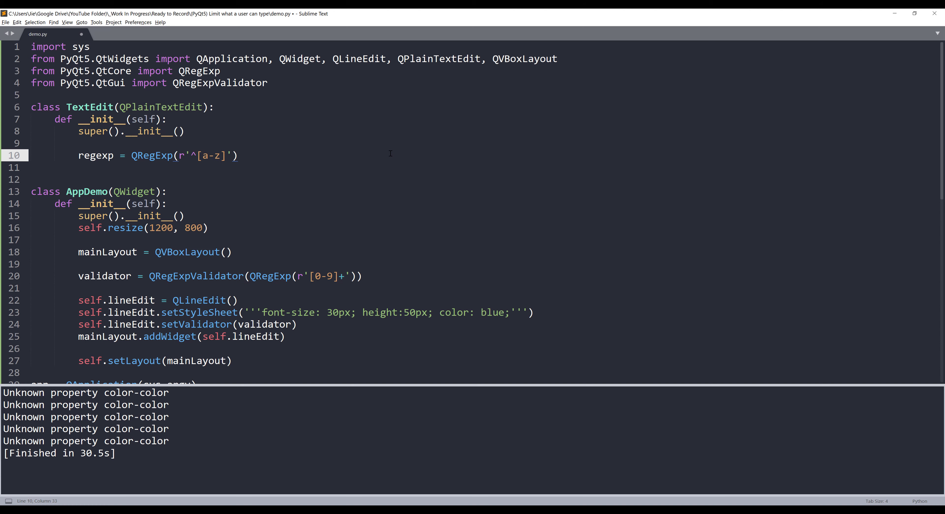
pyautogui.write('A-Z')
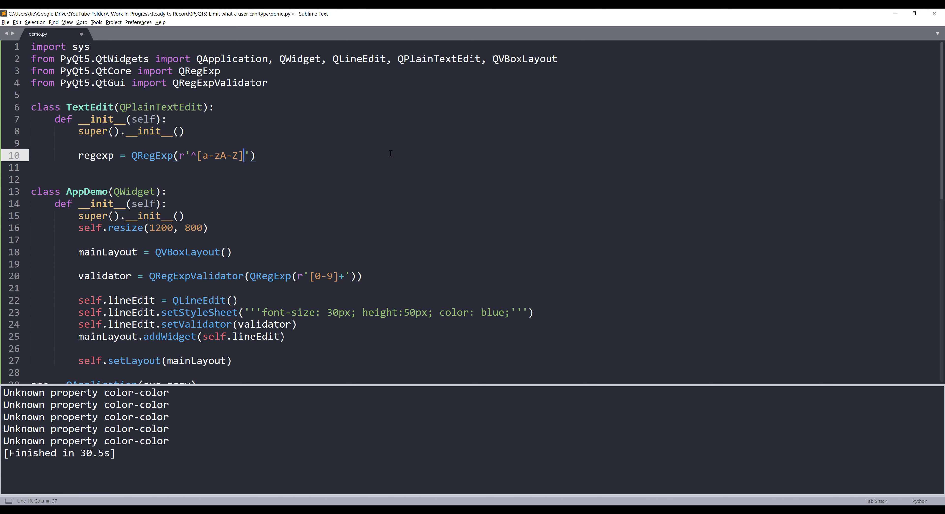
pyautogui.write('*')
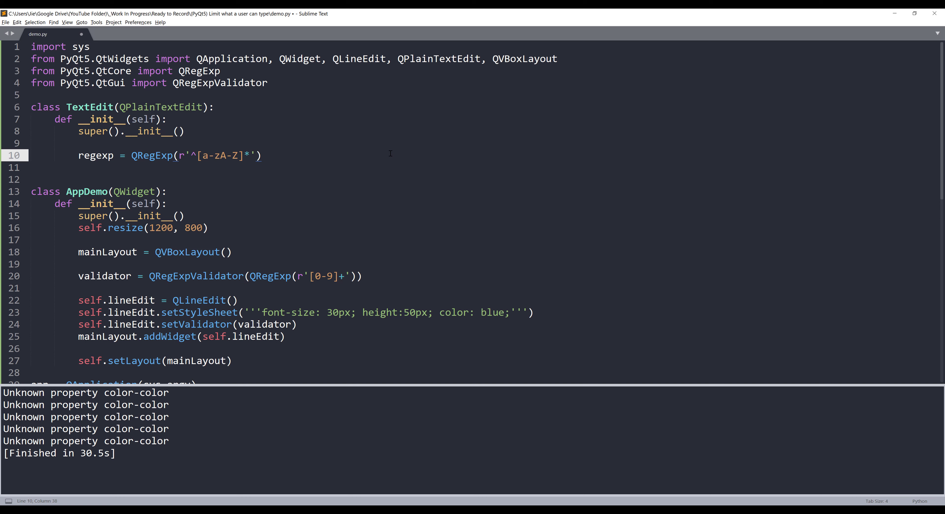
pyautogui.write('$')
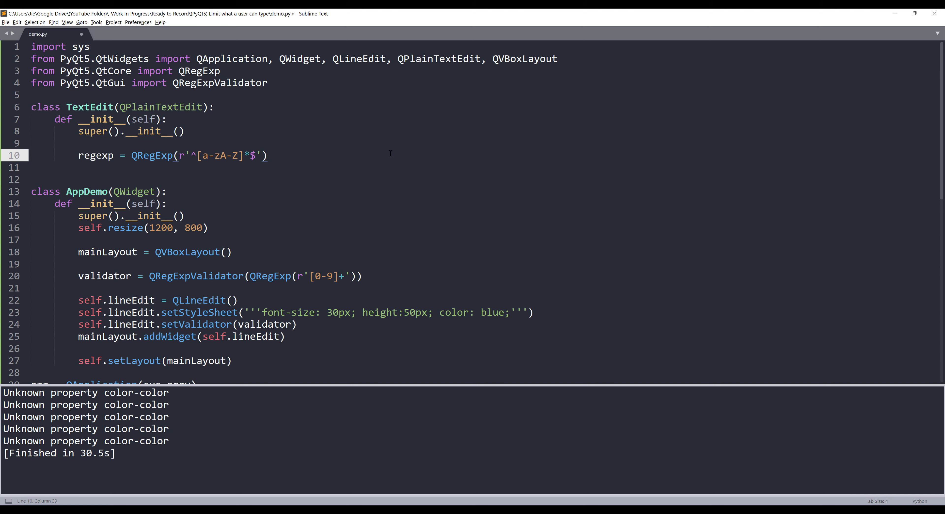
pyautogui.click(269, 155)
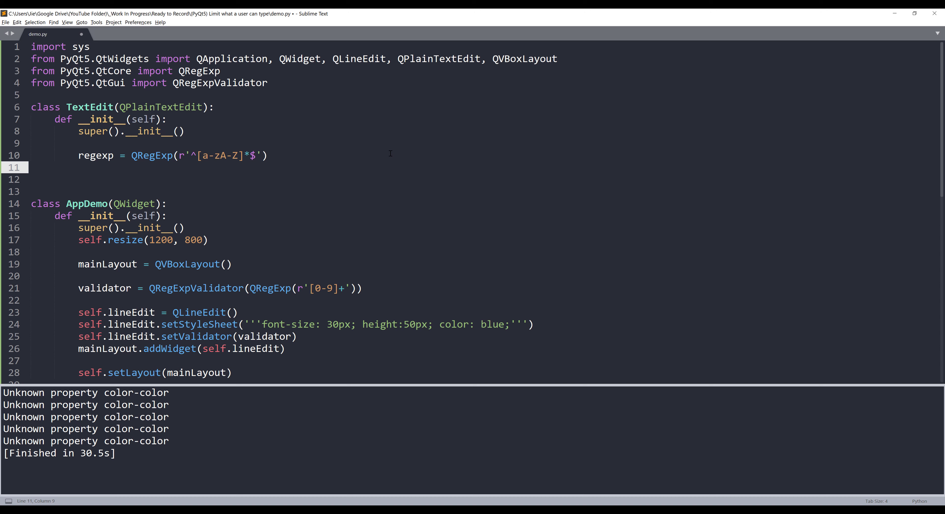
# Step: Store self.validator = QRegExpValidator(regexp) in the TextEdit constructor
pyautogui.write('self.validator')
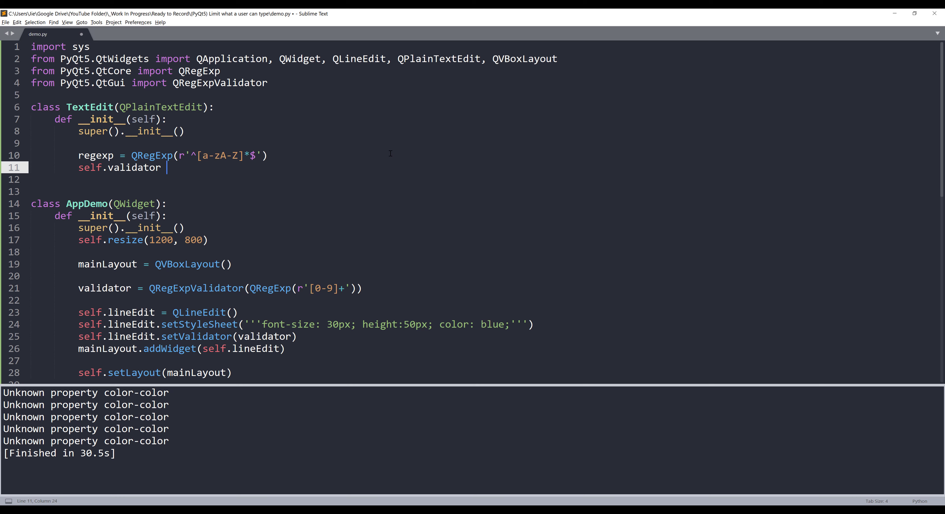
pyautogui.write('=')
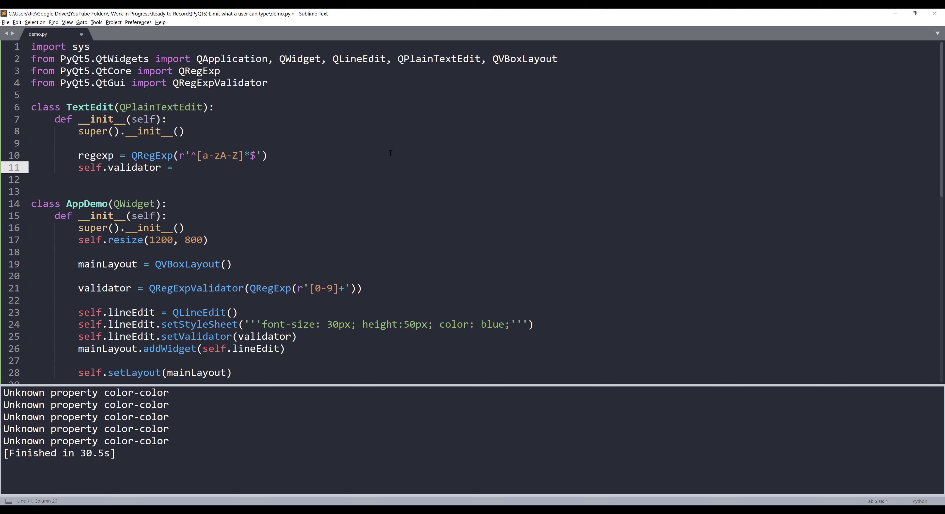
pyautogui.write('QRegExpValidator')
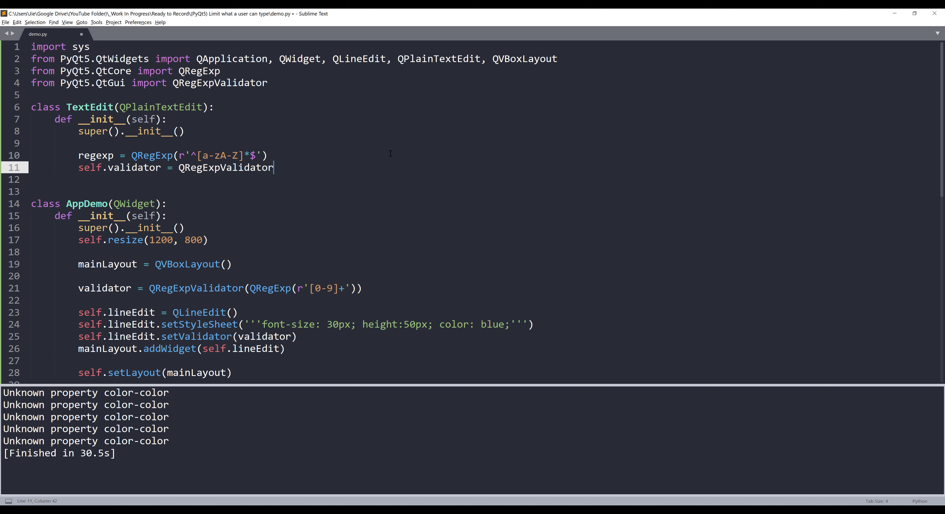
pyautogui.write('(regexp)')
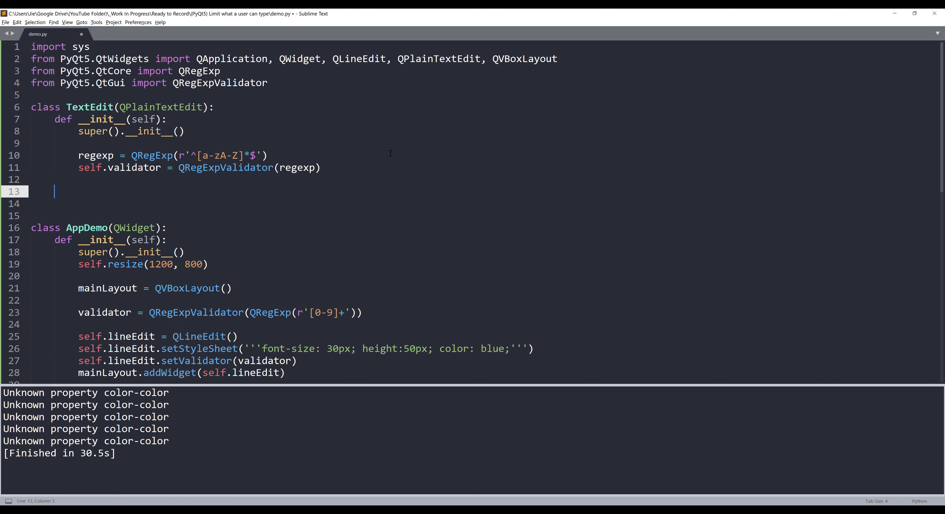
# Step: Declare def keyPressEvent(self, event): in TextEdit and start an indented body line beneath it
pyautogui.write('def key')
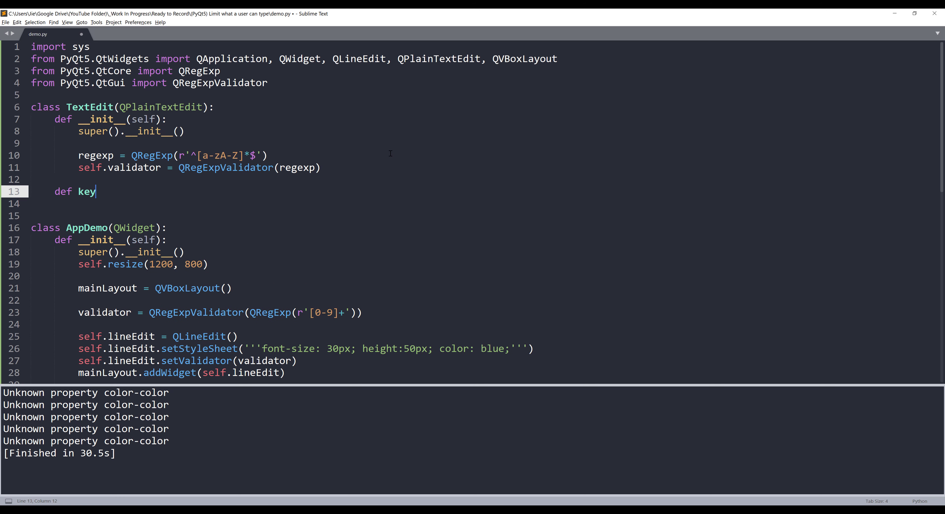
pyautogui.write('P')
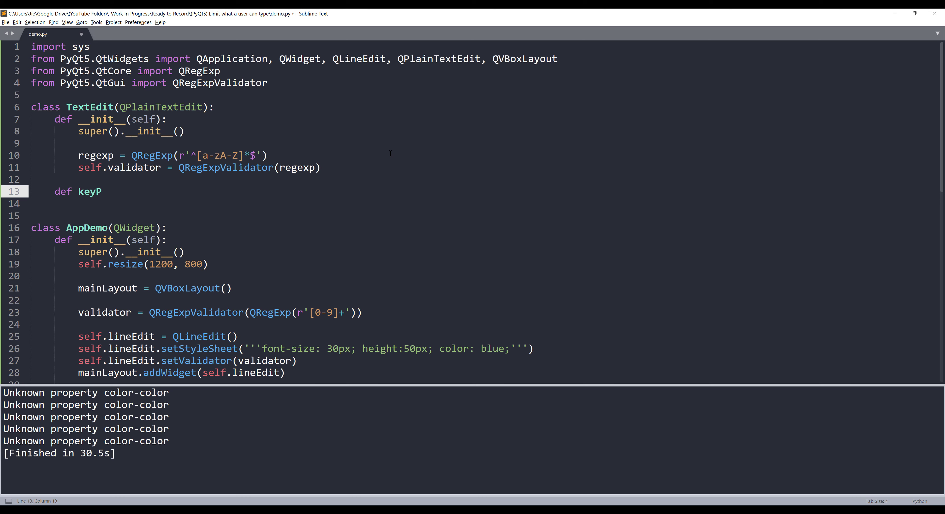
pyautogui.write('res')
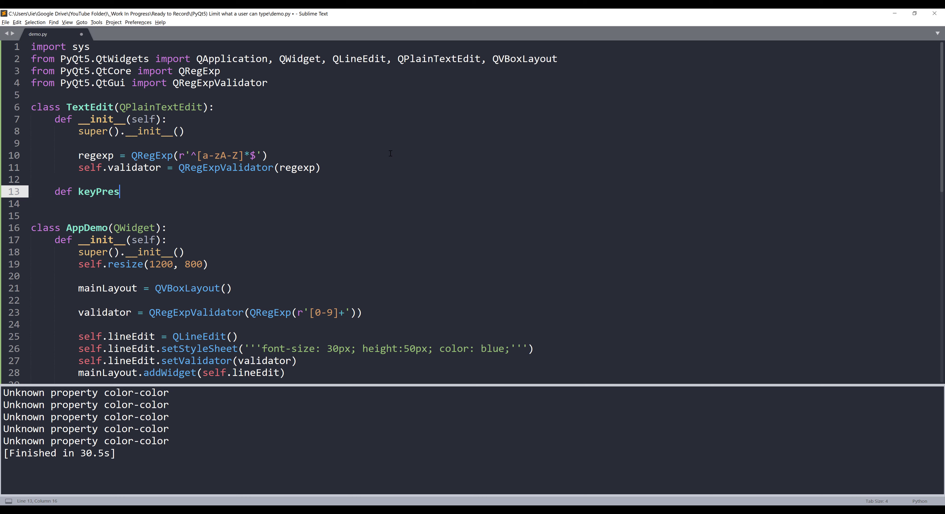
pyautogui.write('s')
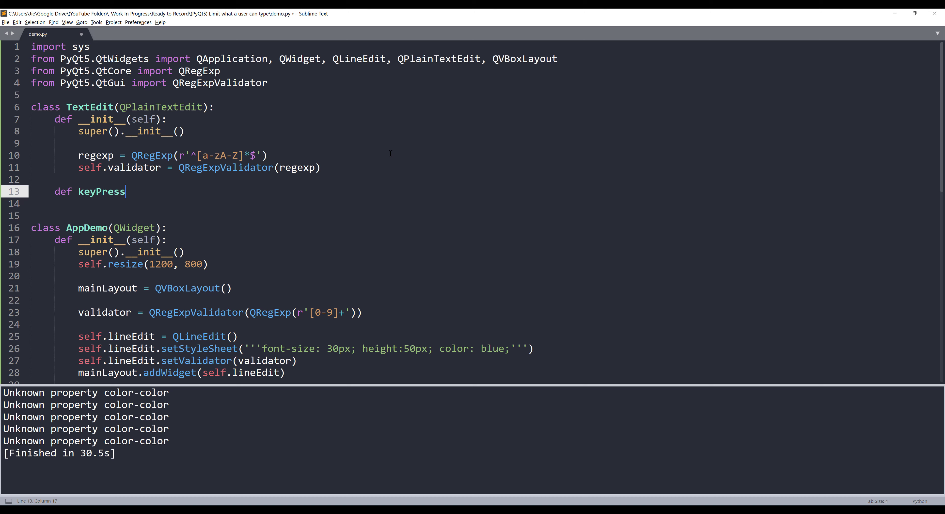
pyautogui.write('Event(self, event):')
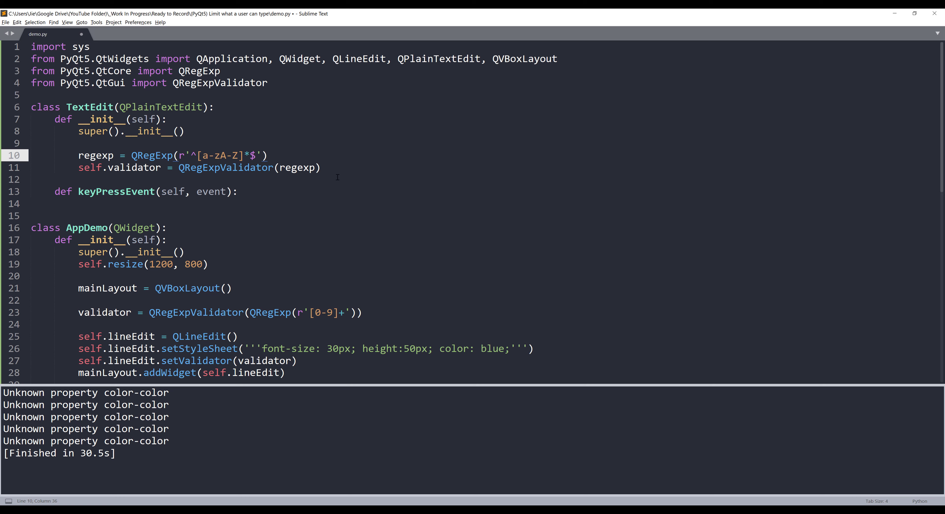
pyautogui.click(239, 192)
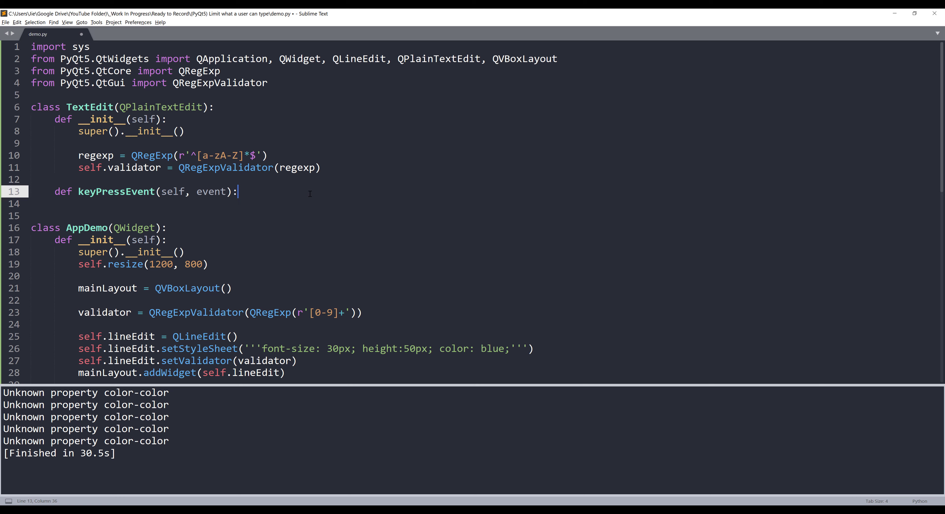
pyautogui.moveTo(78, 155); pyautogui.dragTo(321, 167)
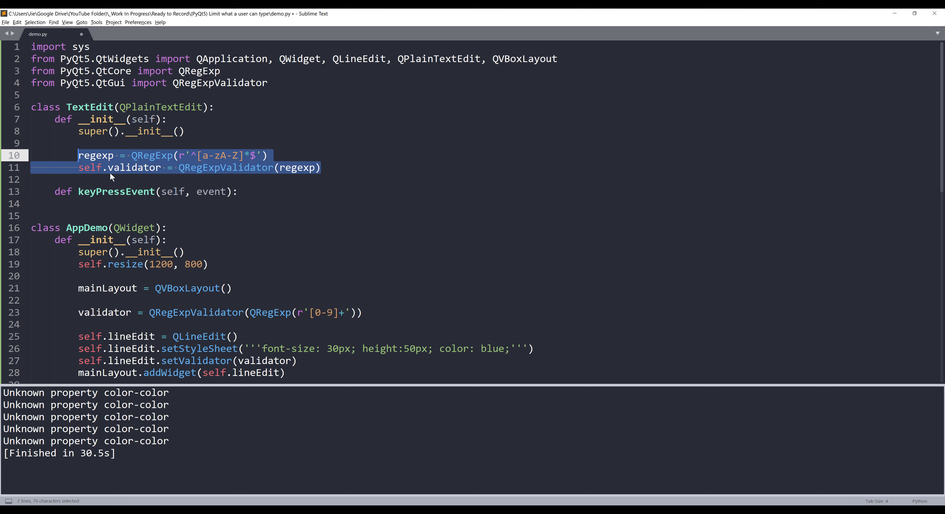
pyautogui.click(395, 204)
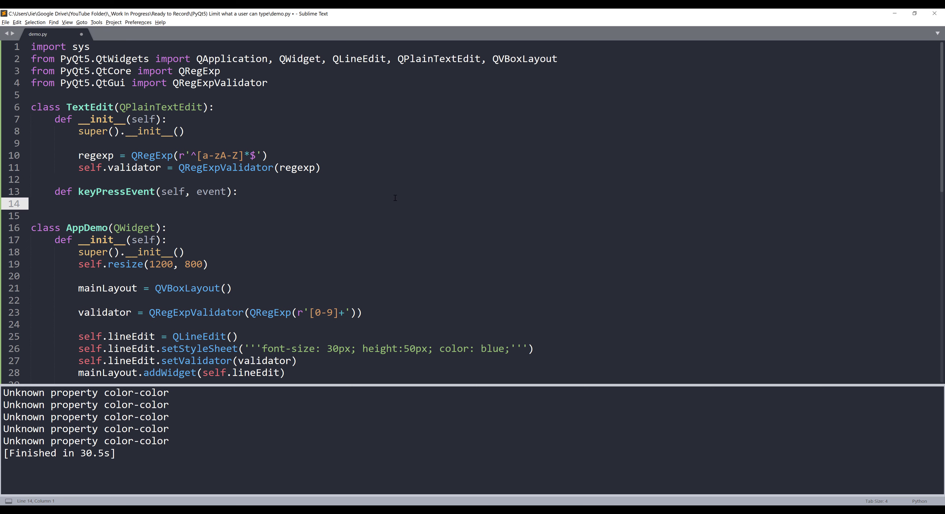
pyautogui.press('tab')
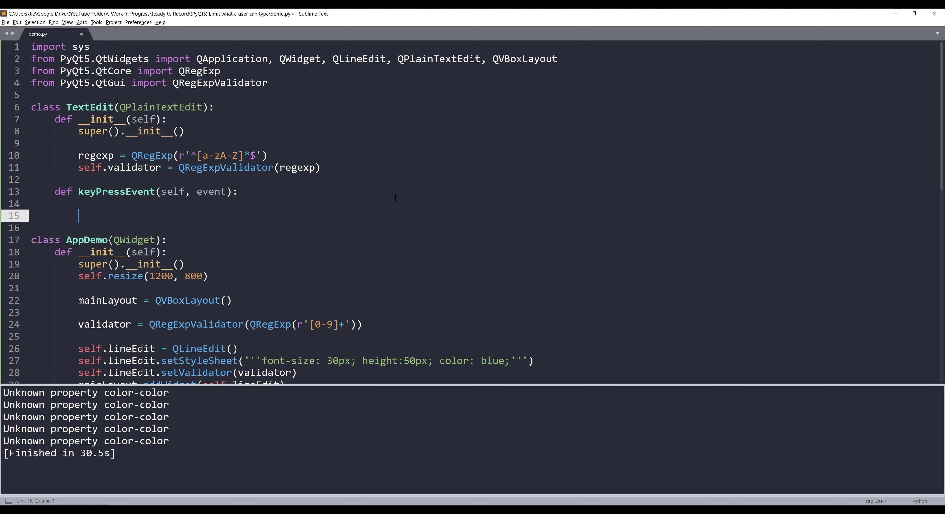
# Step: Write state = self.validator.validate(event.text(), 0) as the method's first line
pyautogui.press('backspace')
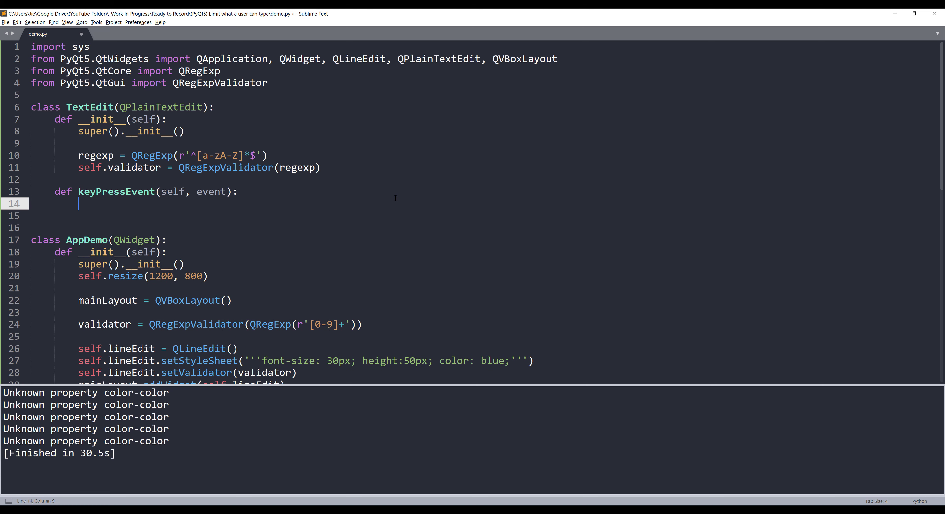
pyautogui.write('state =')
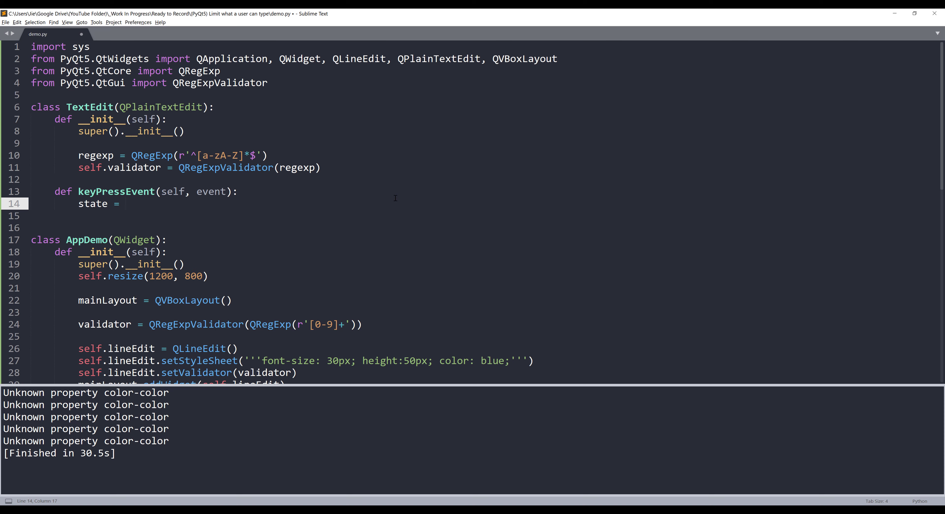
pyautogui.write('self.validator.')
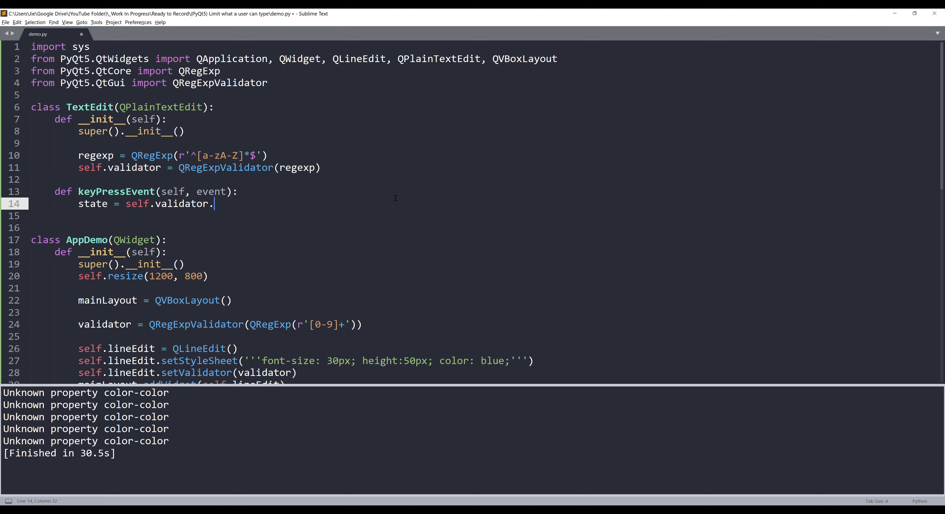
pyautogui.write('validate(')
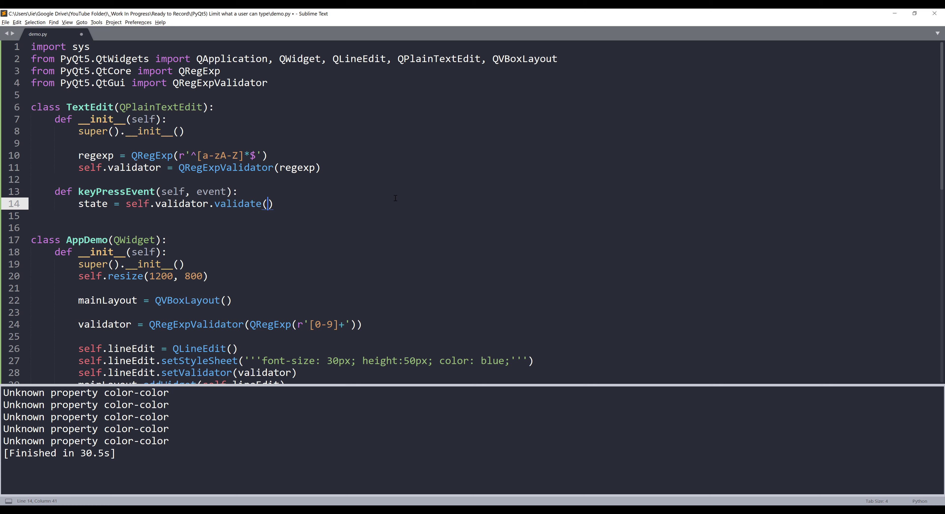
pyautogui.write('event.text(')
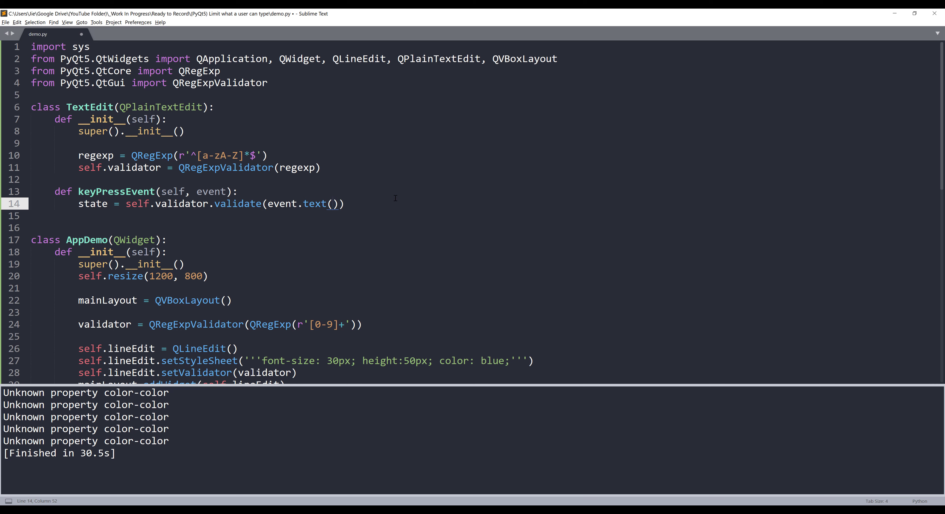
pyautogui.write(',')
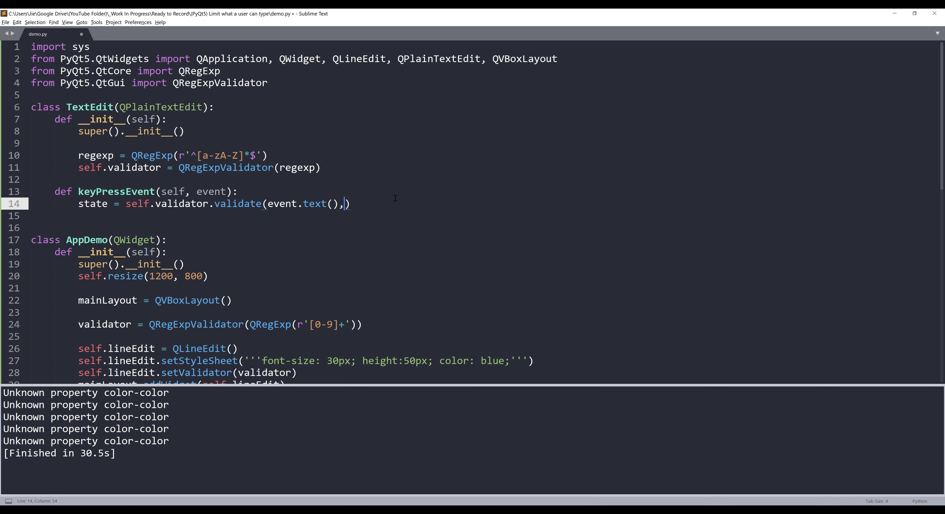
pyautogui.write('0)')
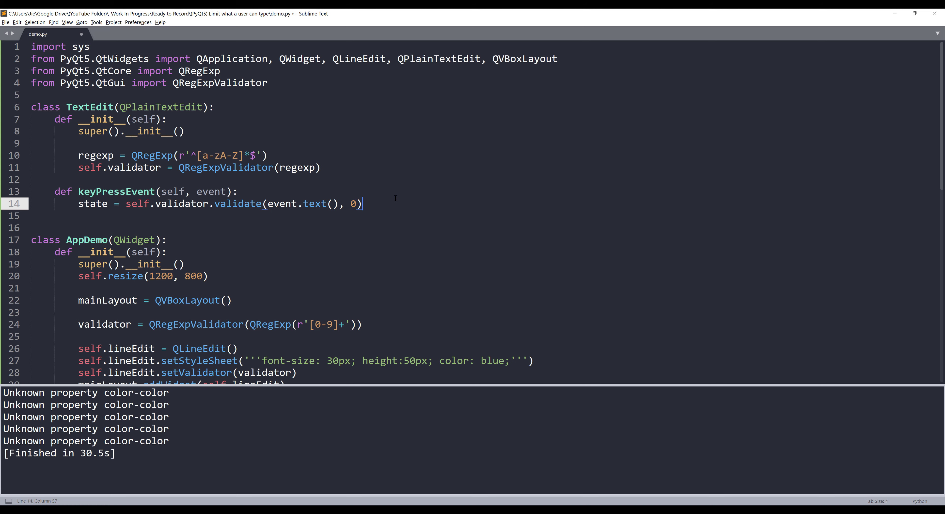
# Step: Add a commented '# if state[0]' line and print(state) below the validate call
pyautogui.press('enter')
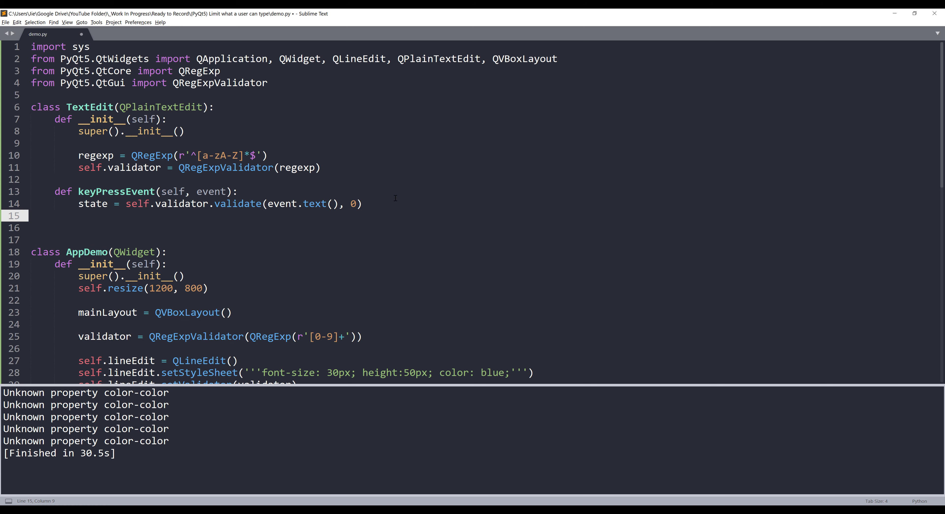
pyautogui.write('if')
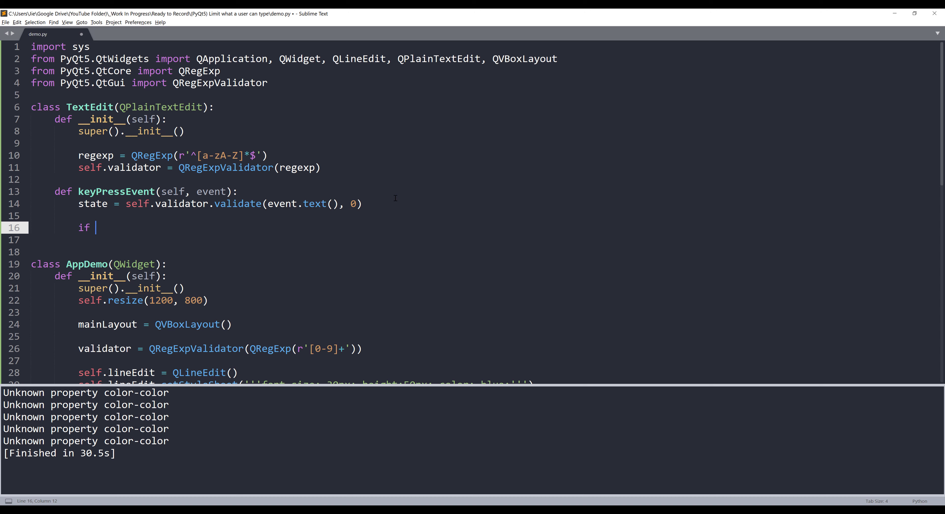
pyautogui.write('s')
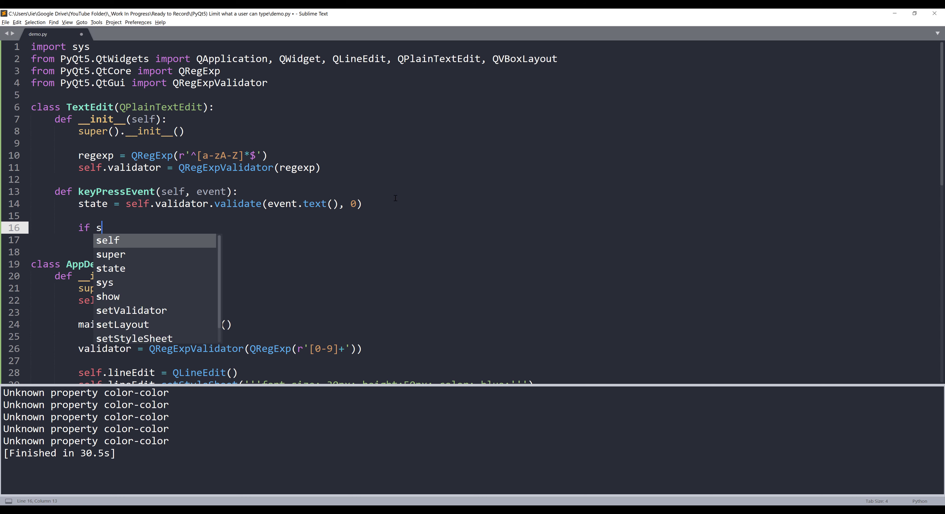
pyautogui.write('tate[0]')
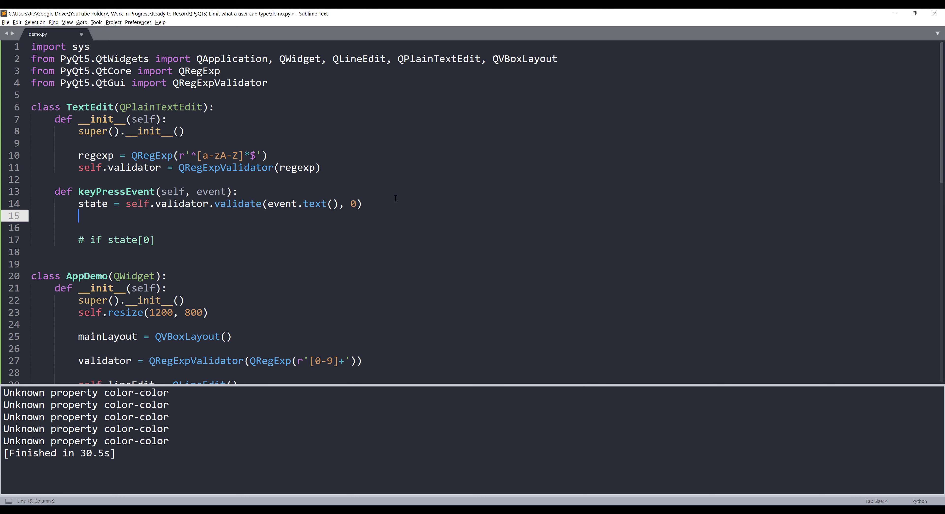
pyautogui.write('print(state')
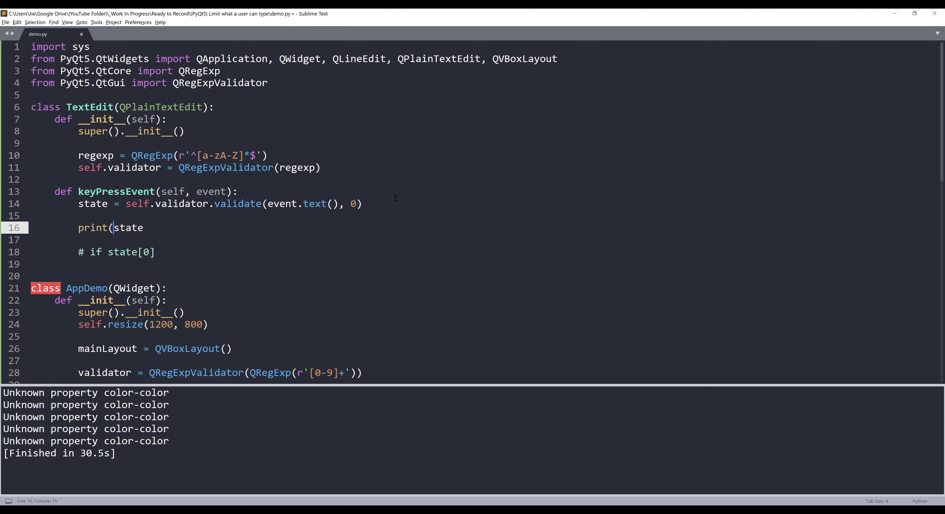
pyautogui.write(')')
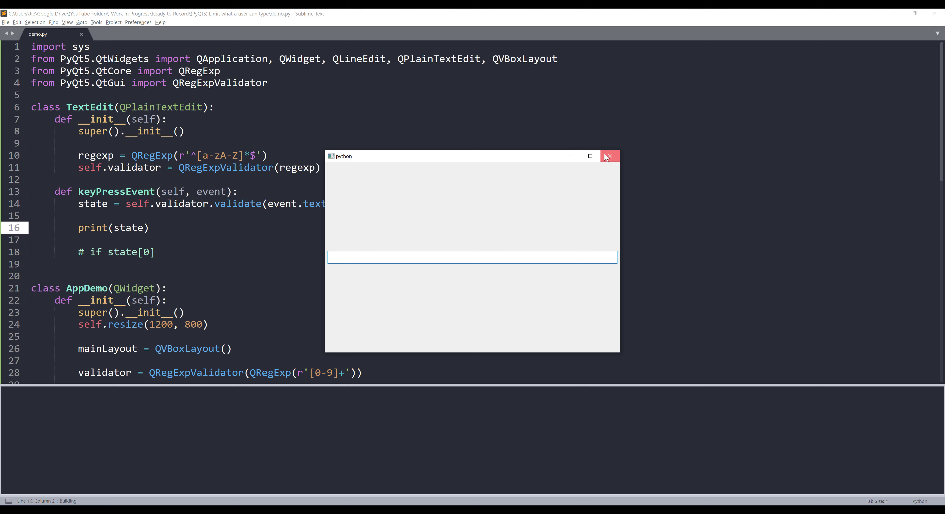
# Step: Create self.textEdit = TextEdit() in AppDemo with a 'font-size: 30px;' stylesheet
pyautogui.click(609, 156)
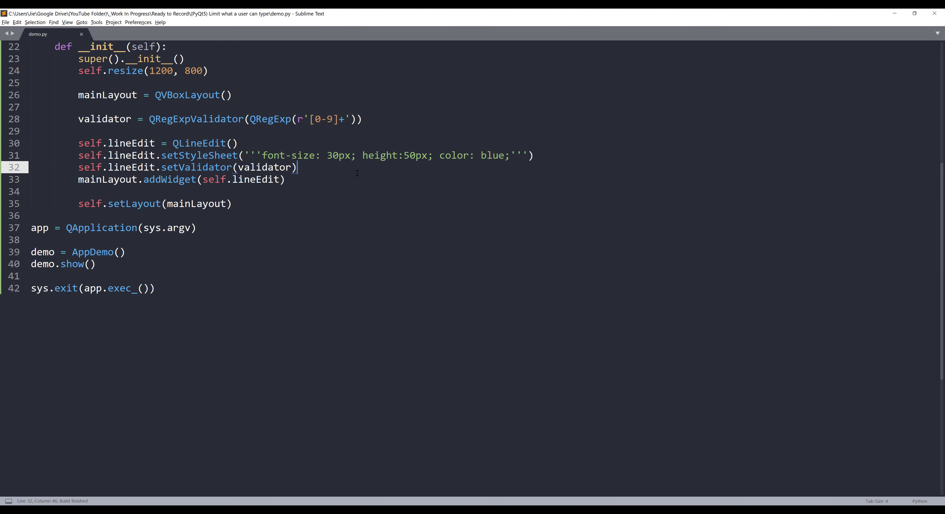
pyautogui.press('enter')
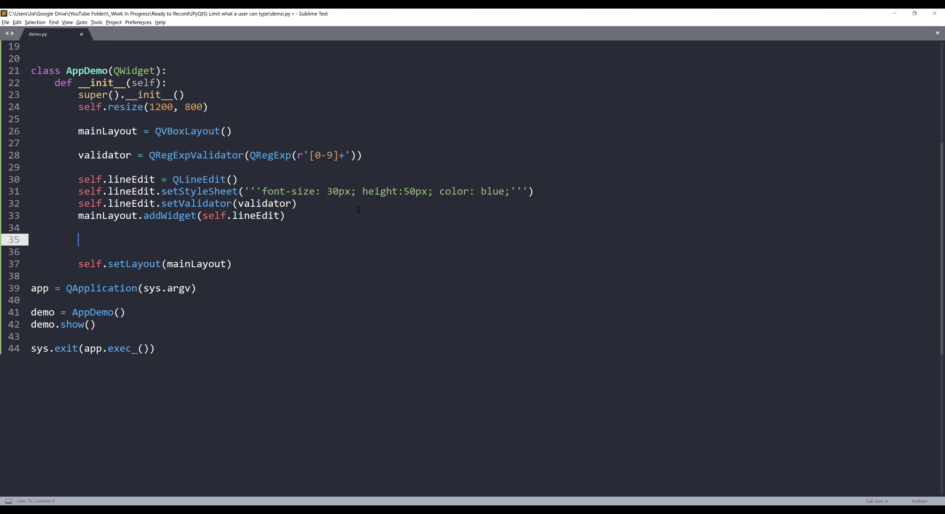
pyautogui.write('self.')
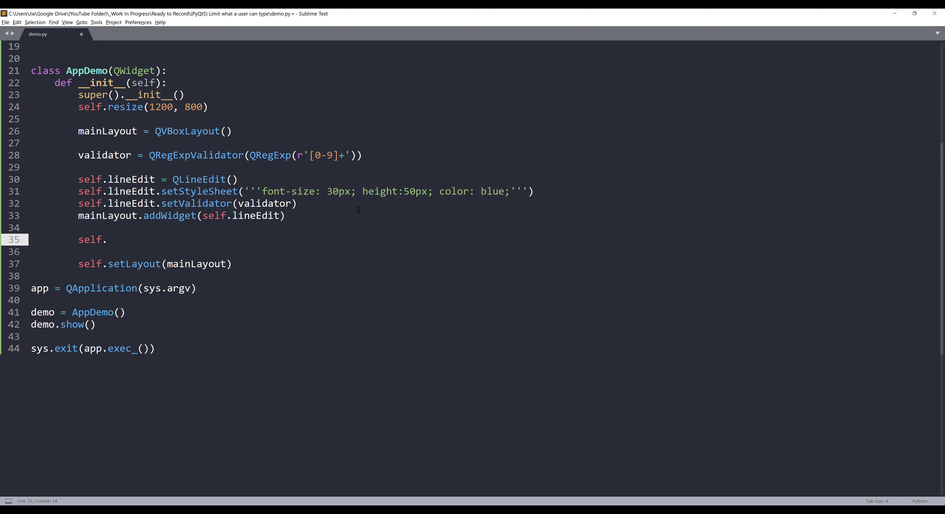
pyautogui.write('textEdit =')
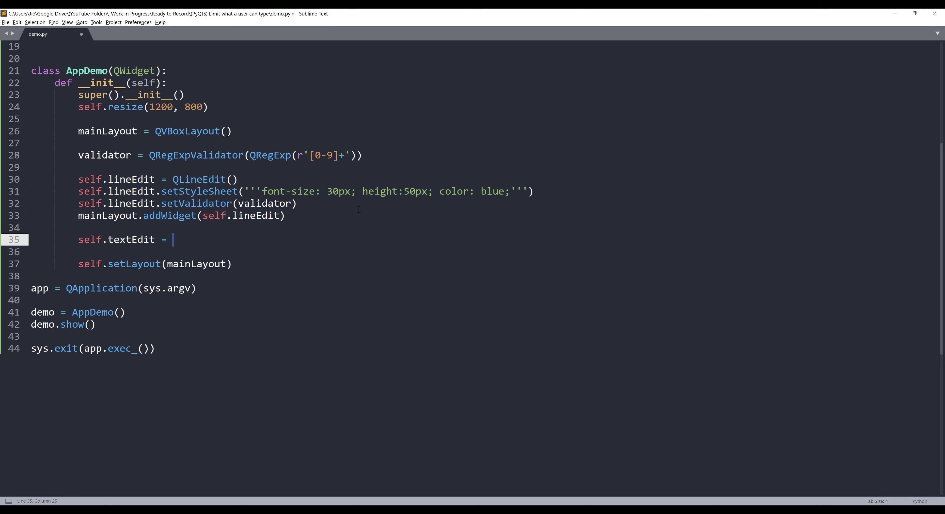
pyautogui.write('TextEdit(')
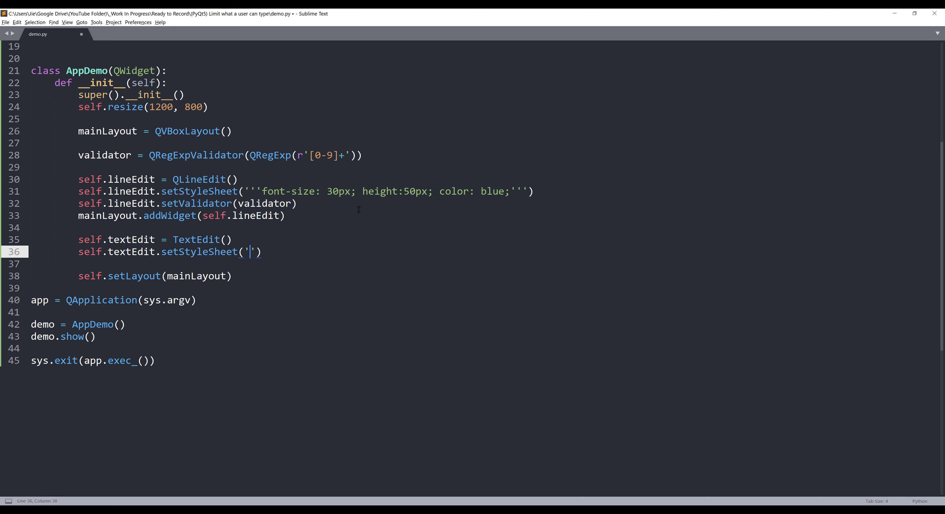
pyautogui.write("''font-size: 30")
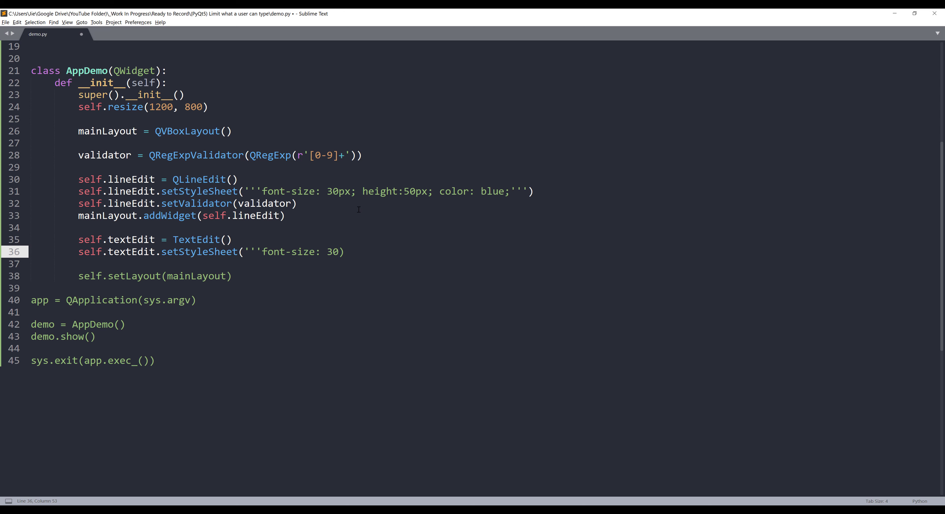
pyautogui.write("px;'''")
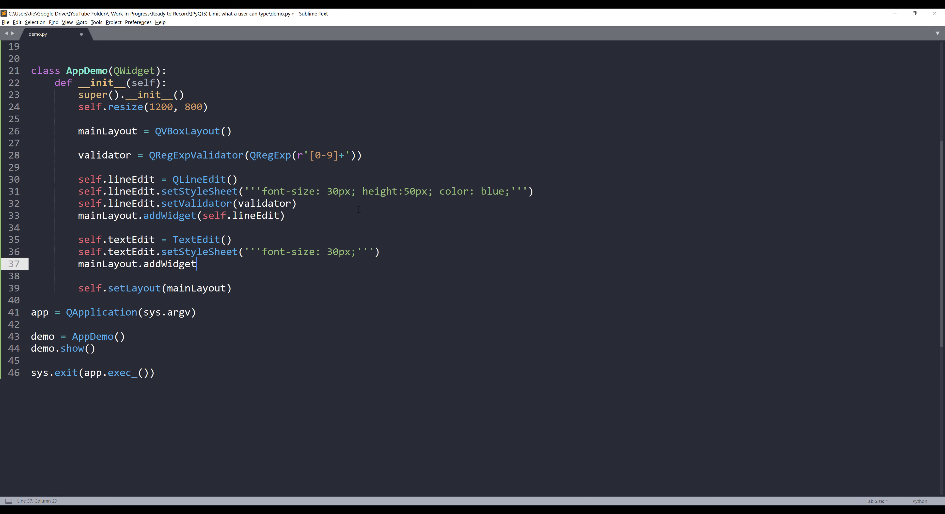
# Step: Add self.textEdit to mainLayout and run the script with Ctrl+B
pyautogui.write('()')
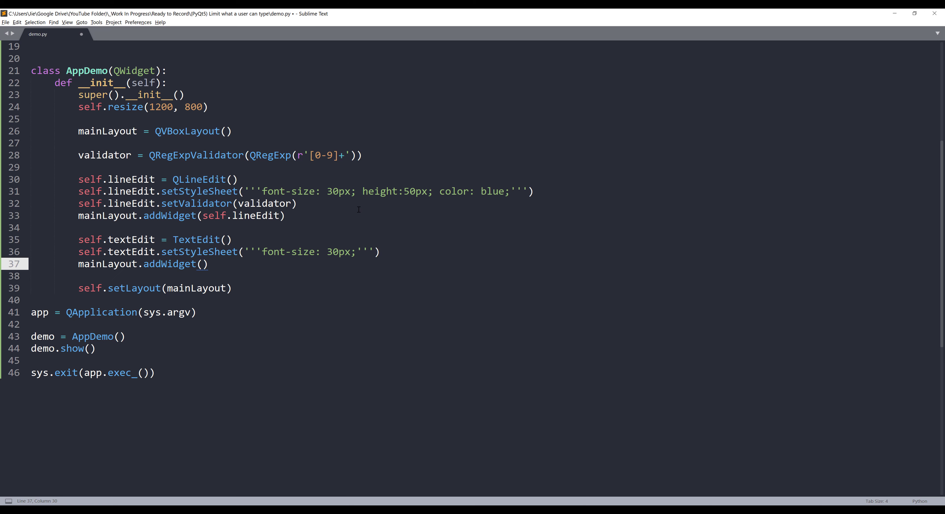
pyautogui.write('self.text')
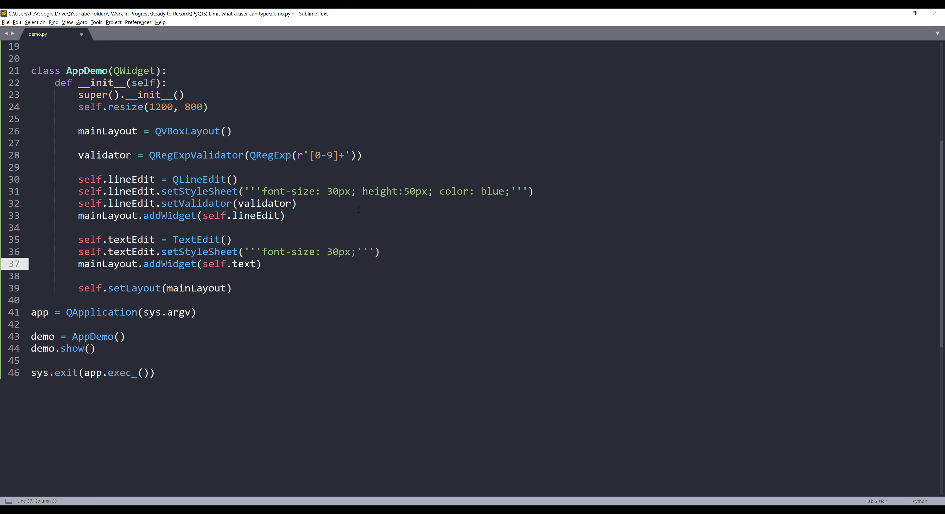
pyautogui.write('Edit')
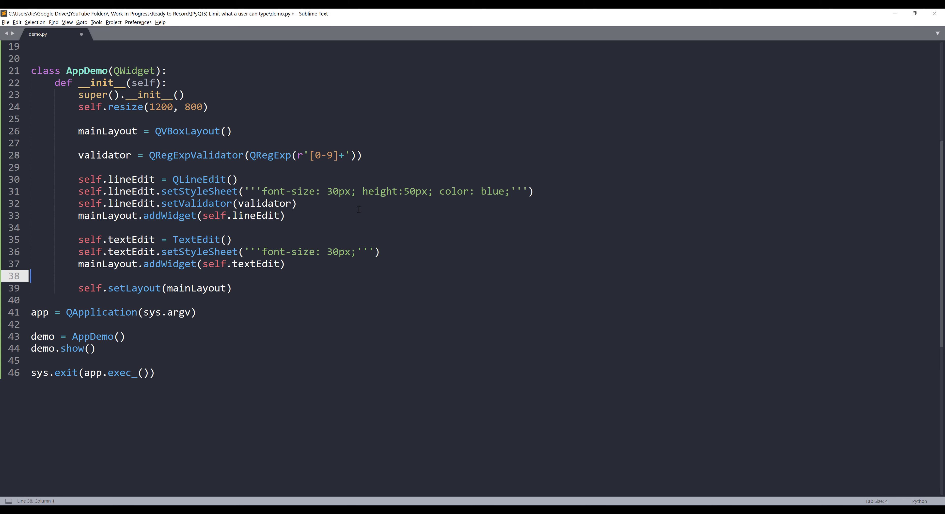
pyautogui.press('ctrl+b')
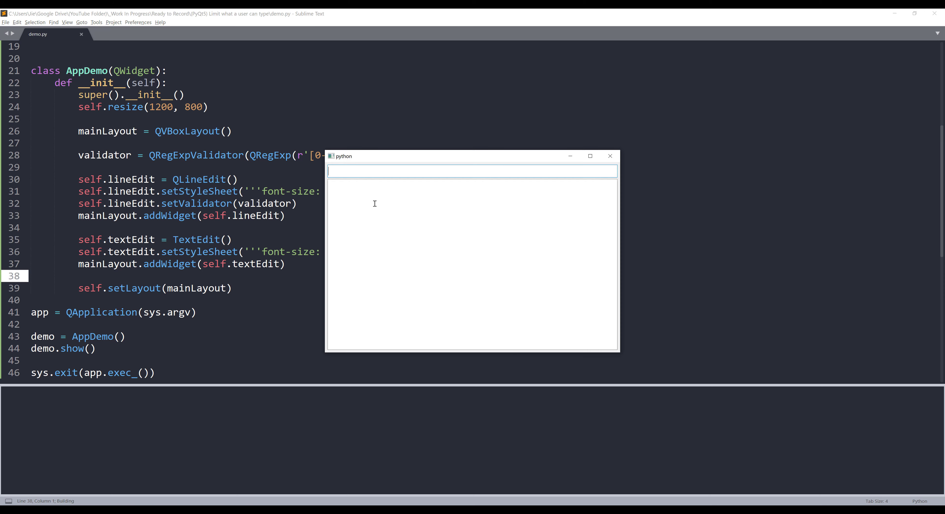
# Step: Test the demo: enter 1232141 in the number field and a letter in the text area
pyautogui.write('123')
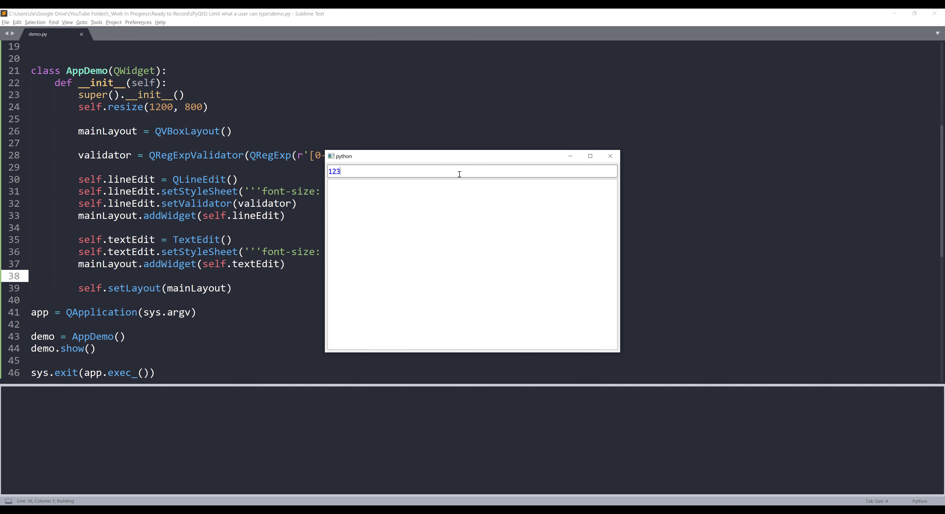
pyautogui.write('2141')
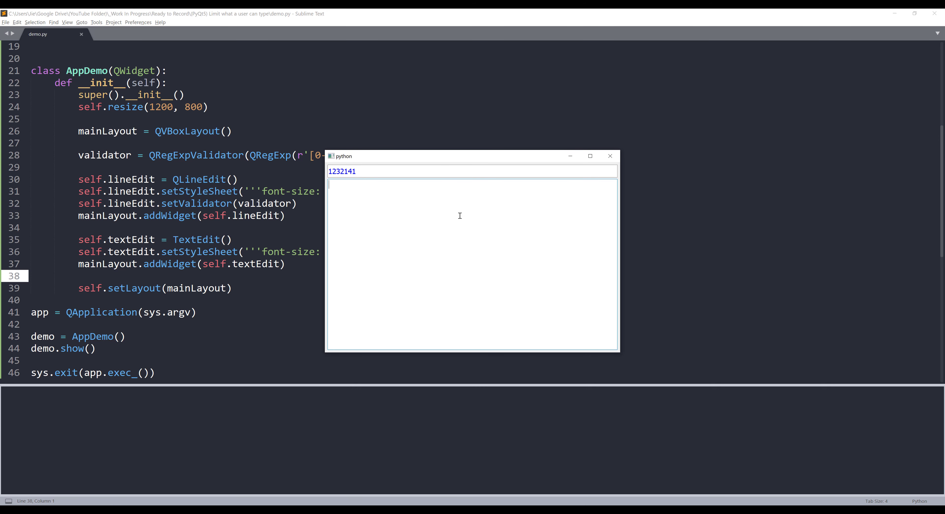
pyautogui.moveTo(410, 196)
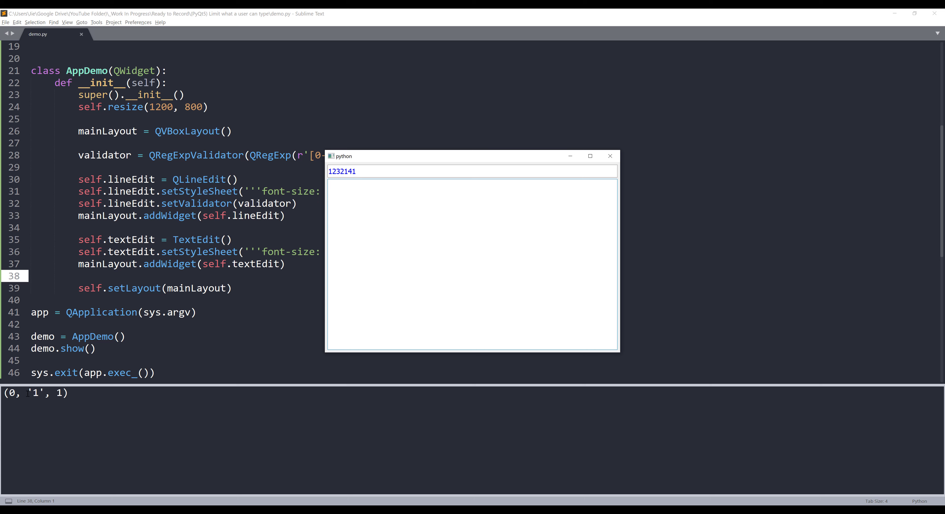
pyautogui.click(500, 219)
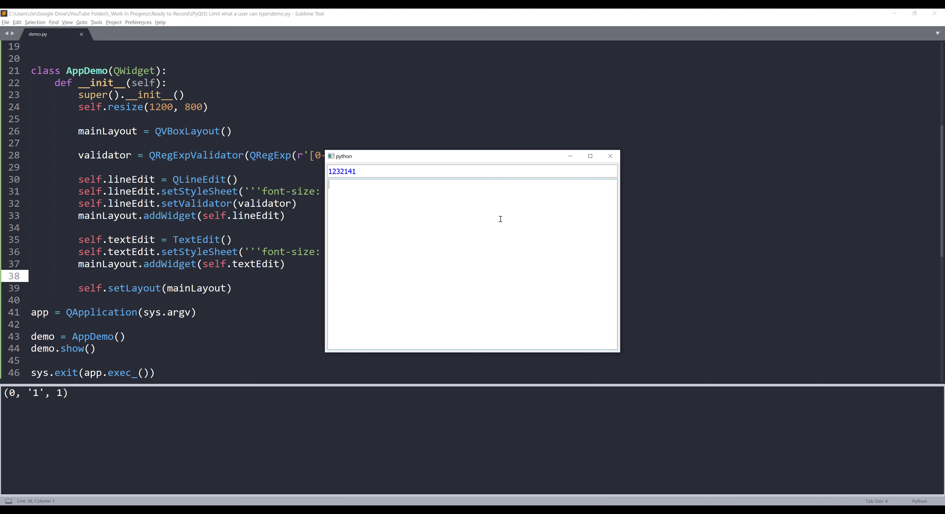
pyautogui.write('a')
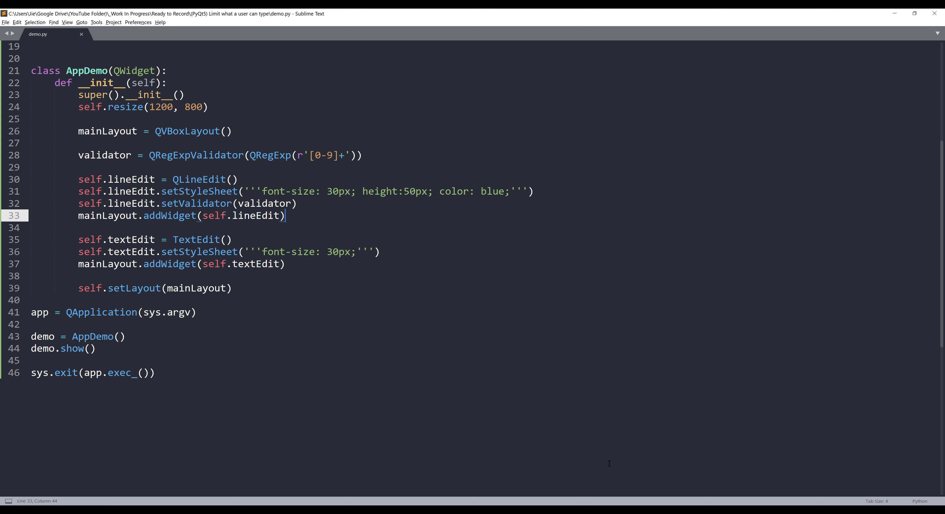
# Step: Restore the if check comparing state[0] to QRegExpValidator.Acceptable in keyPressEvent
pyautogui.press('ctrl+b')
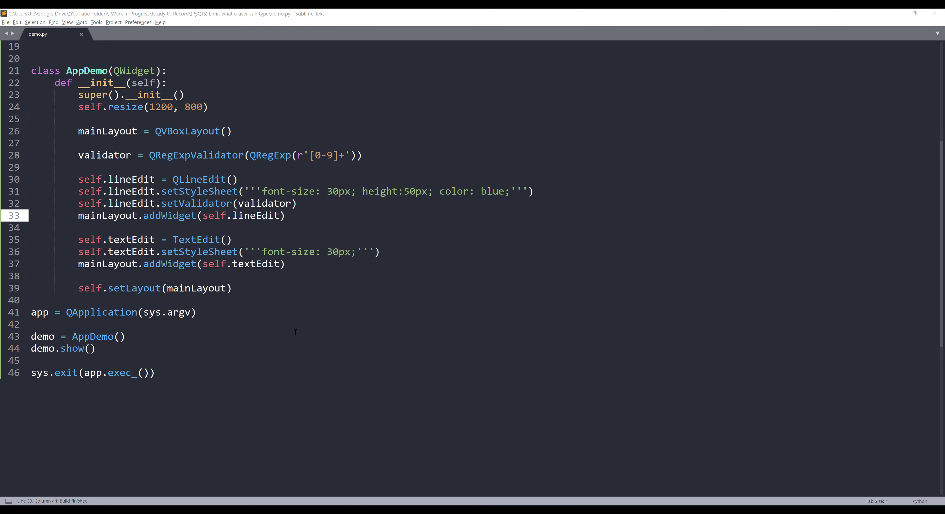
pyautogui.scroll(3)
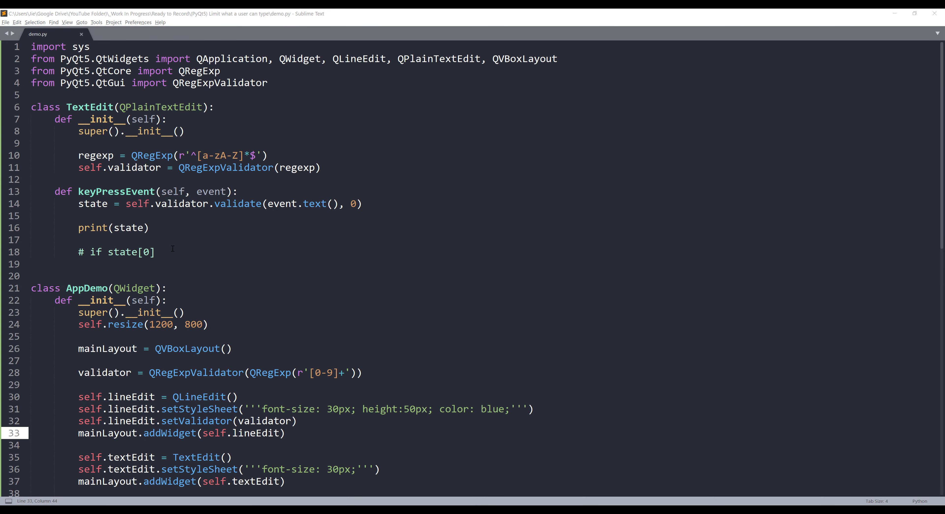
pyautogui.click(156, 252)
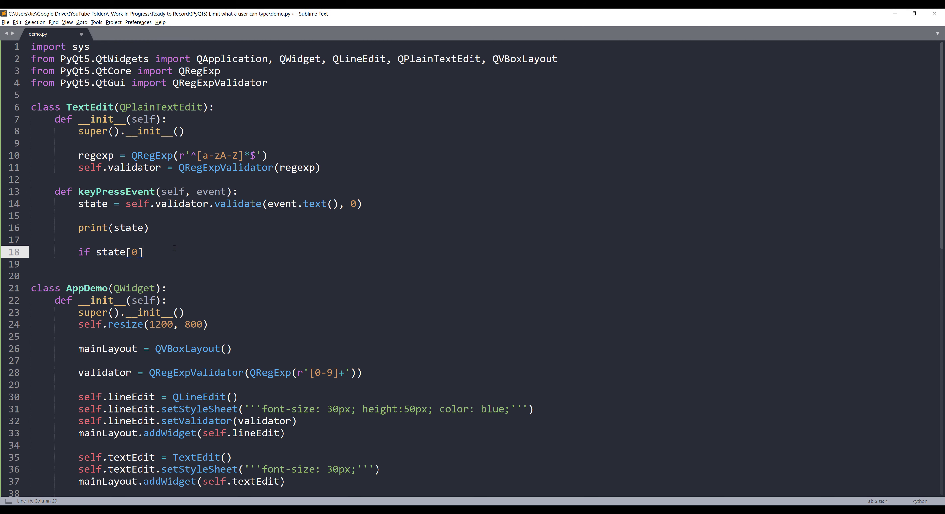
pyautogui.write('==')
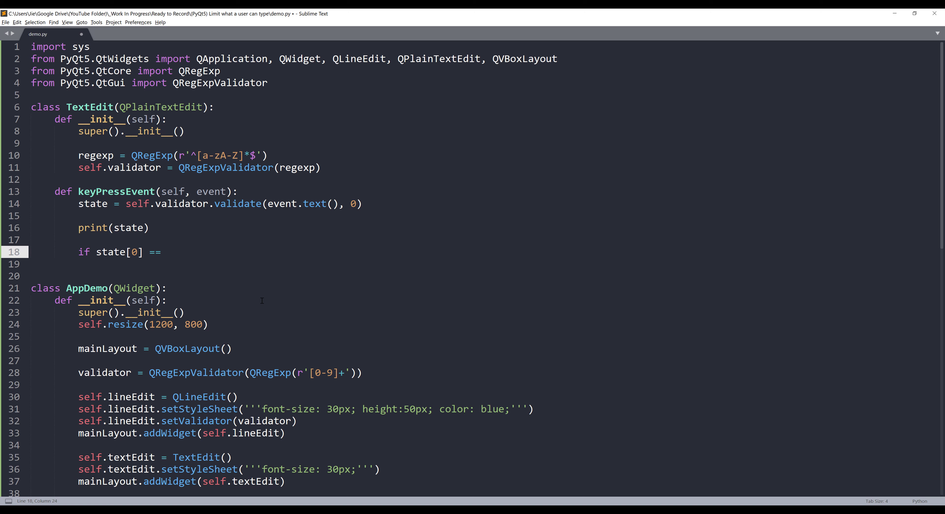
pyautogui.write('QRegExpValidator.Accept')
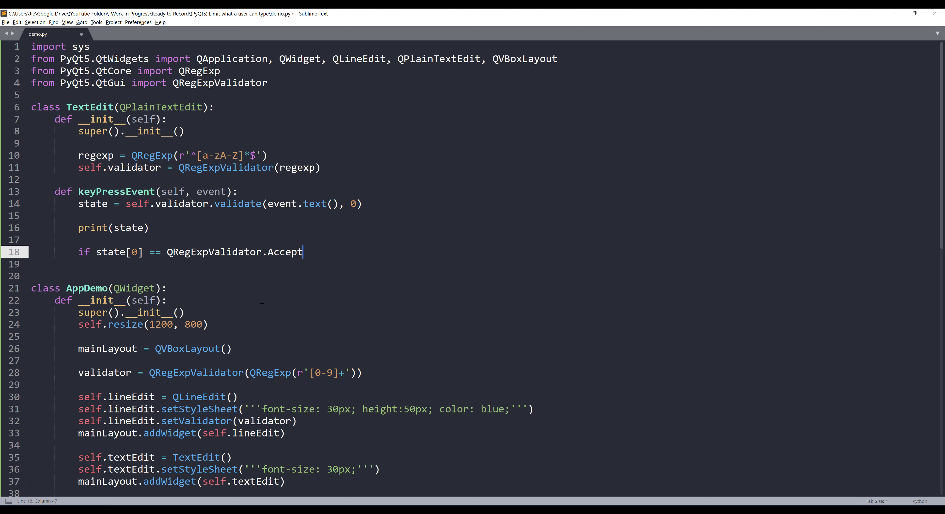
pyautogui.press('backspace')
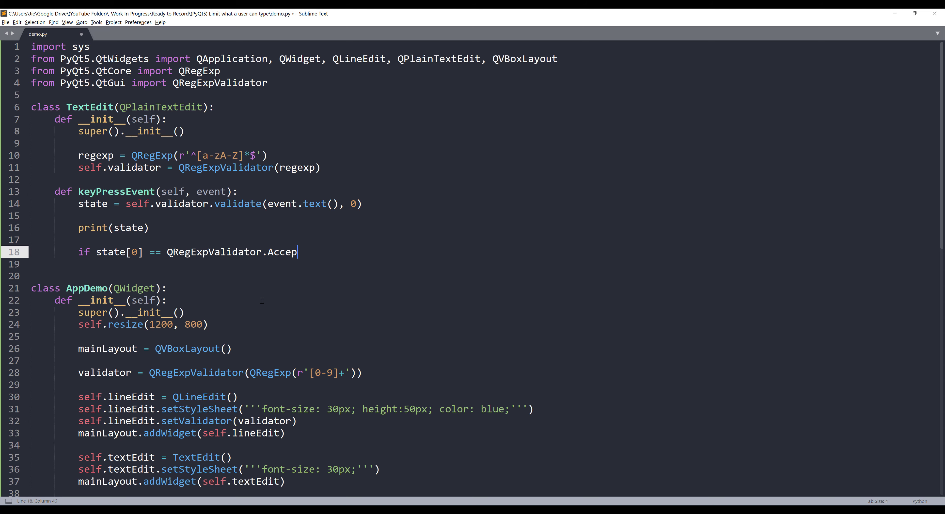
pyautogui.write('table')
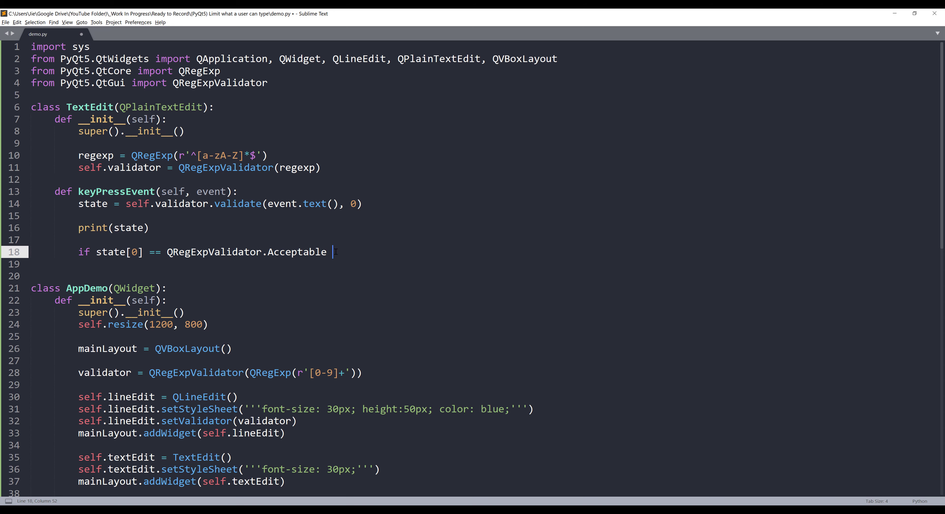
# Step: Extend the if with or state[1] in ('\x08', '\r') for backspace and return
pyautogui.write('or state[]')
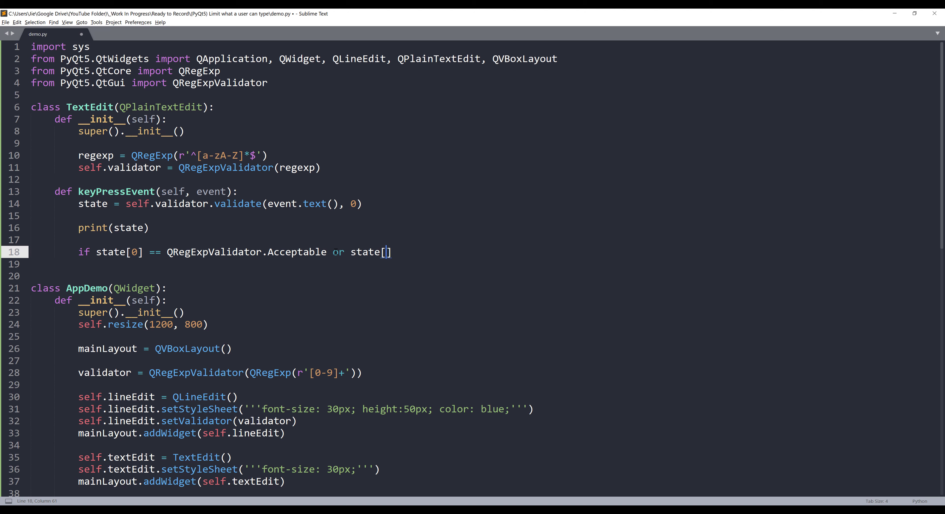
pyautogui.write("1] in ('")
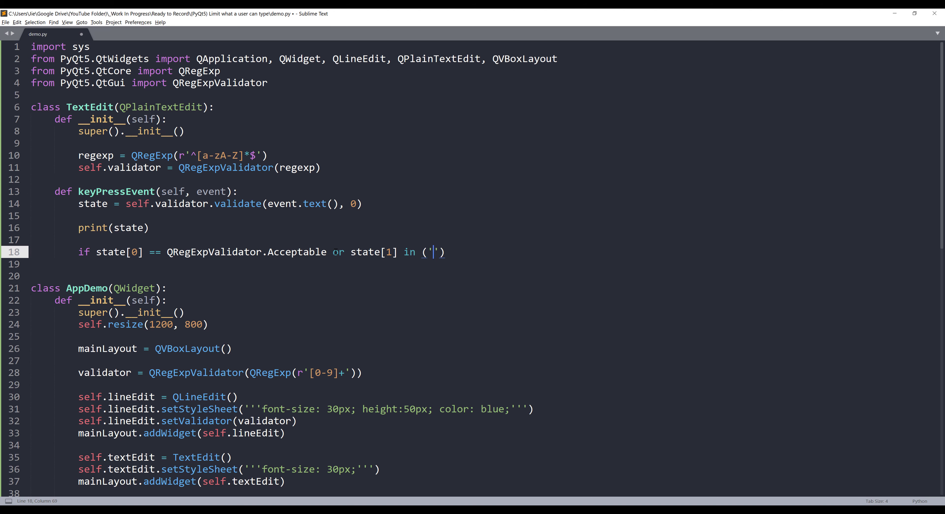
pyautogui.write('\\')
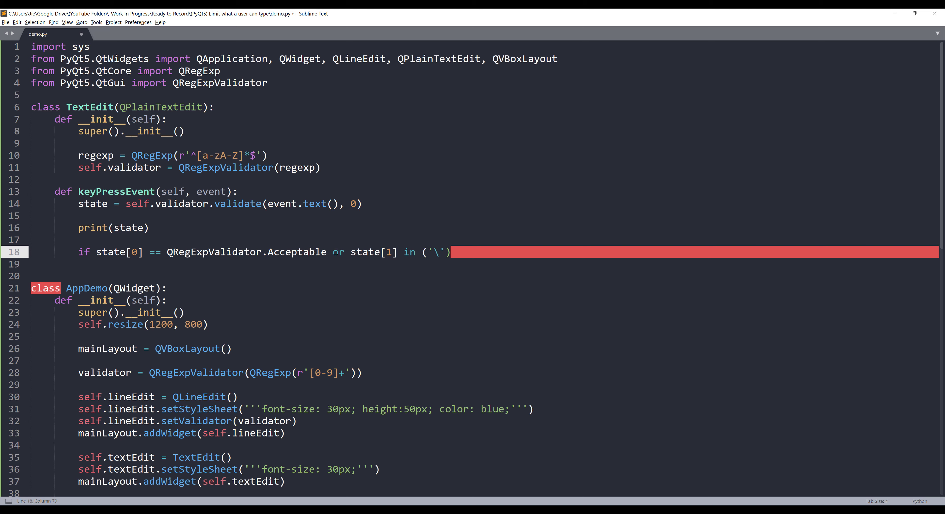
pyautogui.write('\\')
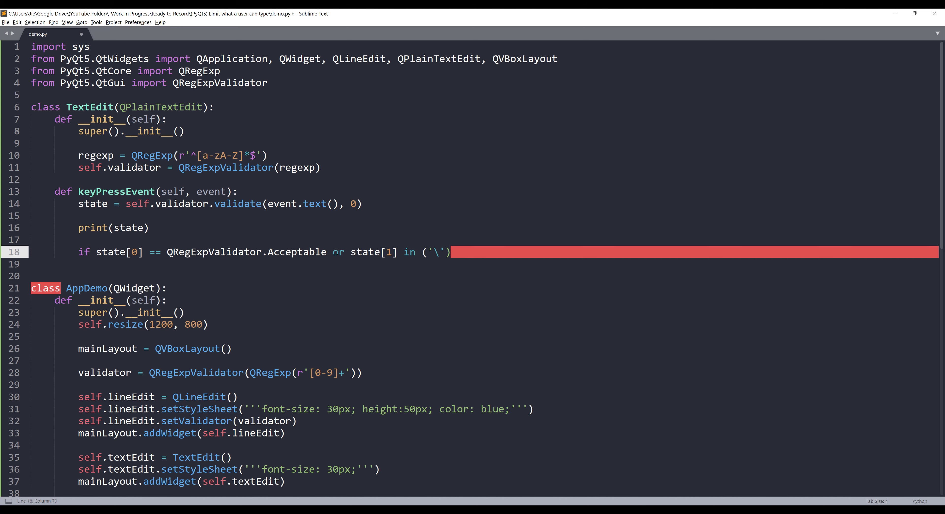
pyautogui.press('Backspace')
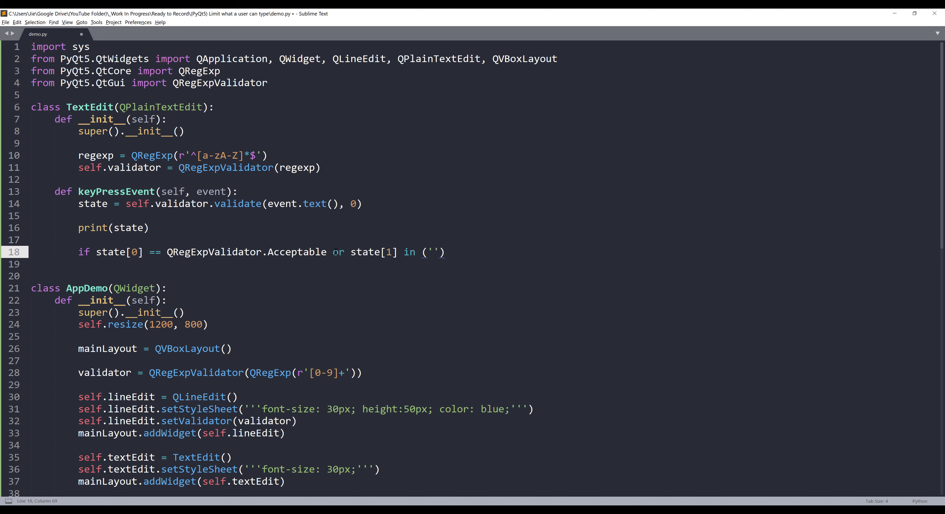
pyautogui.write('\\')
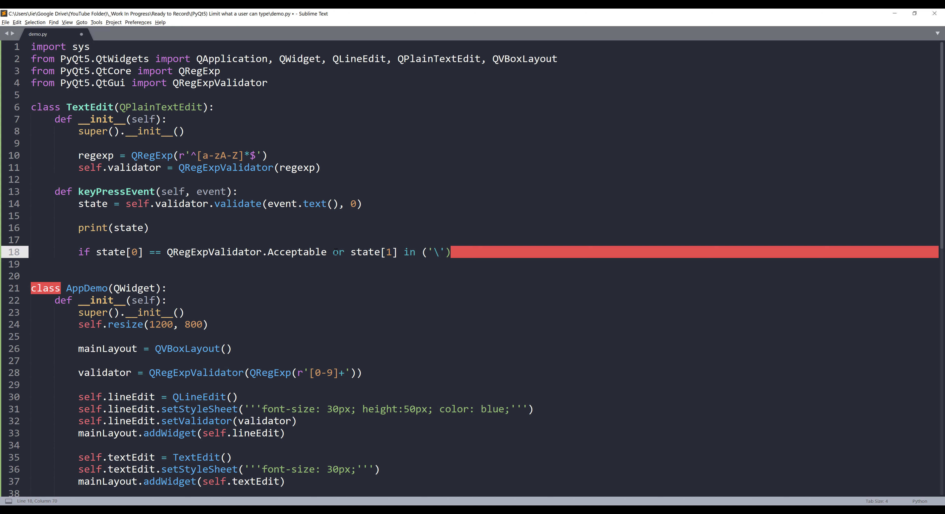
pyautogui.write('x08')
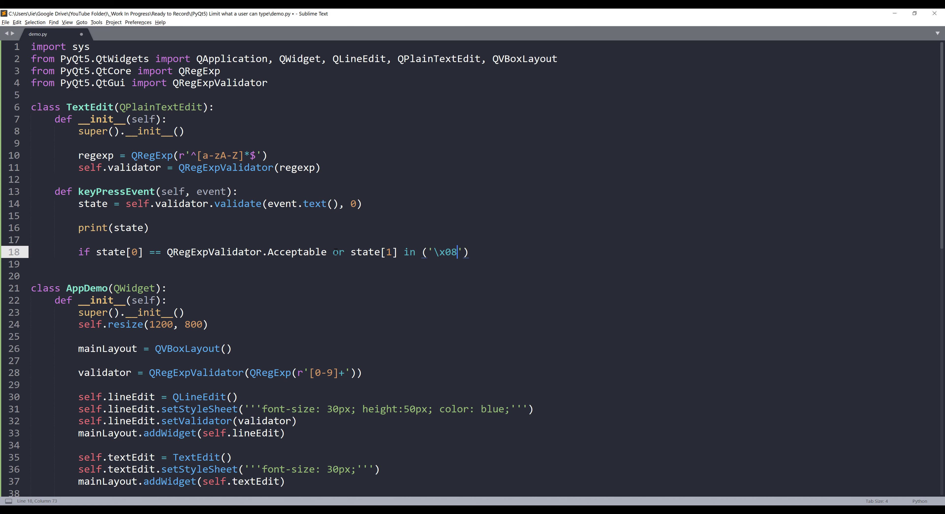
pyautogui.write(", ''")
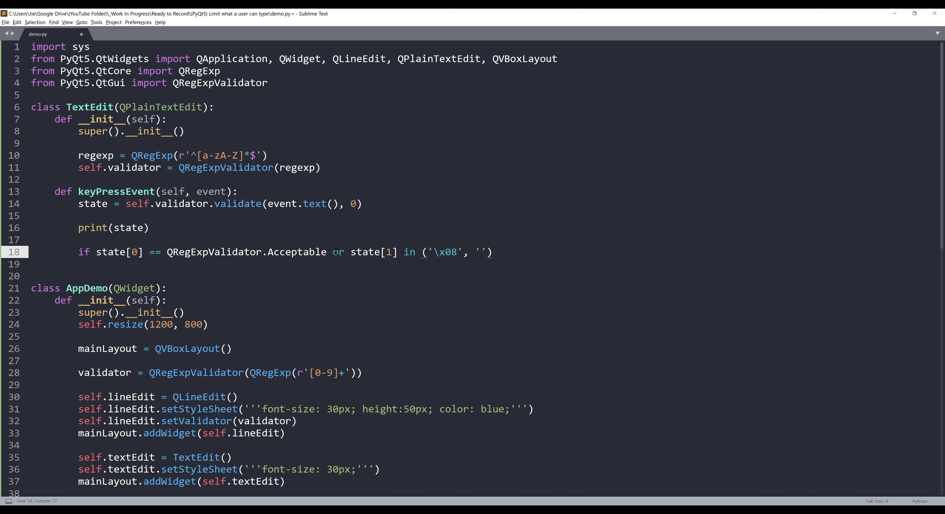
pyautogui.write('\\r')
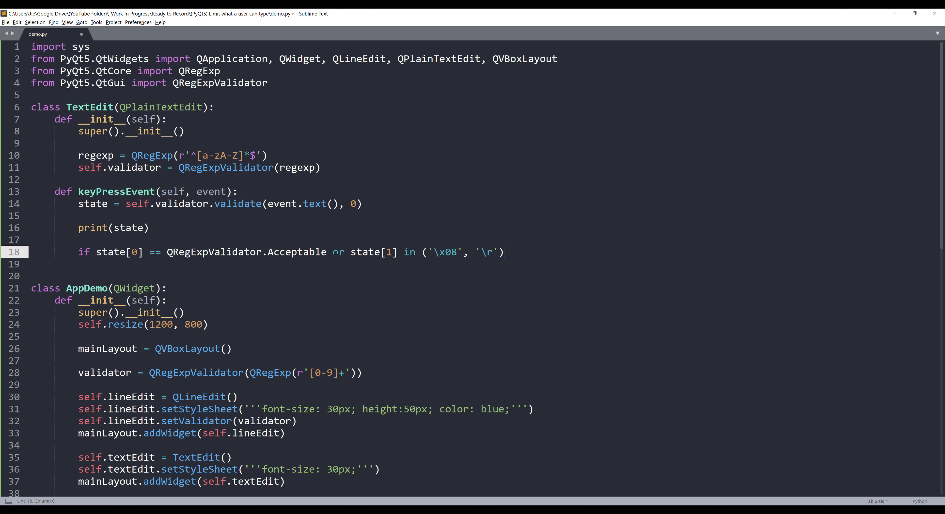
# Step: Call super().keyPressEvent(event) inside the if, drop the print, and rebuild
pyautogui.write('super().')
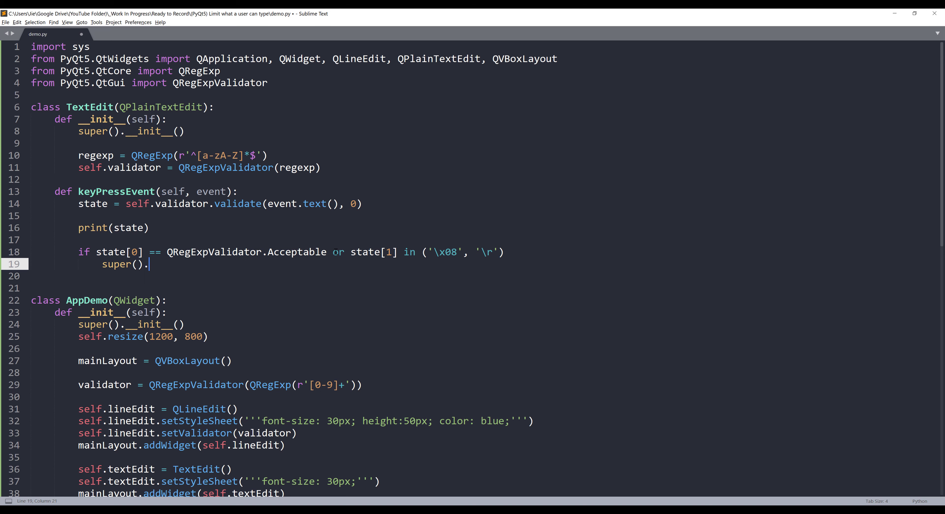
pyautogui.write('keyPressEvent')
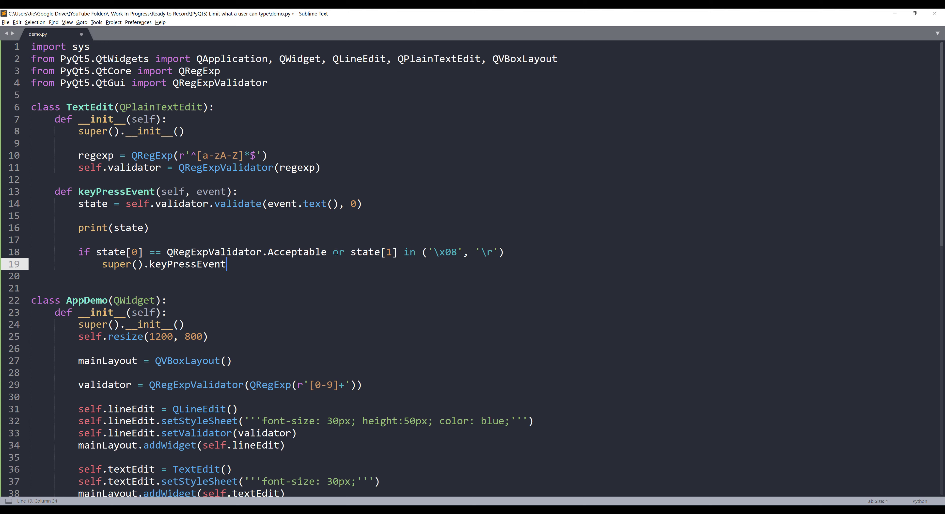
pyautogui.write('(event)')
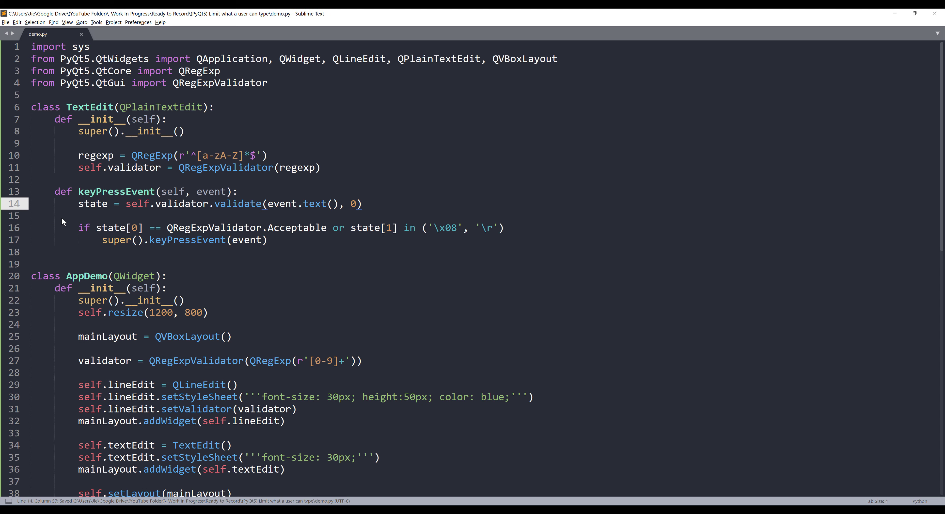
pyautogui.press('ctrl+b')
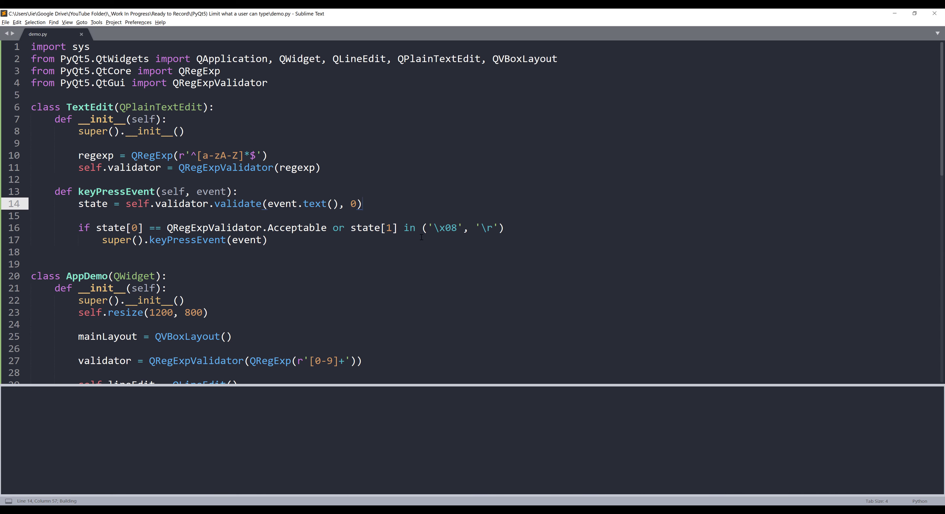
# Step: Fix the missing colon on the if line after the SyntaxError and rebuild the demo
pyautogui.press('ctrl+b')
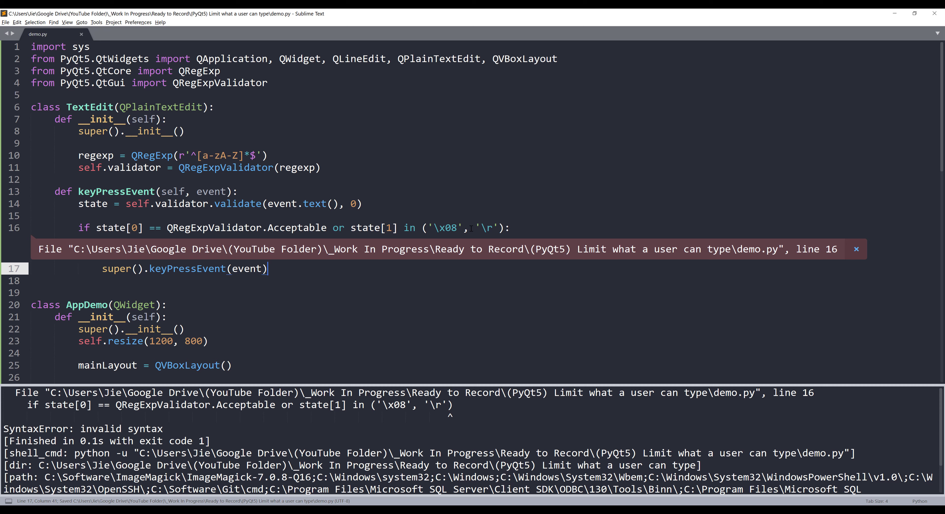
pyautogui.press('ctrl+b')
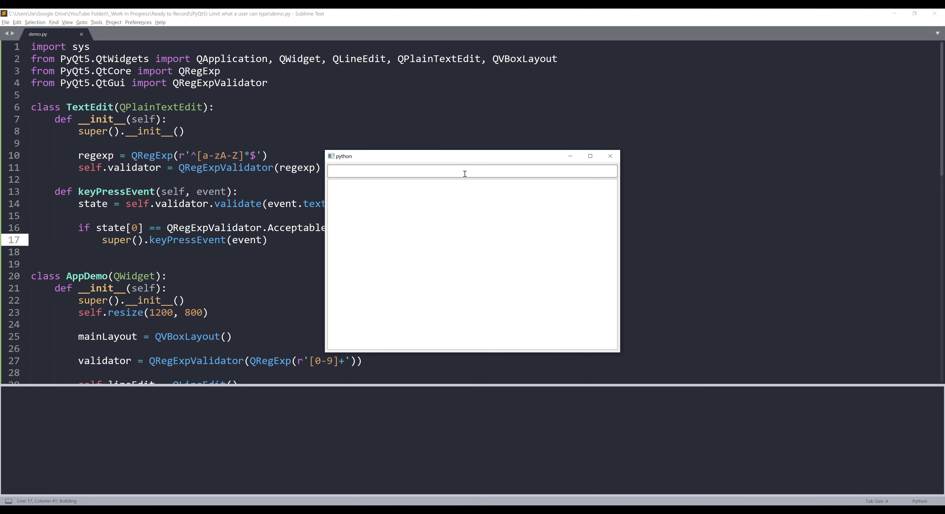
# Step: Test the demo: digits 12345 in the line edit and HelloWorld in the letters-only text area
pyautogui.write('323131')
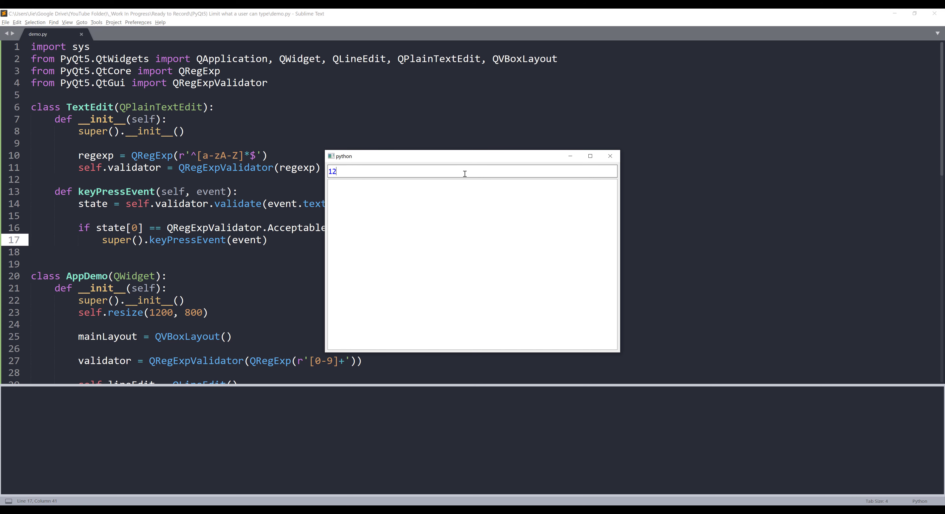
pyautogui.write('345')
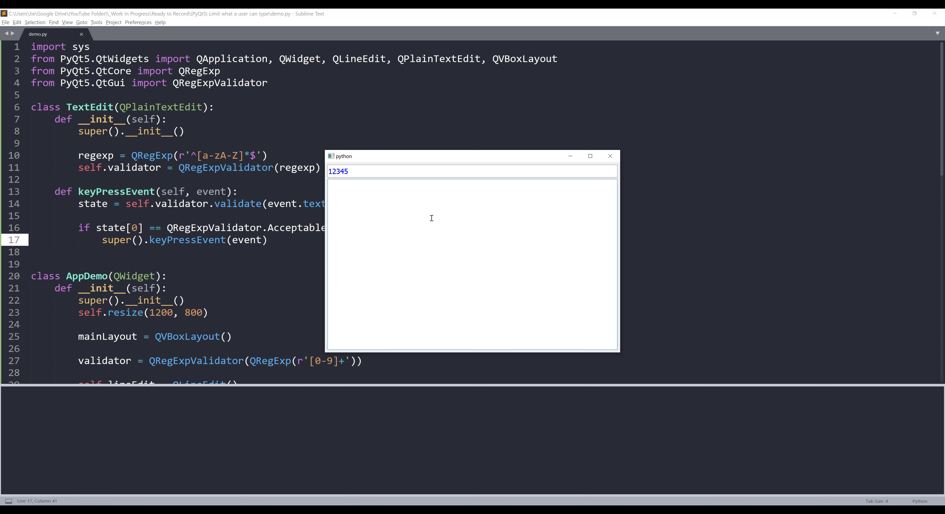
pyautogui.write('HelloW')
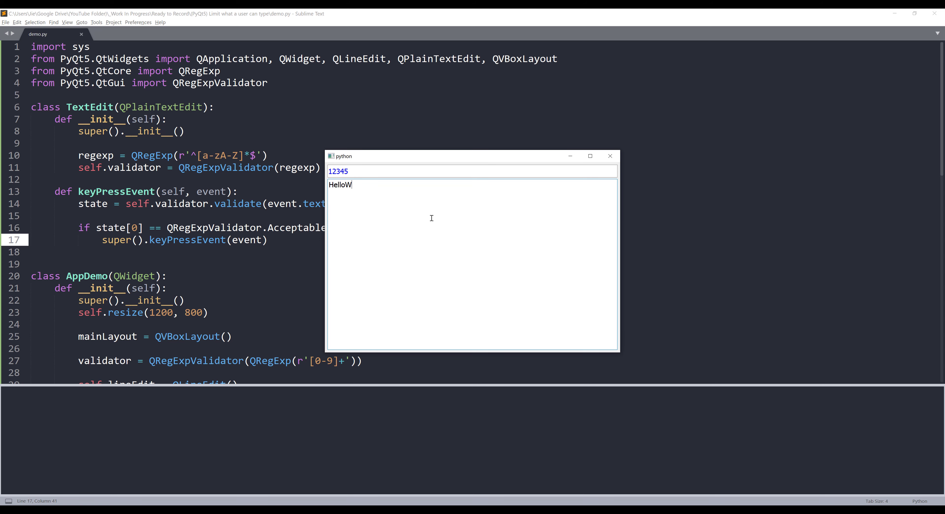
pyautogui.press('Backspace')
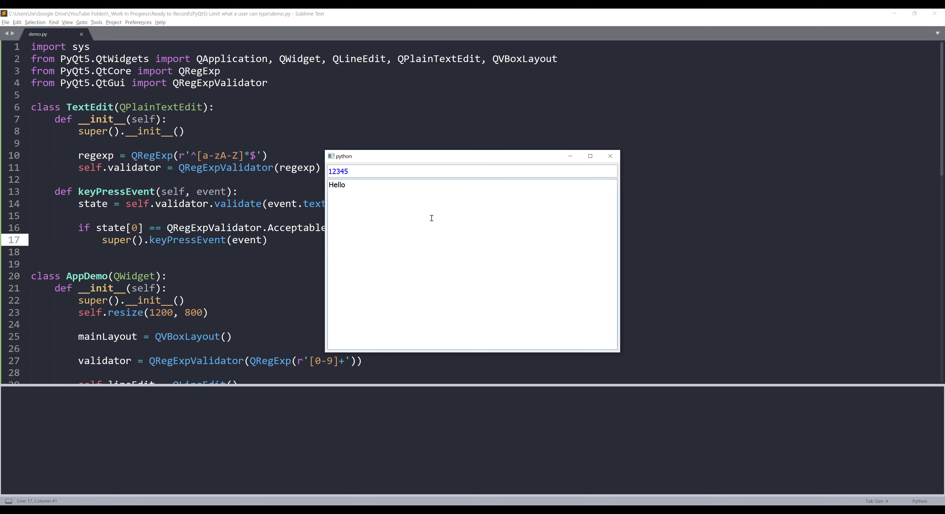
pyautogui.write('World')
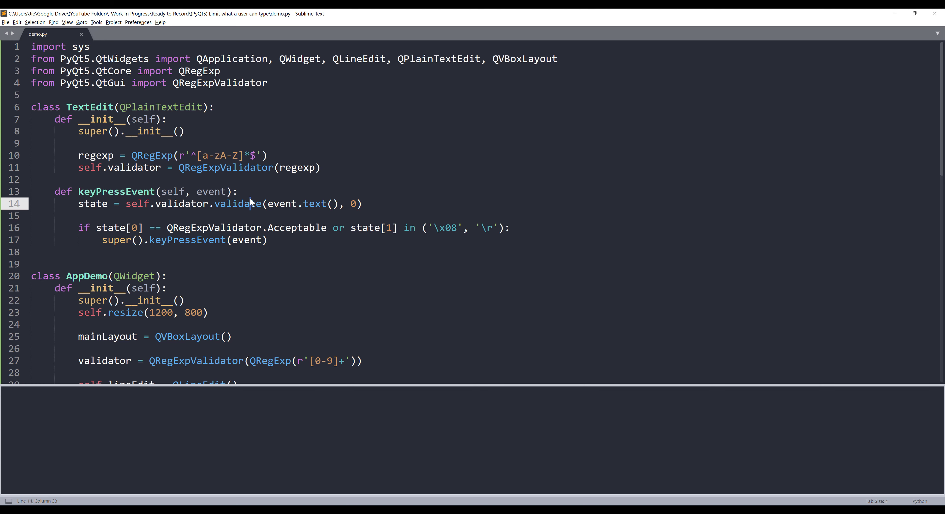
pyautogui.tripleClick(293, 227)
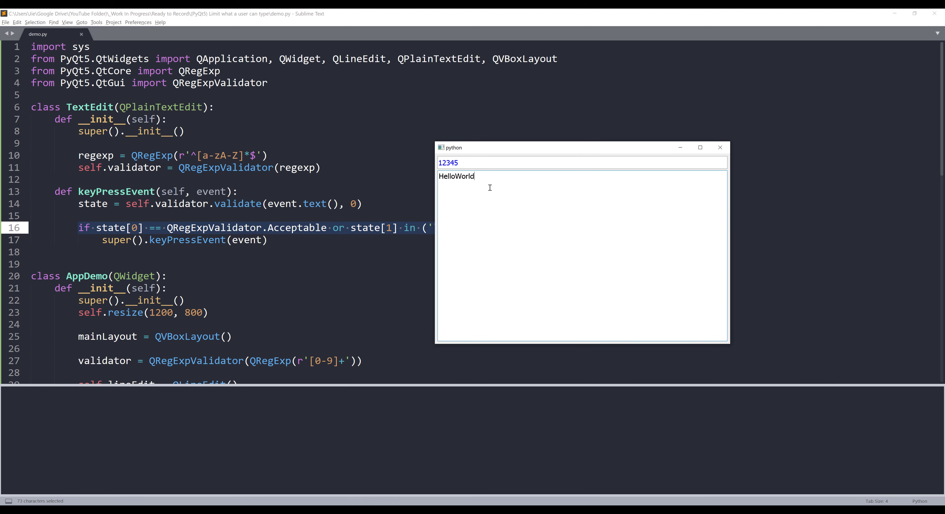
pyautogui.moveTo(500, 192)
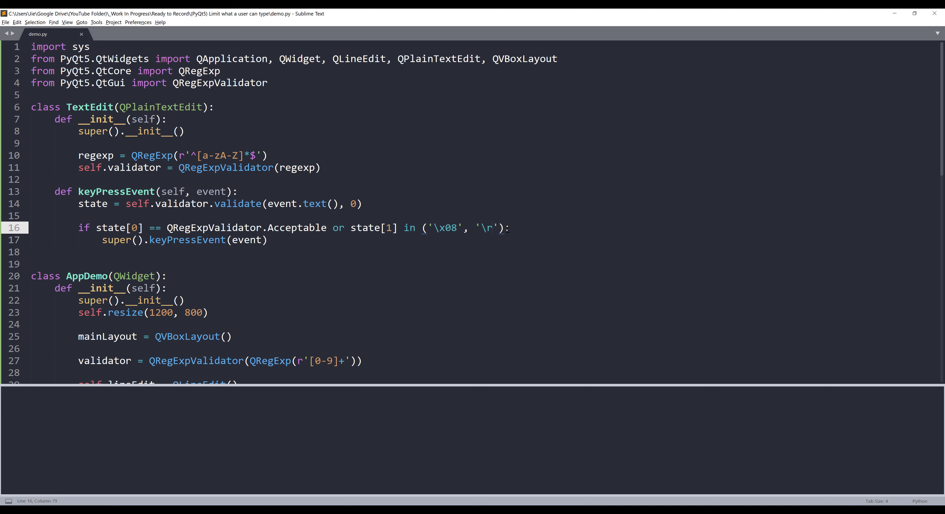
pyautogui.press('Right')
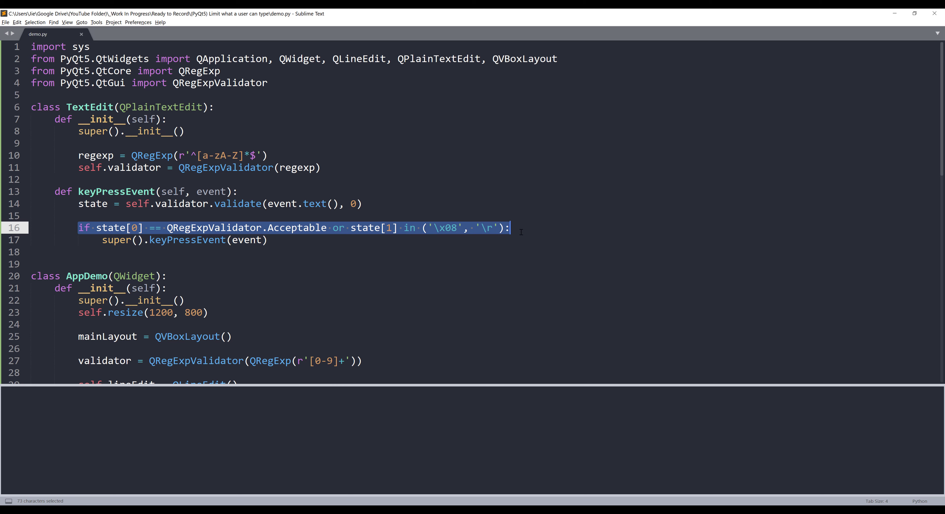
pyautogui.click(270, 240)
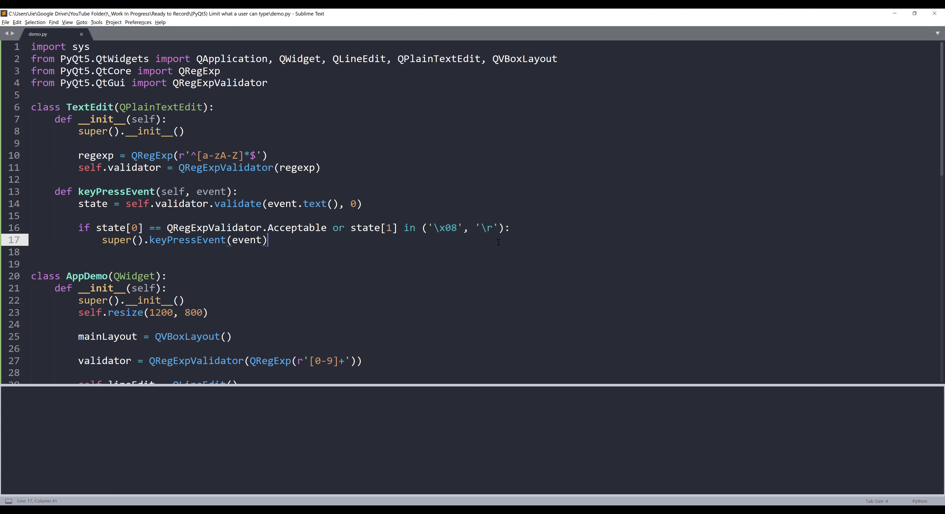